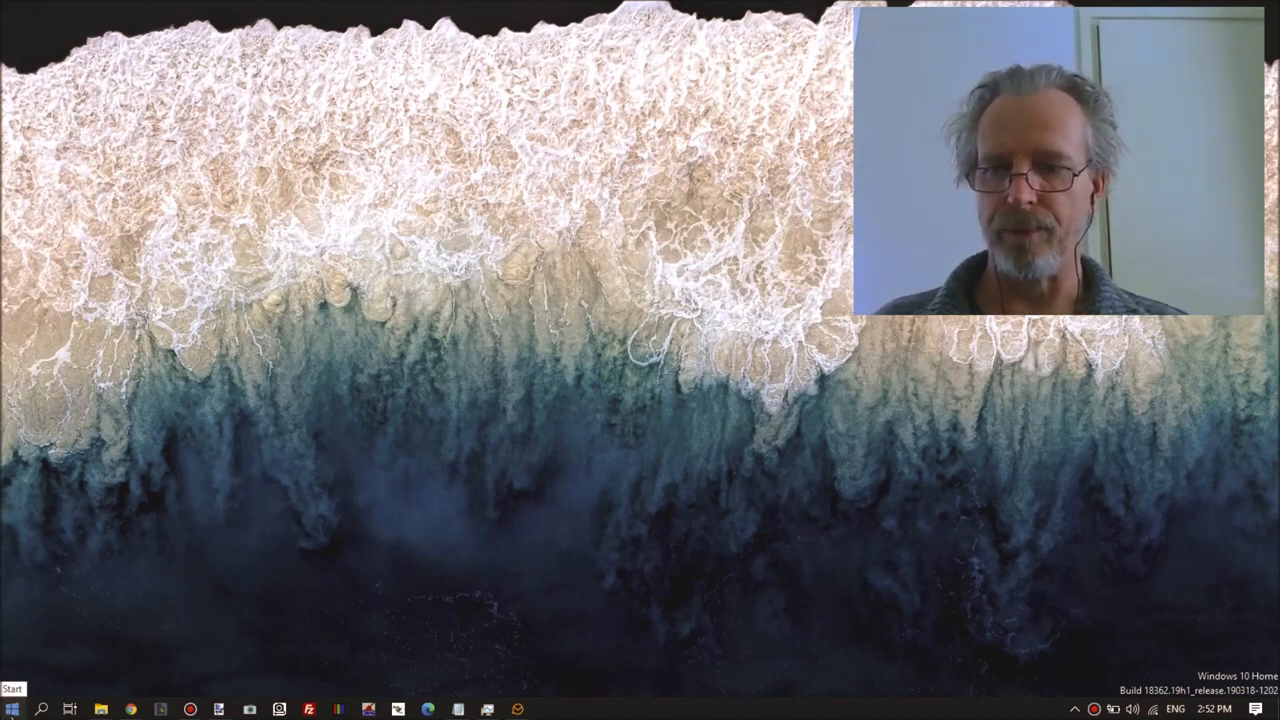
Open Disk Management from the Start button's power-user menu.
{"action": "right_click", "coordinate": [12, 688]}
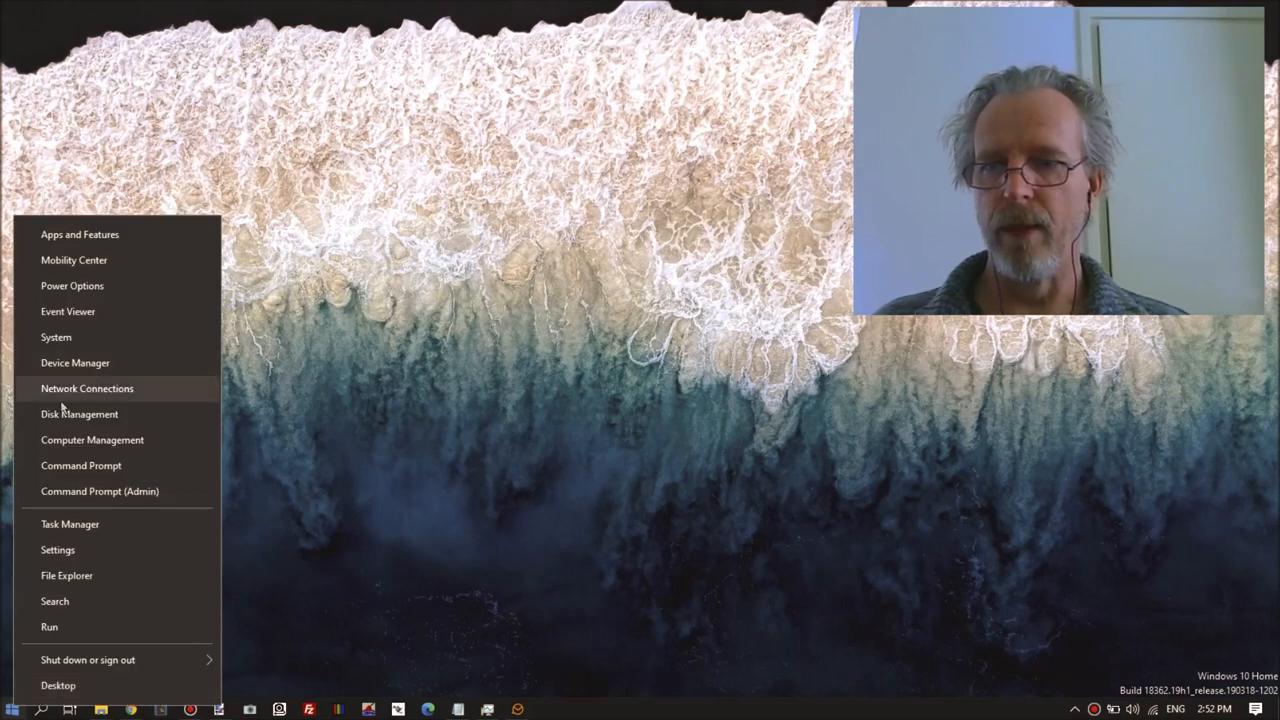
{"action": "left_click", "coordinate": [79, 413]}
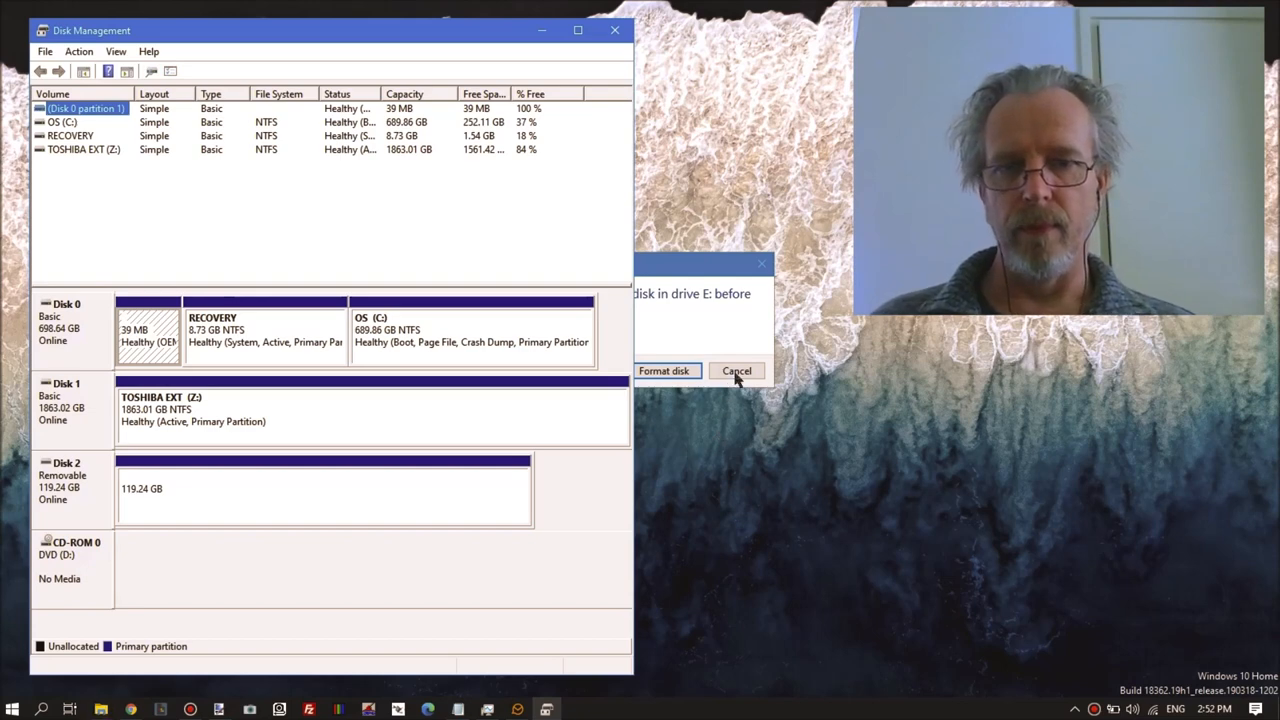
Cancel formatting drive E:, keeping Disk 2 as a 119.24 GB RAW partition.
{"action": "left_click", "coordinate": [736, 371]}
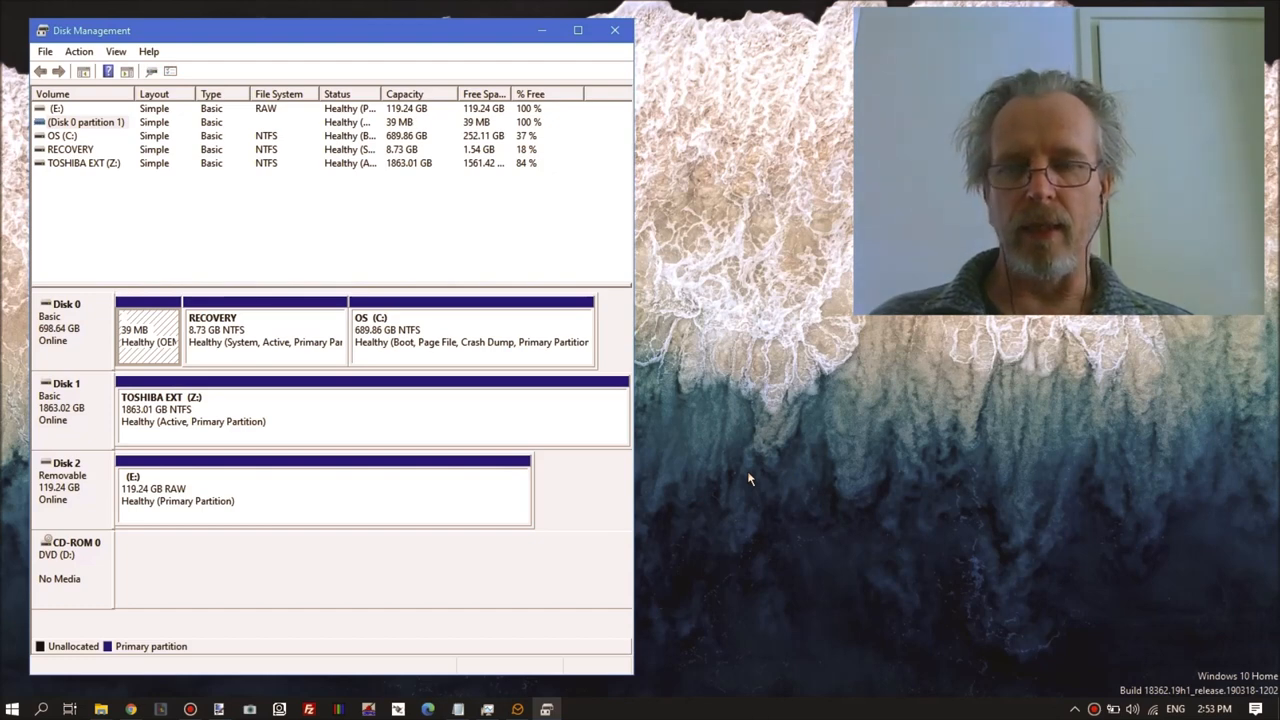
{"action": "mouse_move", "coordinate": [633, 491]}
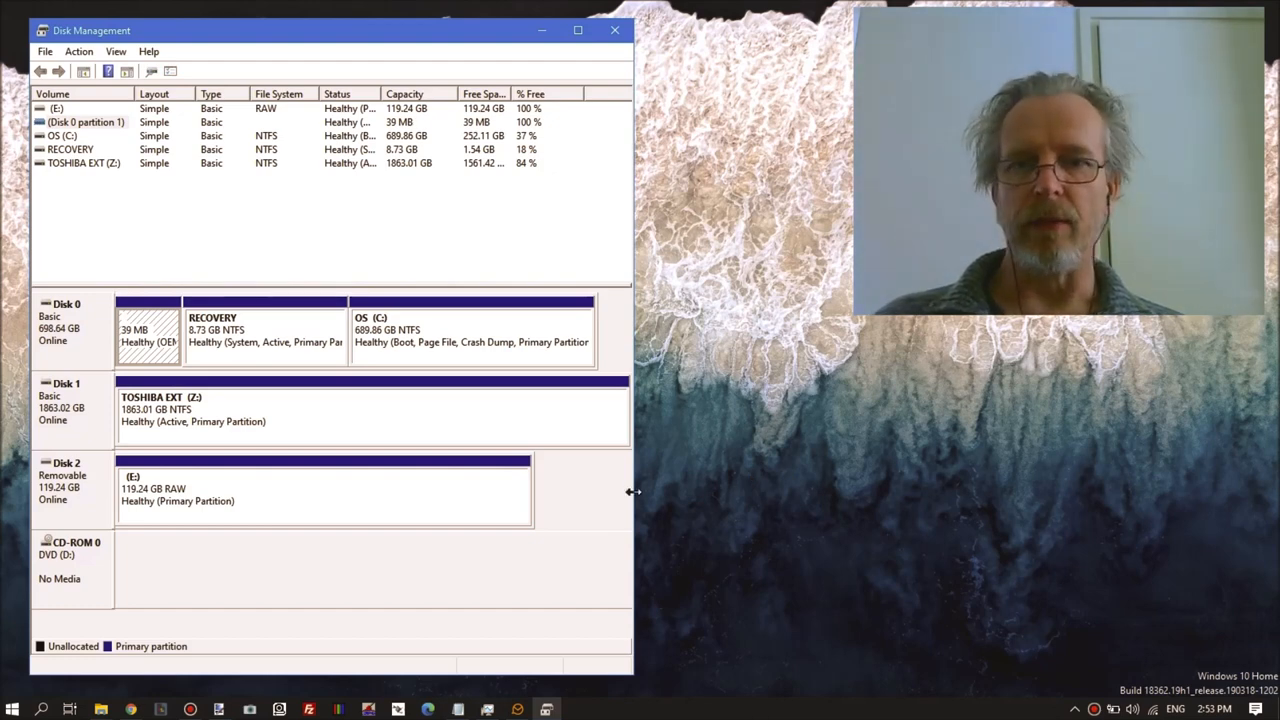
{"action": "mouse_move", "coordinate": [784, 398]}
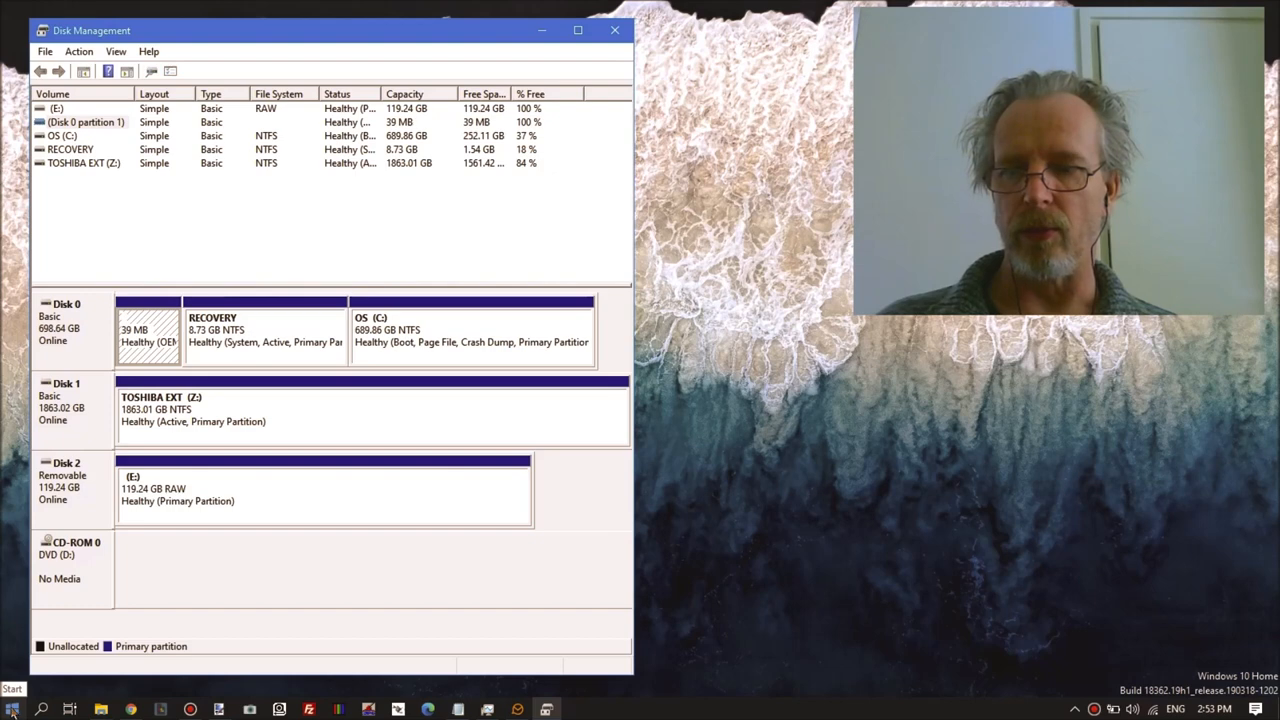
Launch R-Studio from the R-Studio folder under the Start menu's R section.
{"action": "left_click", "coordinate": [12, 710]}
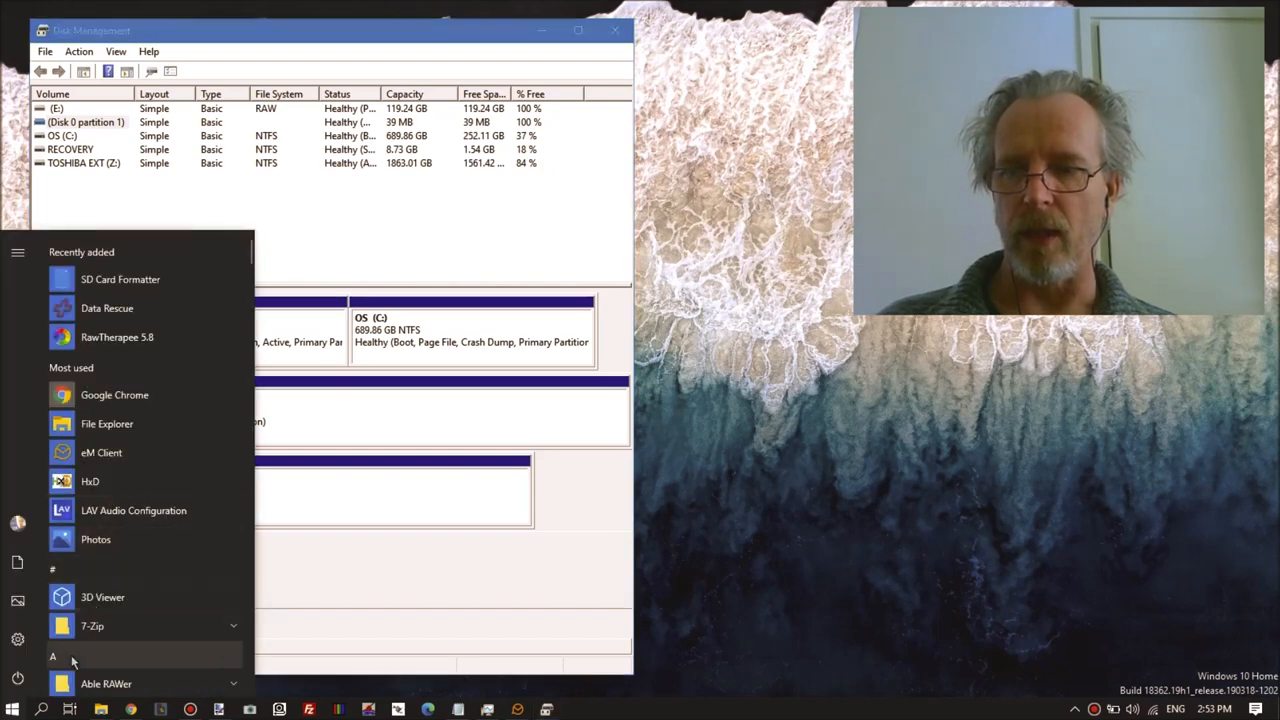
{"action": "left_click", "coordinate": [52, 656]}
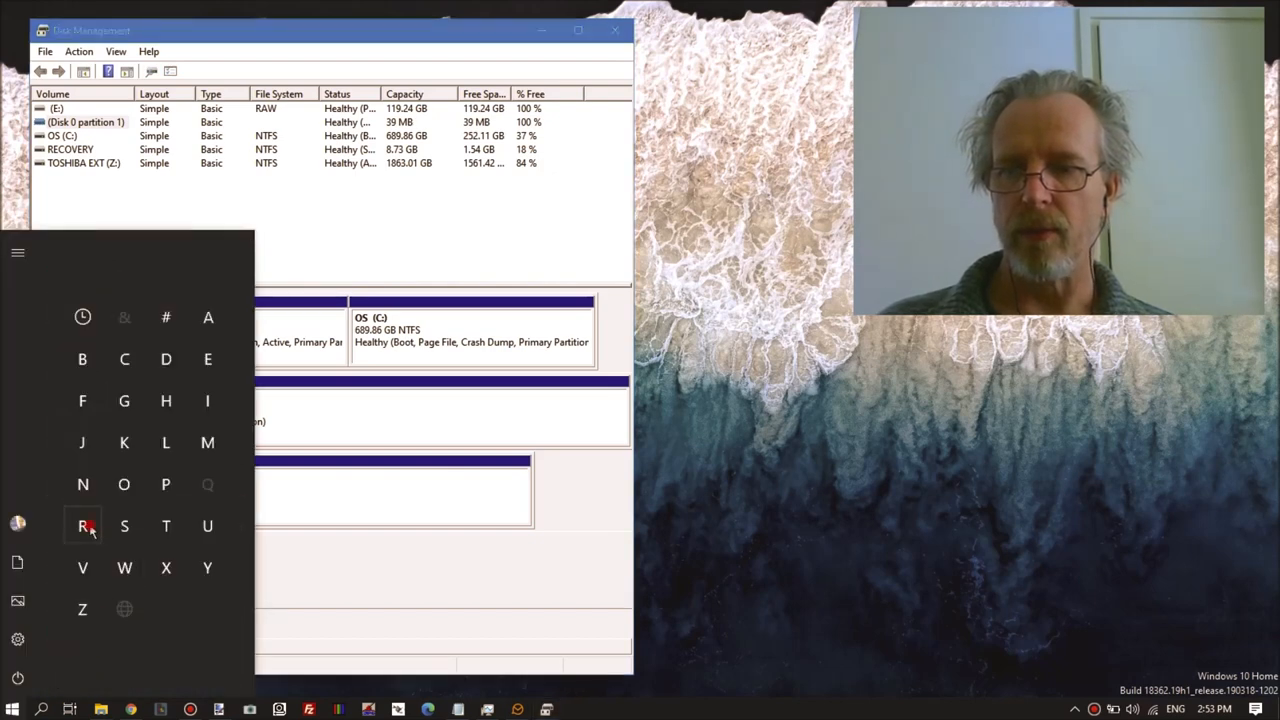
{"action": "left_click", "coordinate": [83, 525]}
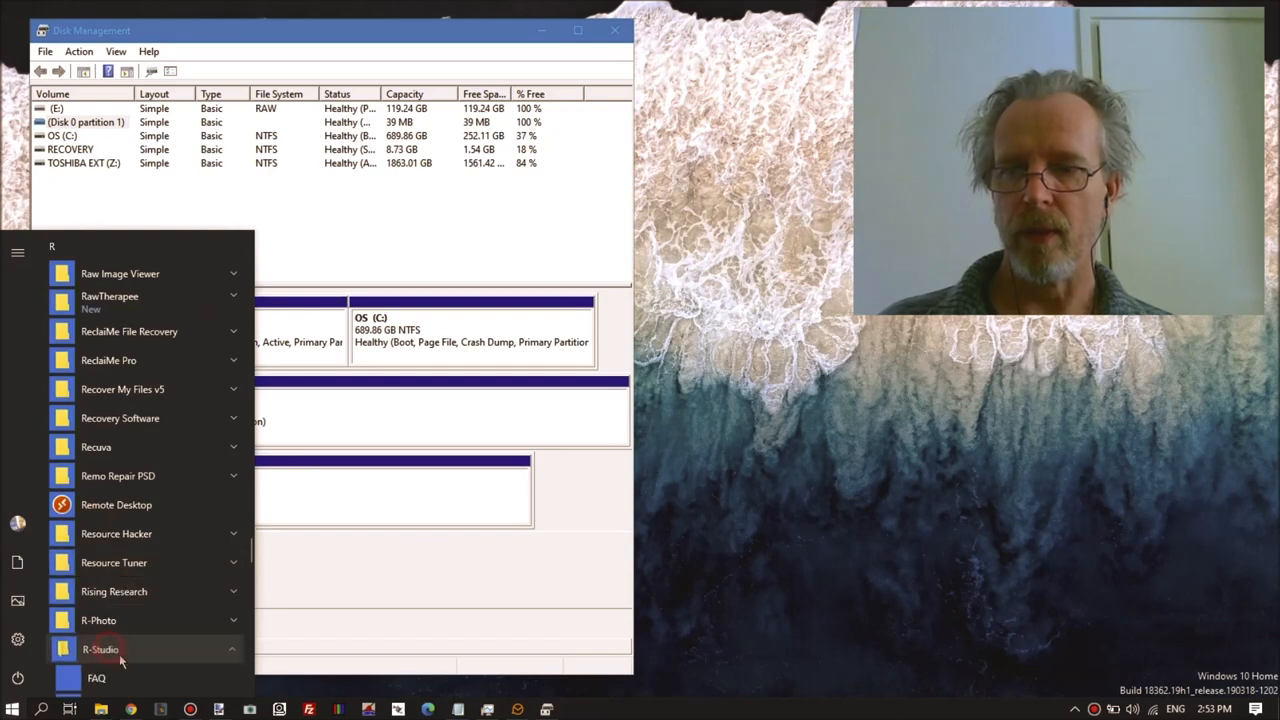
{"action": "left_click", "coordinate": [100, 649]}
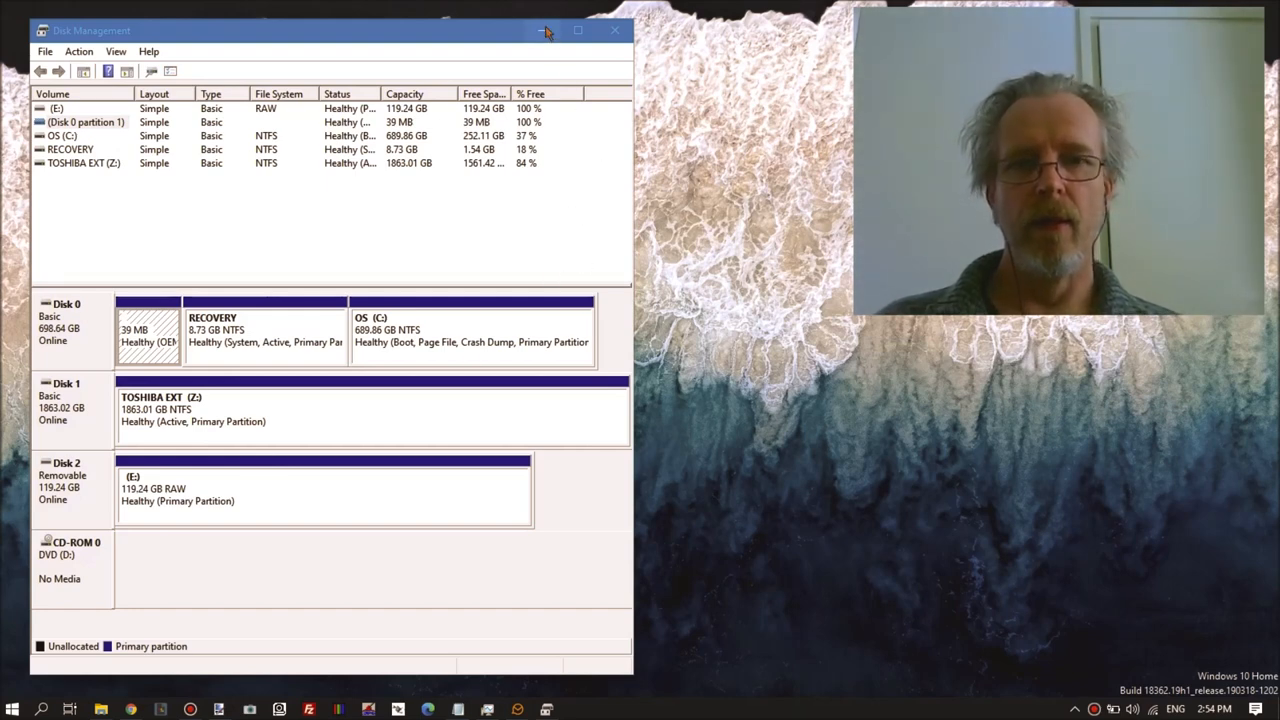
{"action": "mouse_move", "coordinate": [547, 30]}
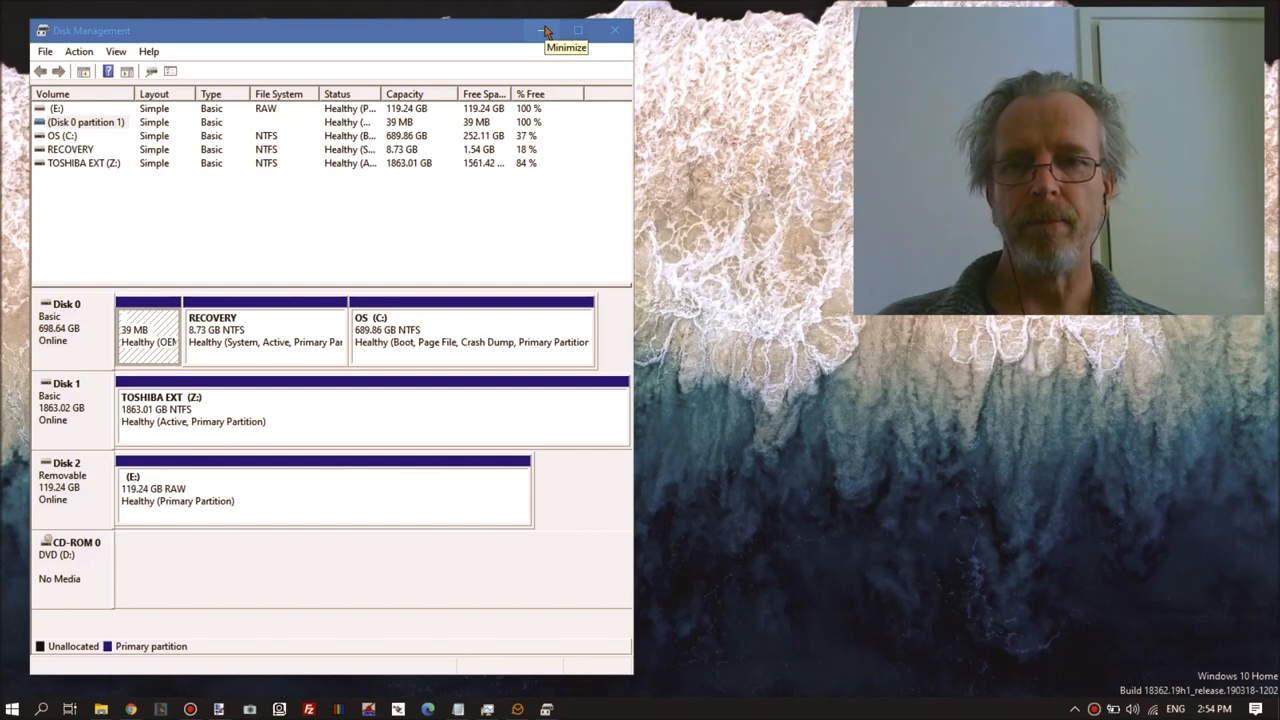
{"action": "left_click", "coordinate": [12, 708]}
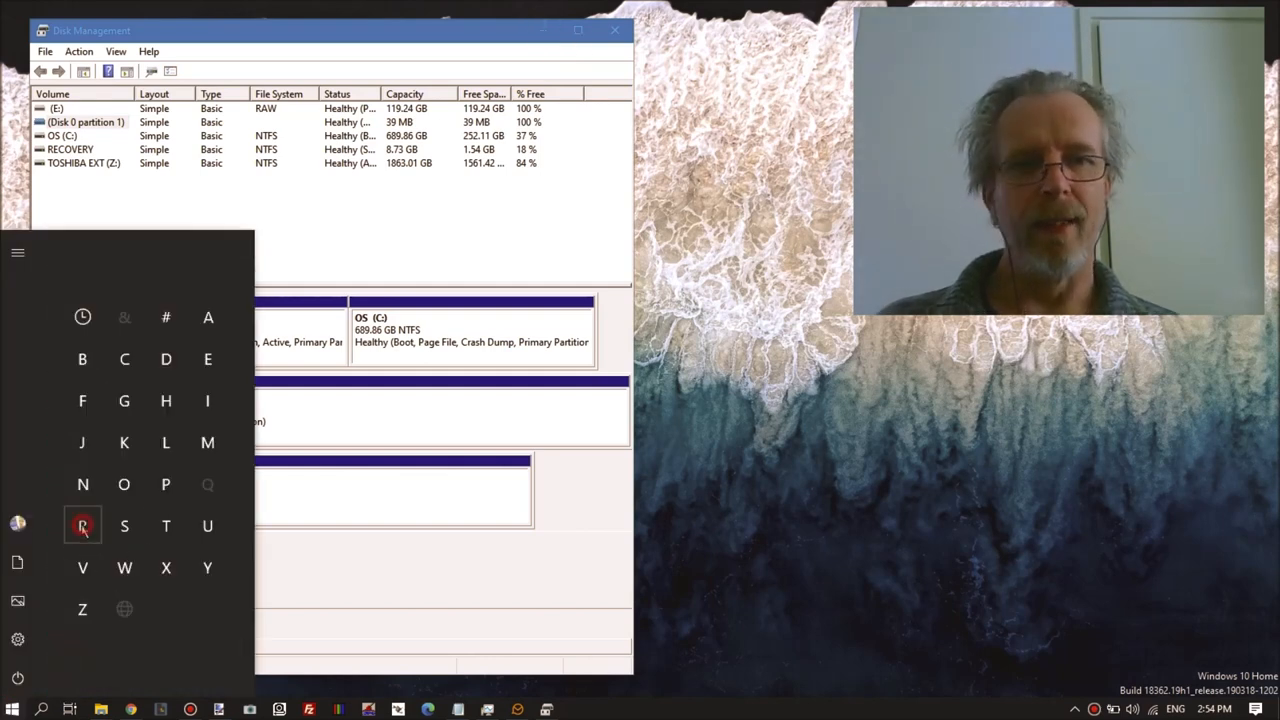
{"action": "left_click", "coordinate": [82, 525]}
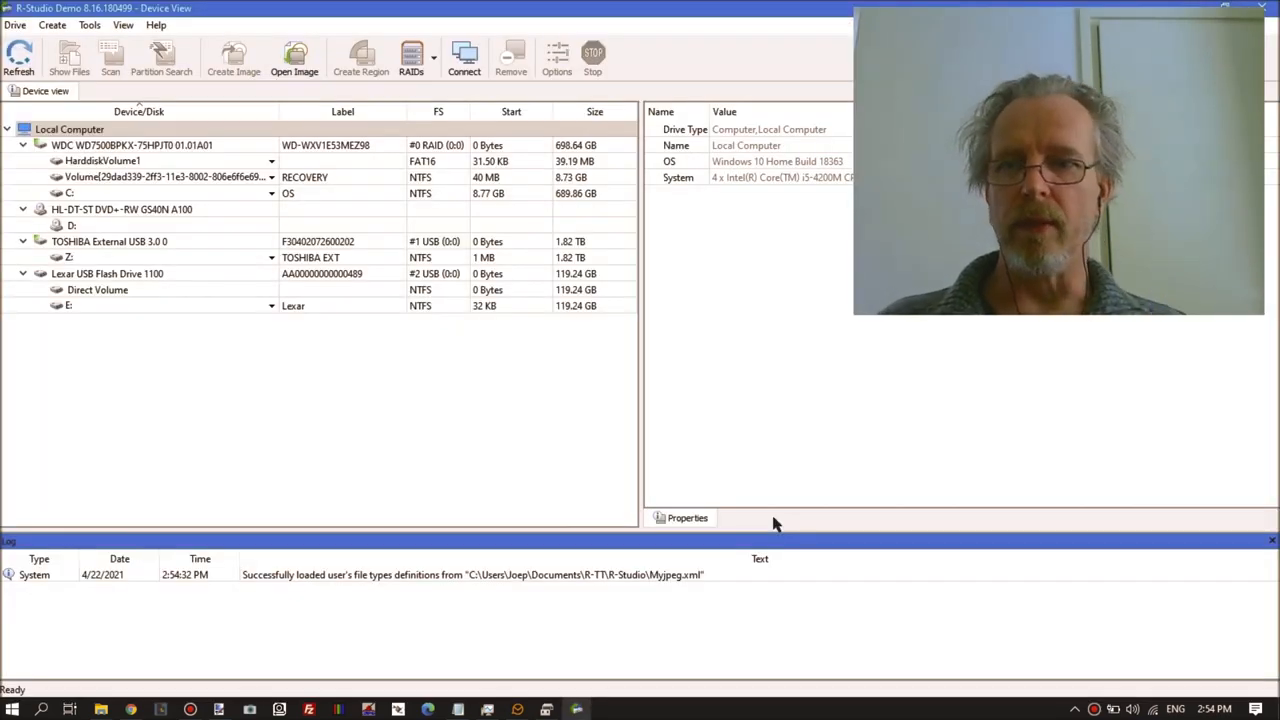
Scan the Lexar USB Flash Drive's E: volume in R-Studio, which aborts on read errors.
{"action": "left_click", "coordinate": [169, 305]}
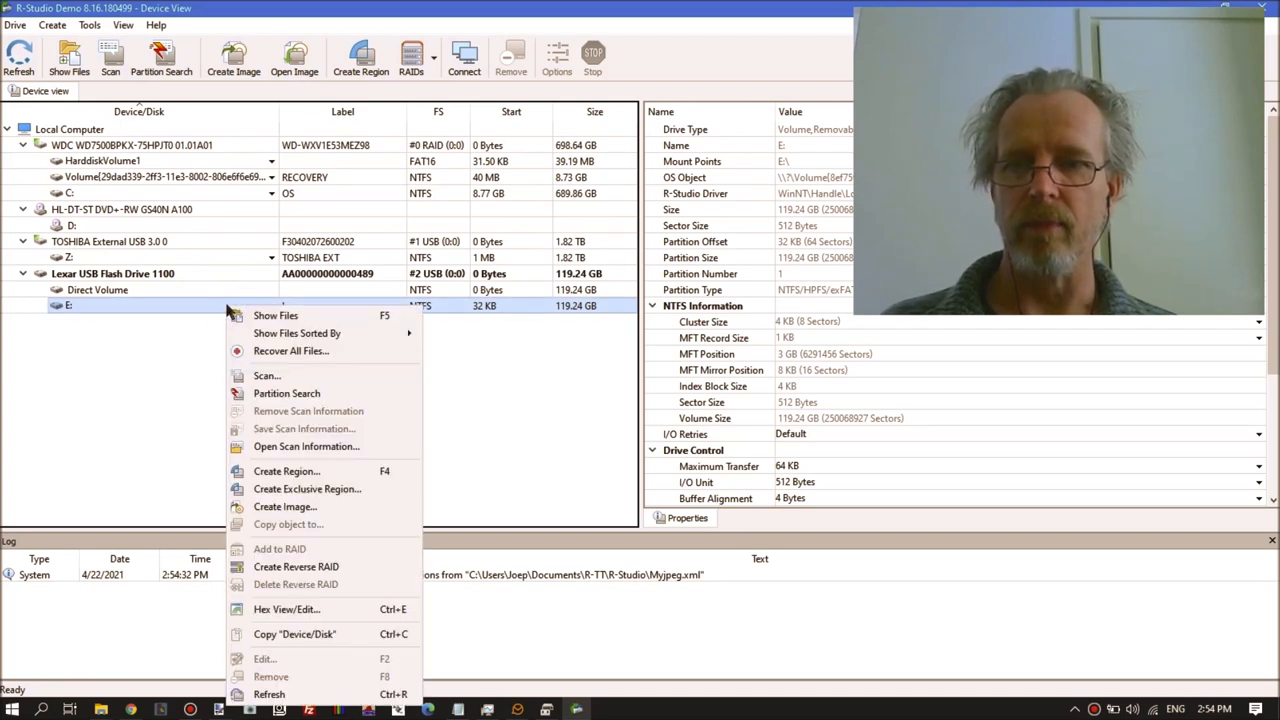
{"action": "left_click", "coordinate": [266, 375]}
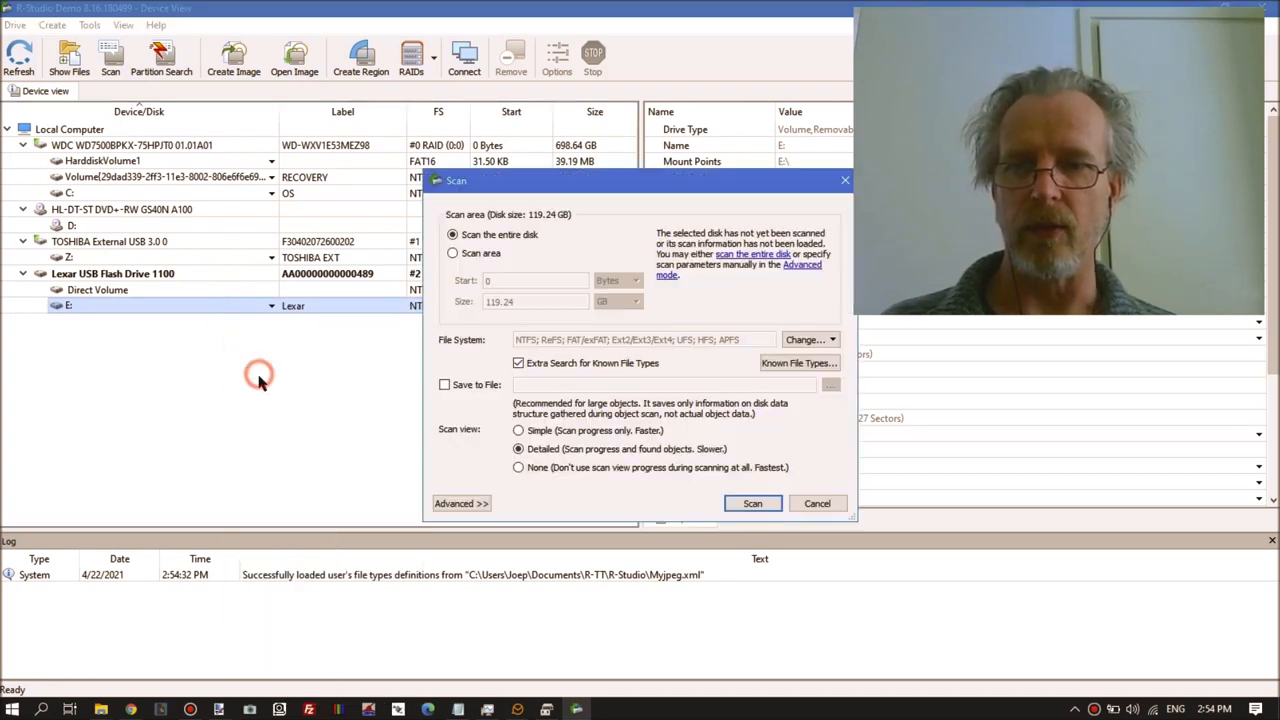
{"action": "left_click", "coordinate": [752, 503]}
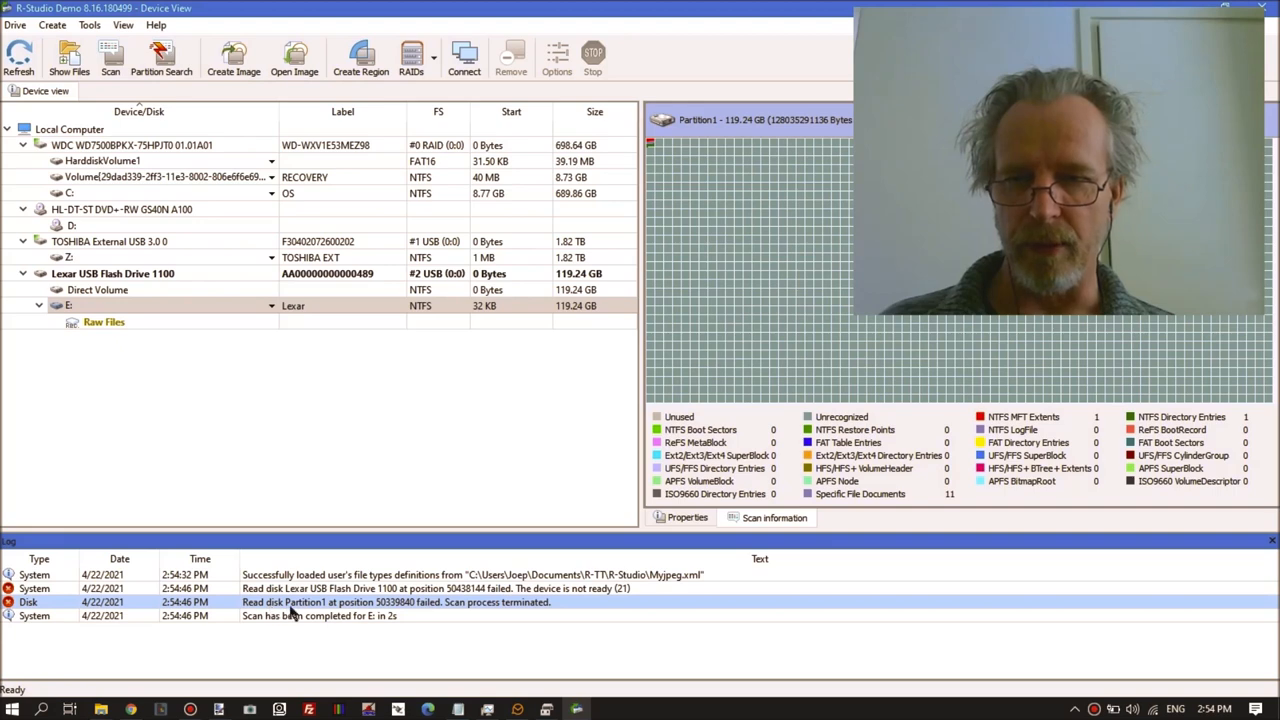
{"action": "mouse_move", "coordinate": [460, 615]}
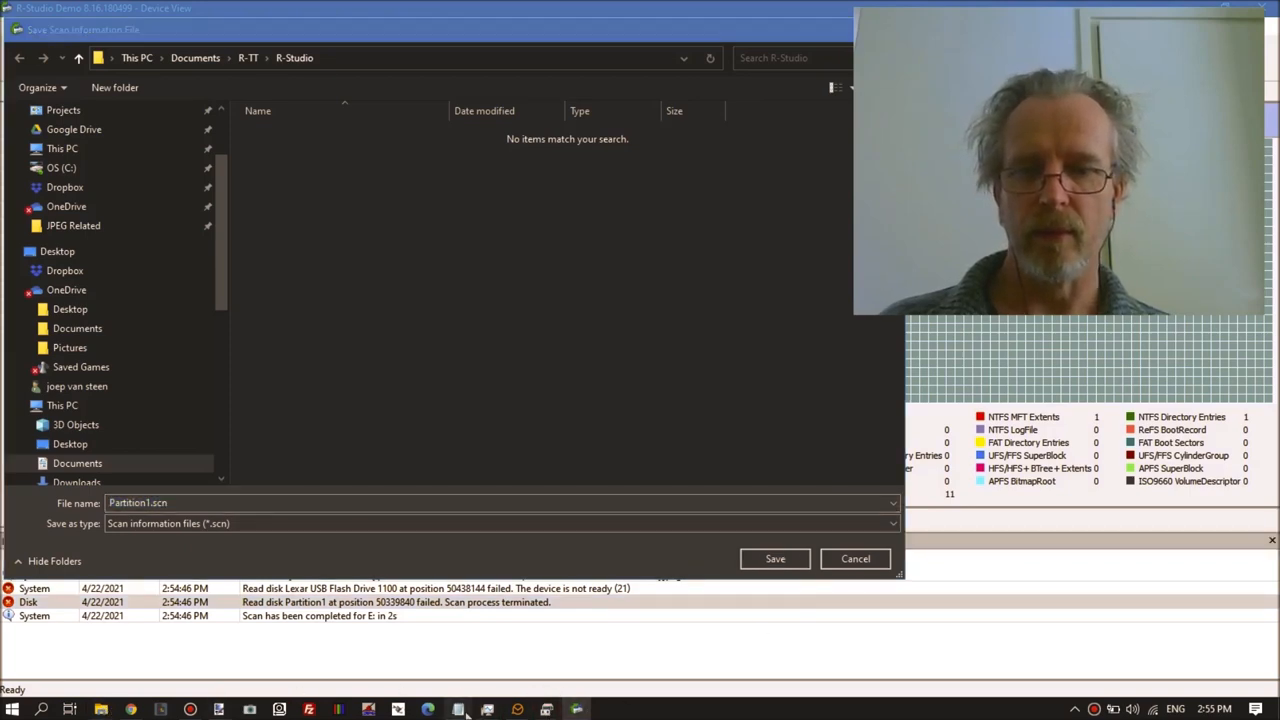
Return to Disk Management and confirm the 119 GB removable disk E: is gone.
{"action": "left_click", "coordinate": [459, 709]}
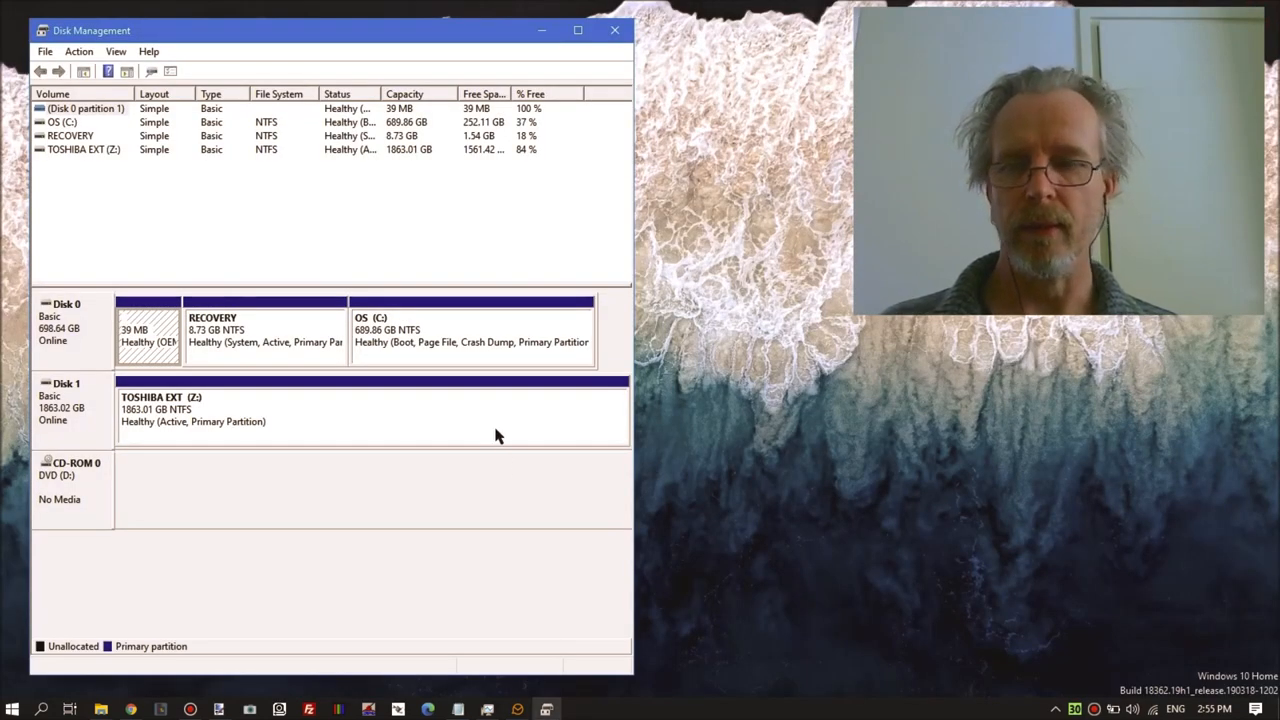
{"action": "mouse_move", "coordinate": [330, 525]}
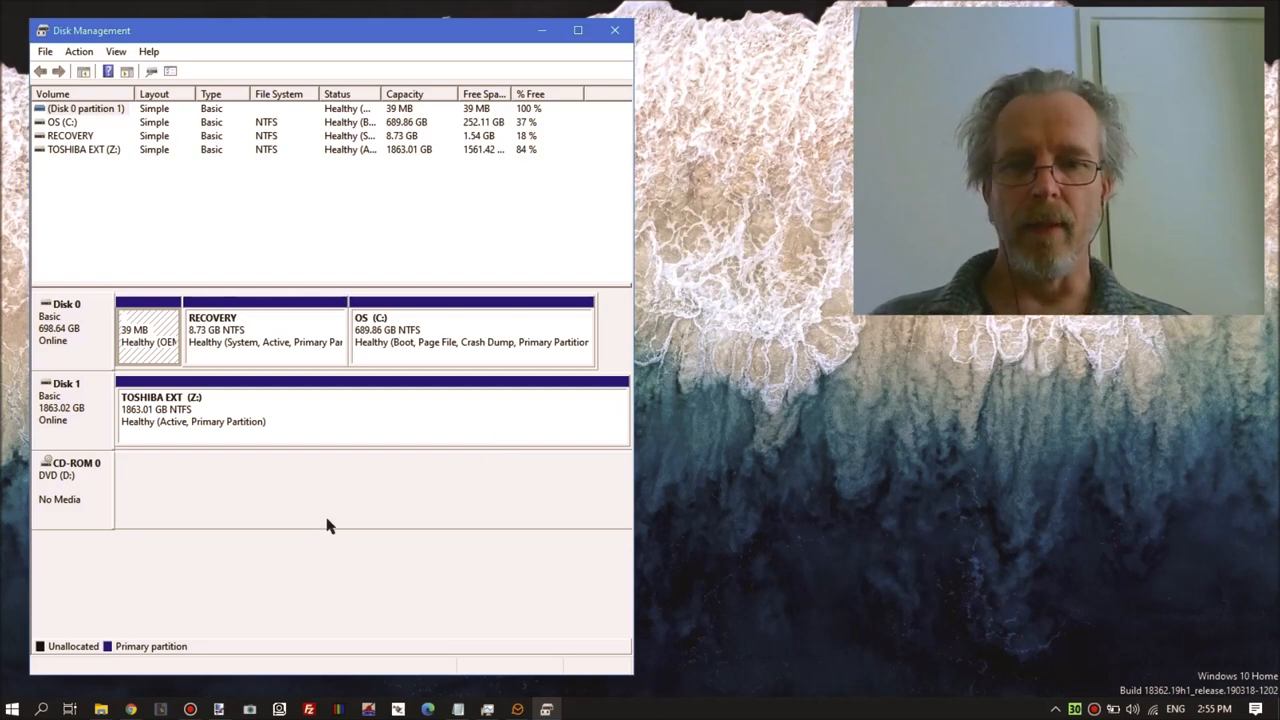
{"action": "mouse_move", "coordinate": [313, 514]}
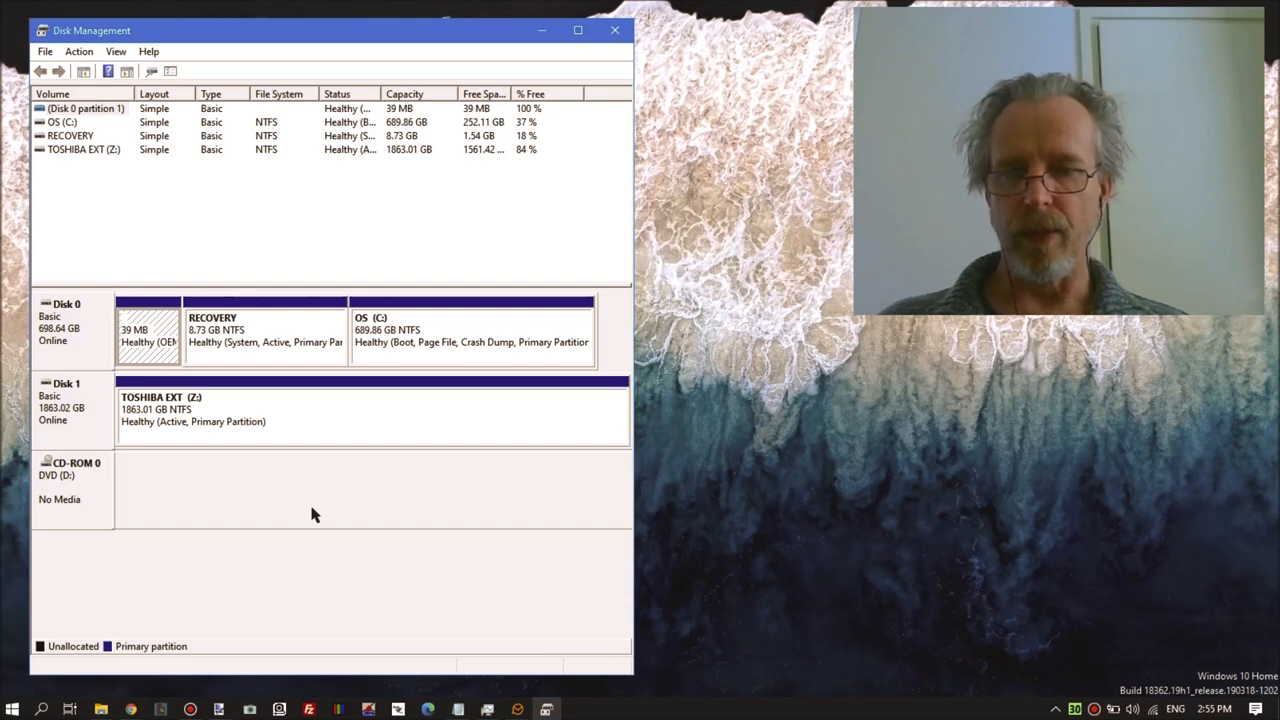
{"action": "mouse_move", "coordinate": [574, 607]}
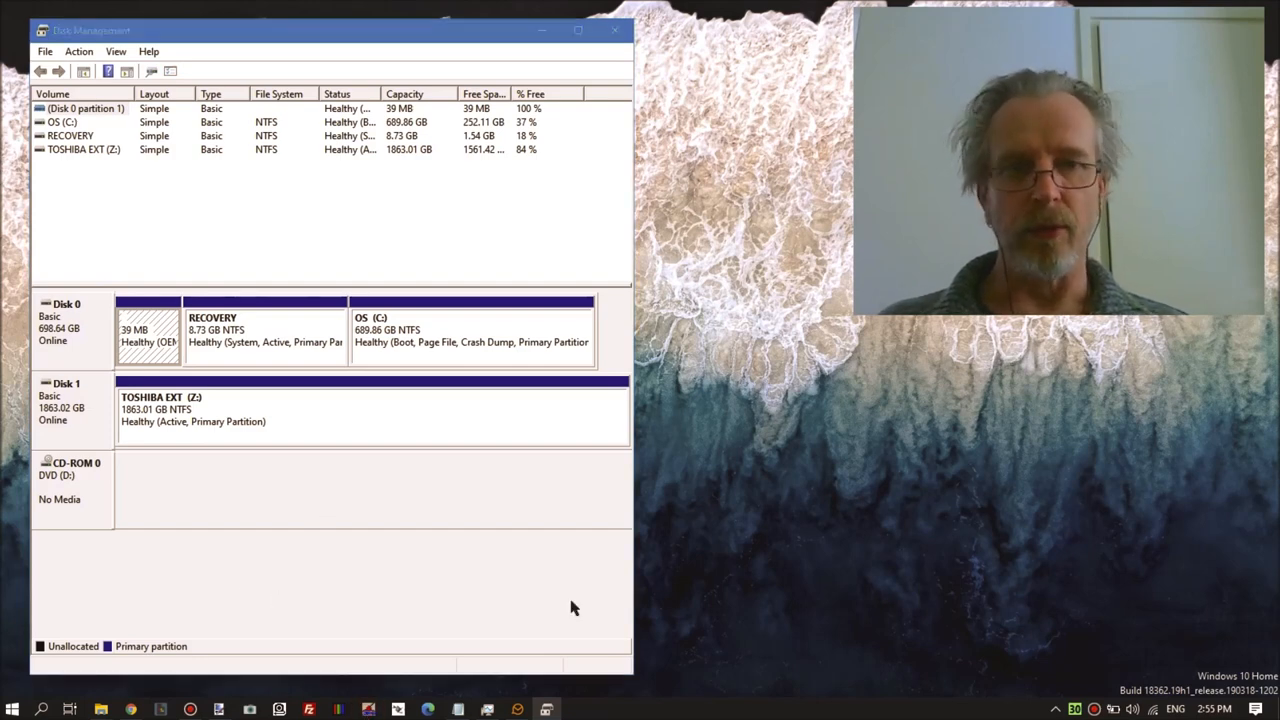
{"action": "mouse_move", "coordinate": [718, 629]}
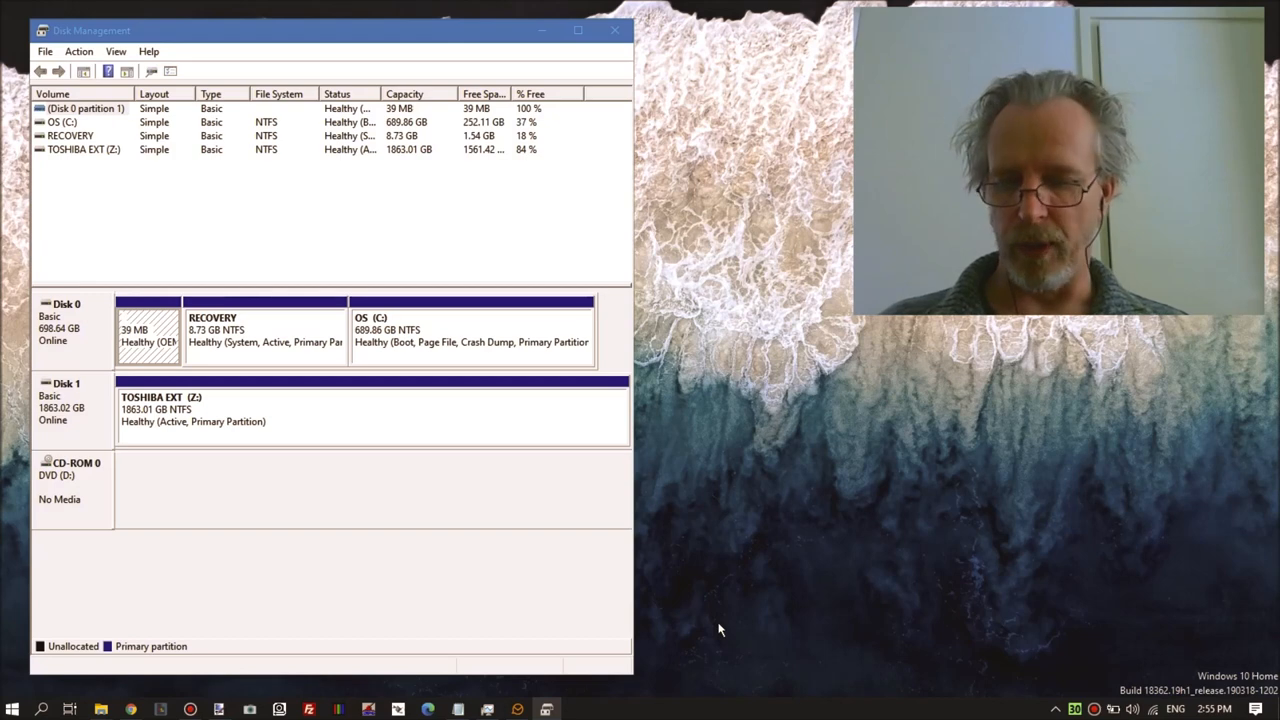
{"action": "mouse_move", "coordinate": [782, 600]}
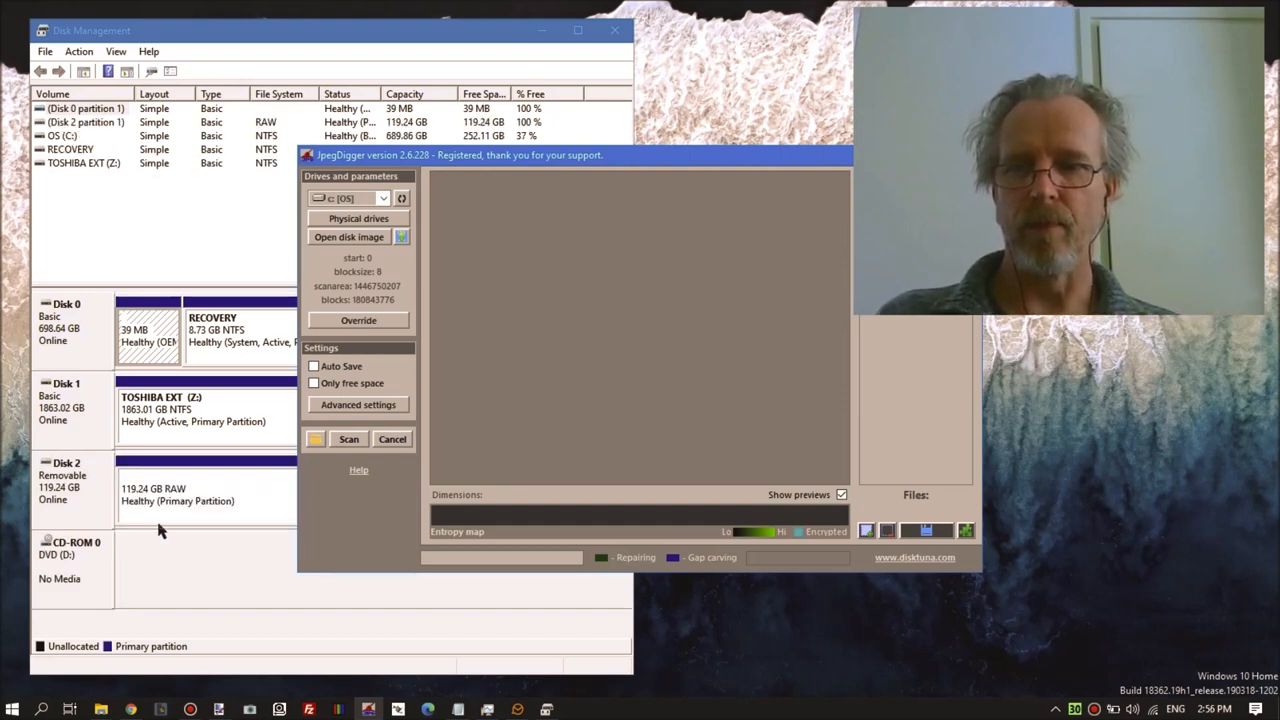
{"action": "mouse_move", "coordinate": [392, 213]}
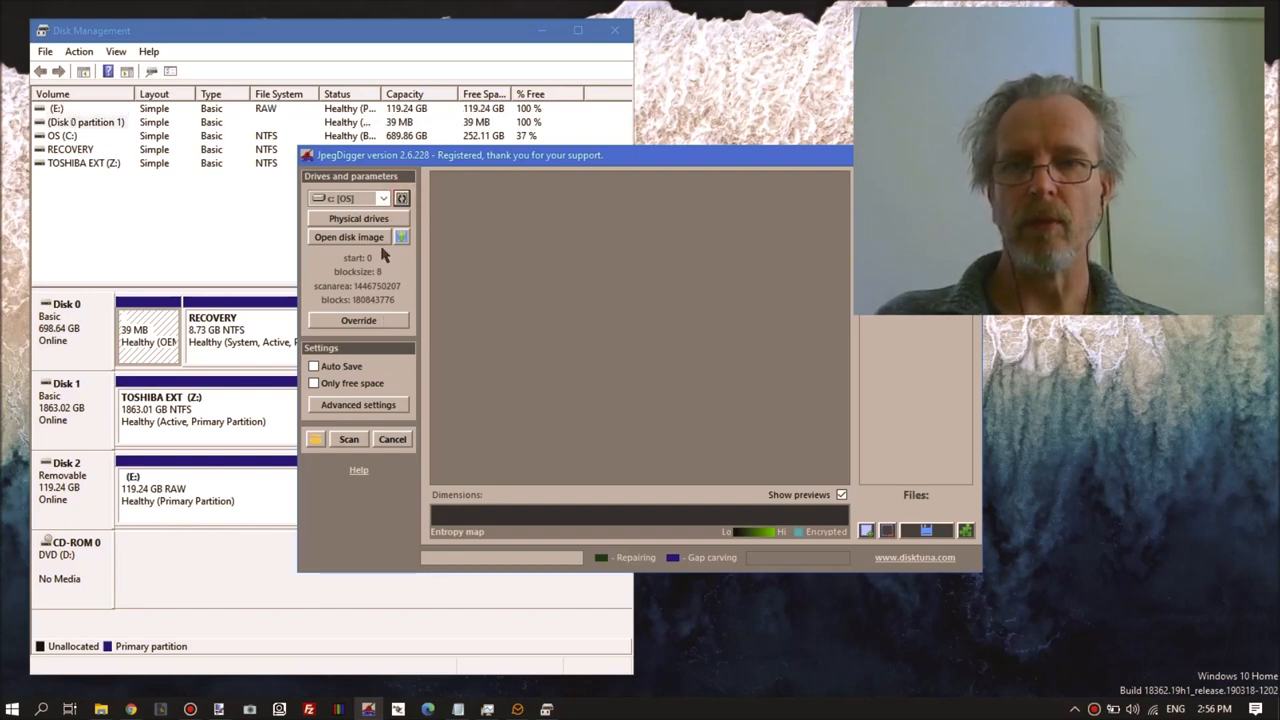
Select drive e: and manually override its block size to 32 sectors.
{"action": "left_click", "coordinate": [383, 198]}
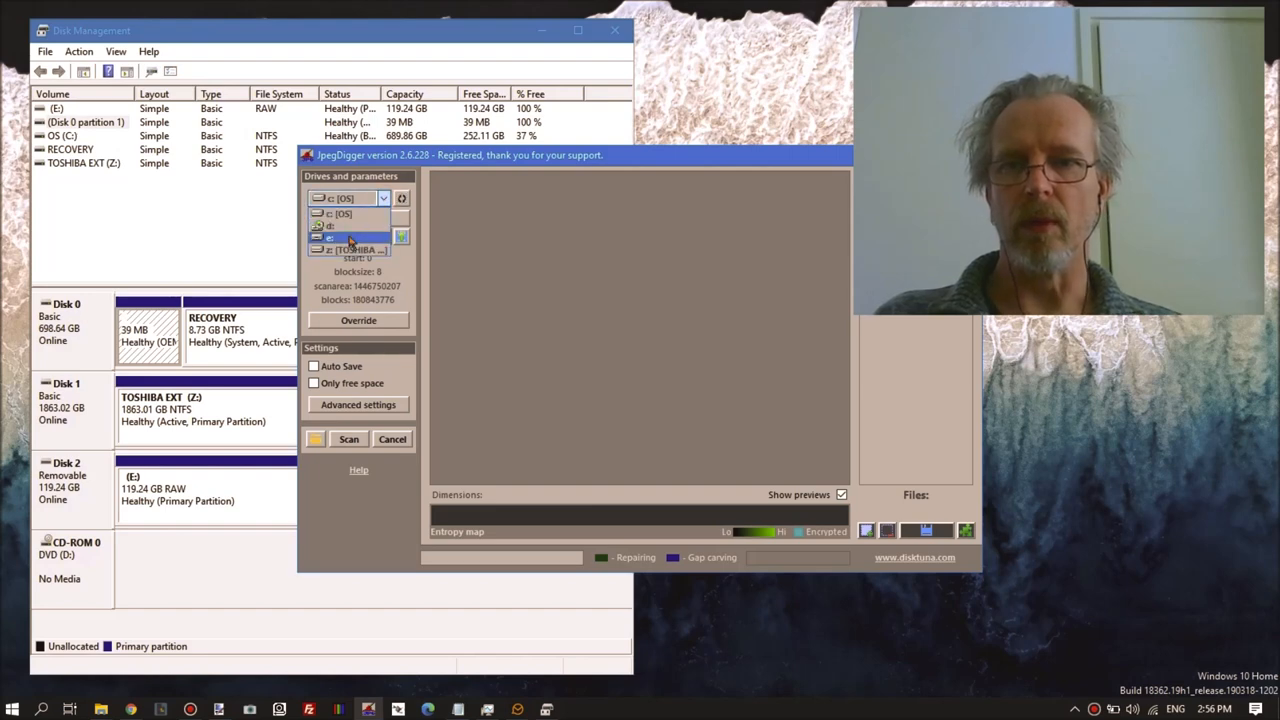
{"action": "left_click", "coordinate": [358, 320]}
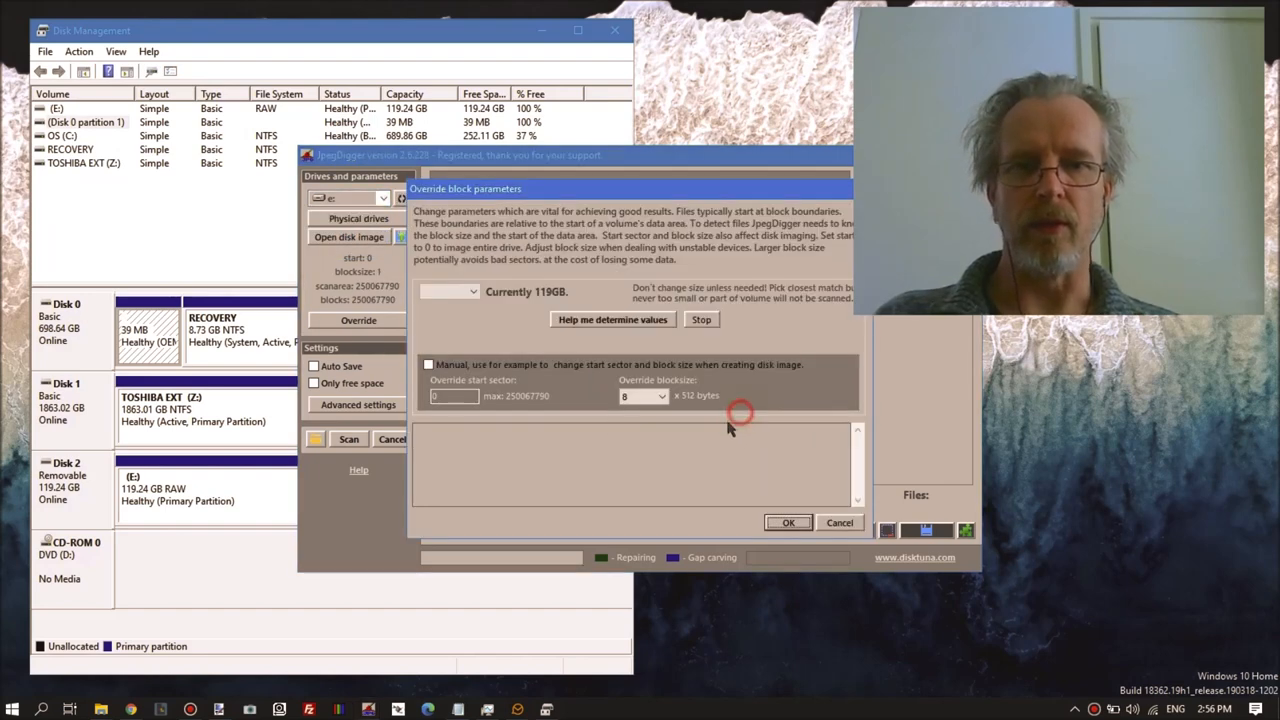
{"action": "left_click", "coordinate": [611, 319]}
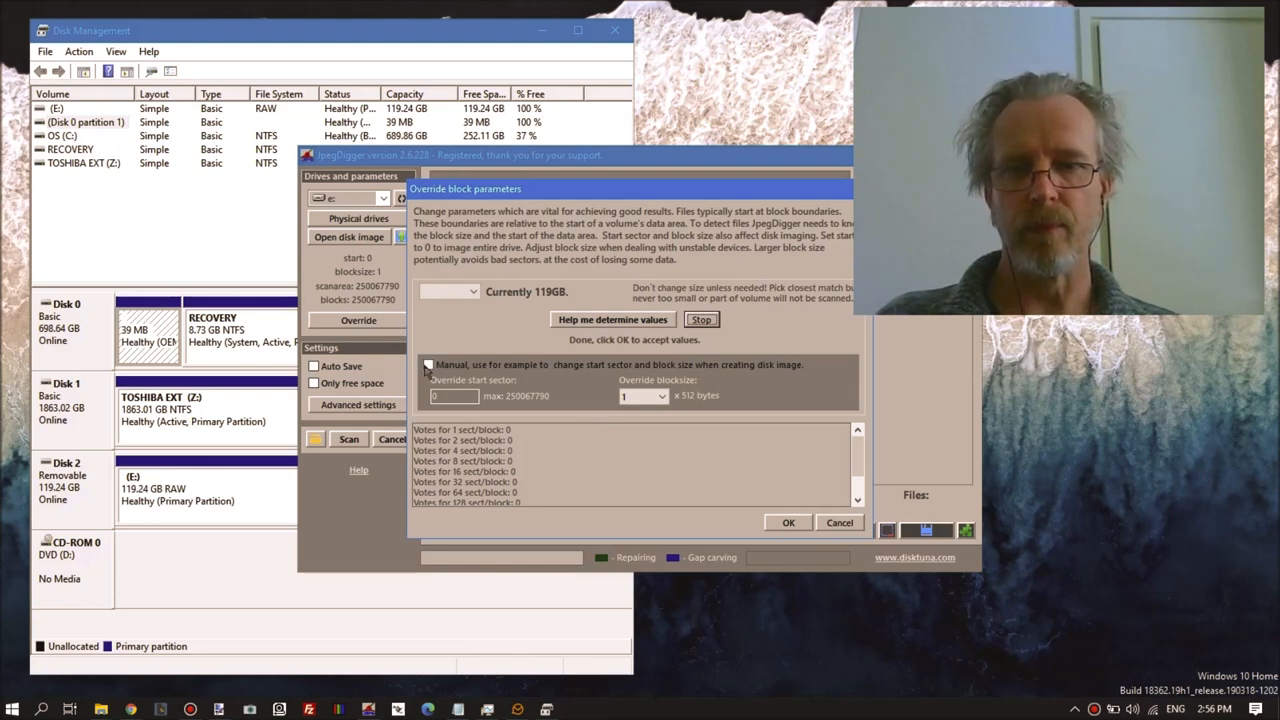
{"action": "left_click", "coordinate": [660, 396]}
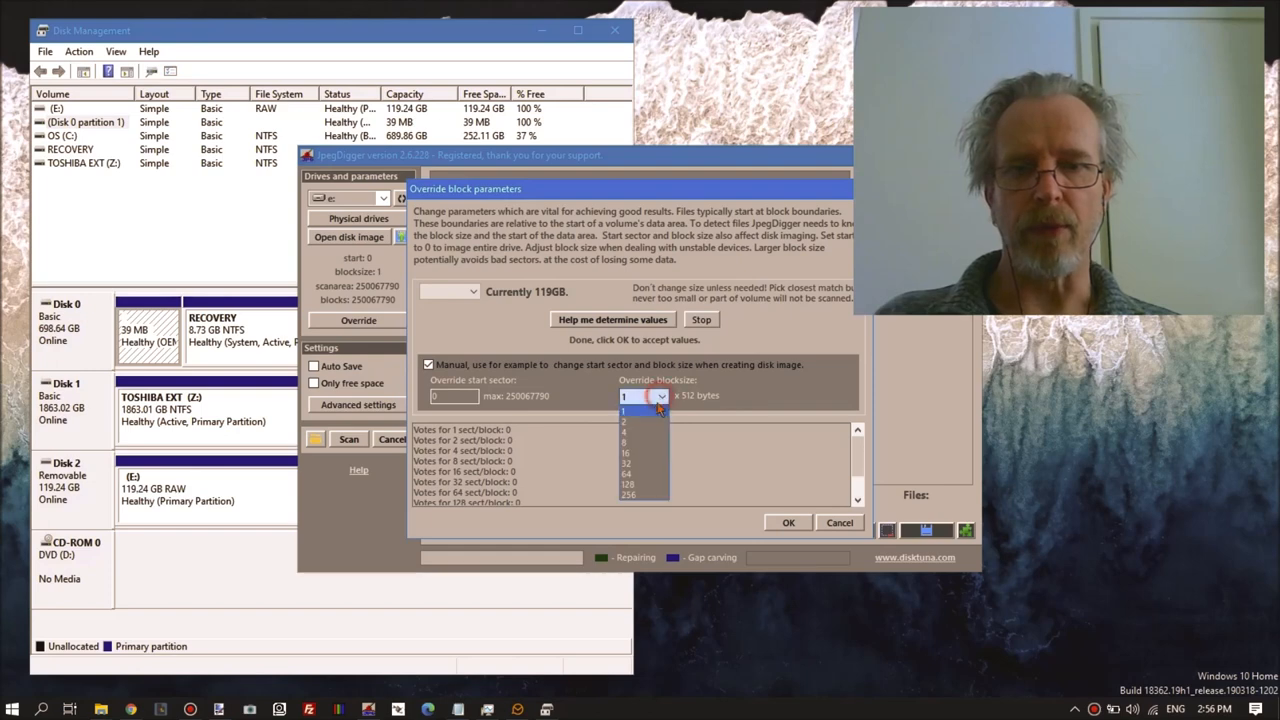
{"action": "left_click", "coordinate": [628, 464]}
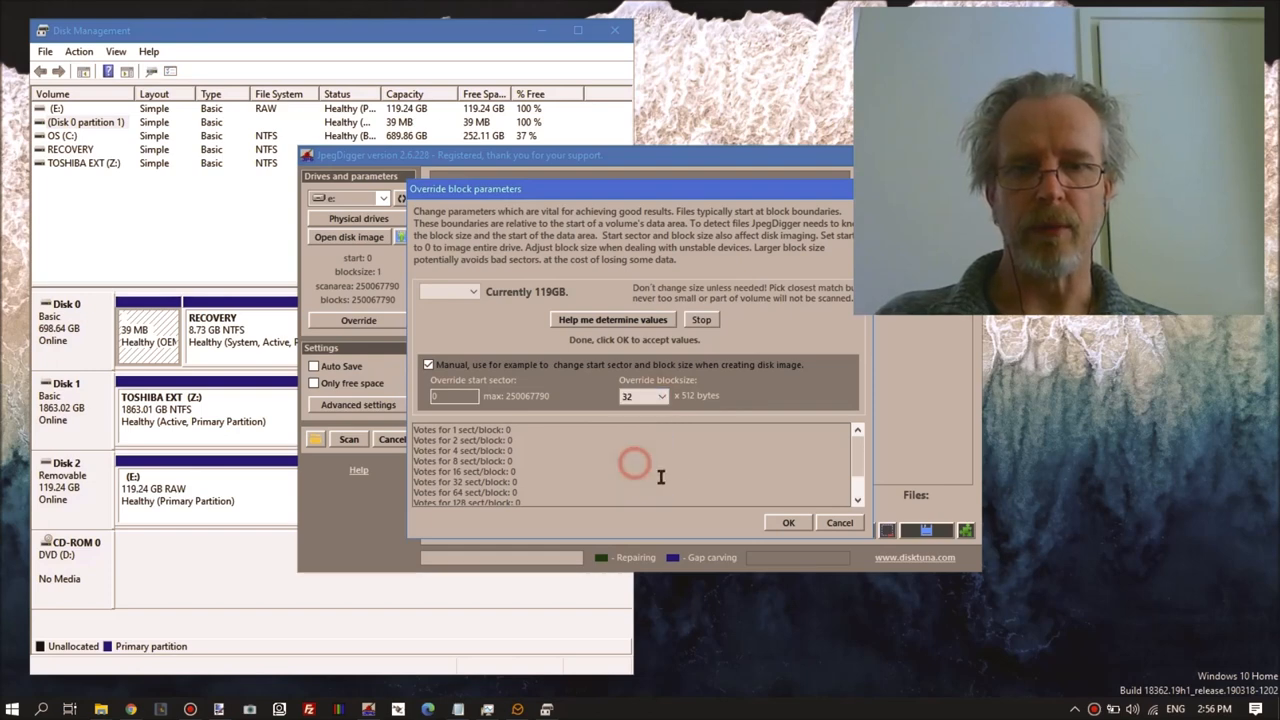
{"action": "left_click", "coordinate": [788, 522]}
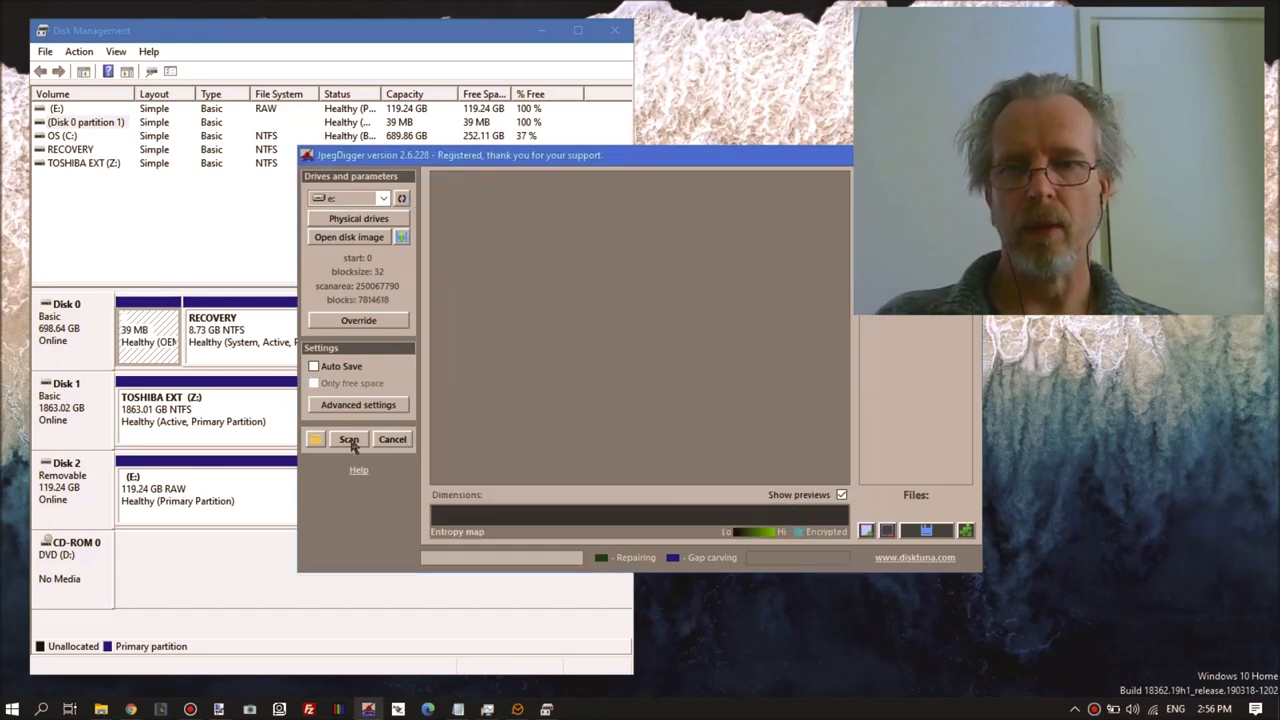
Start scanning e:, cancel the 'device is not ready' error, and acknowledge 'Scan complete!'.
{"action": "left_click", "coordinate": [348, 439]}
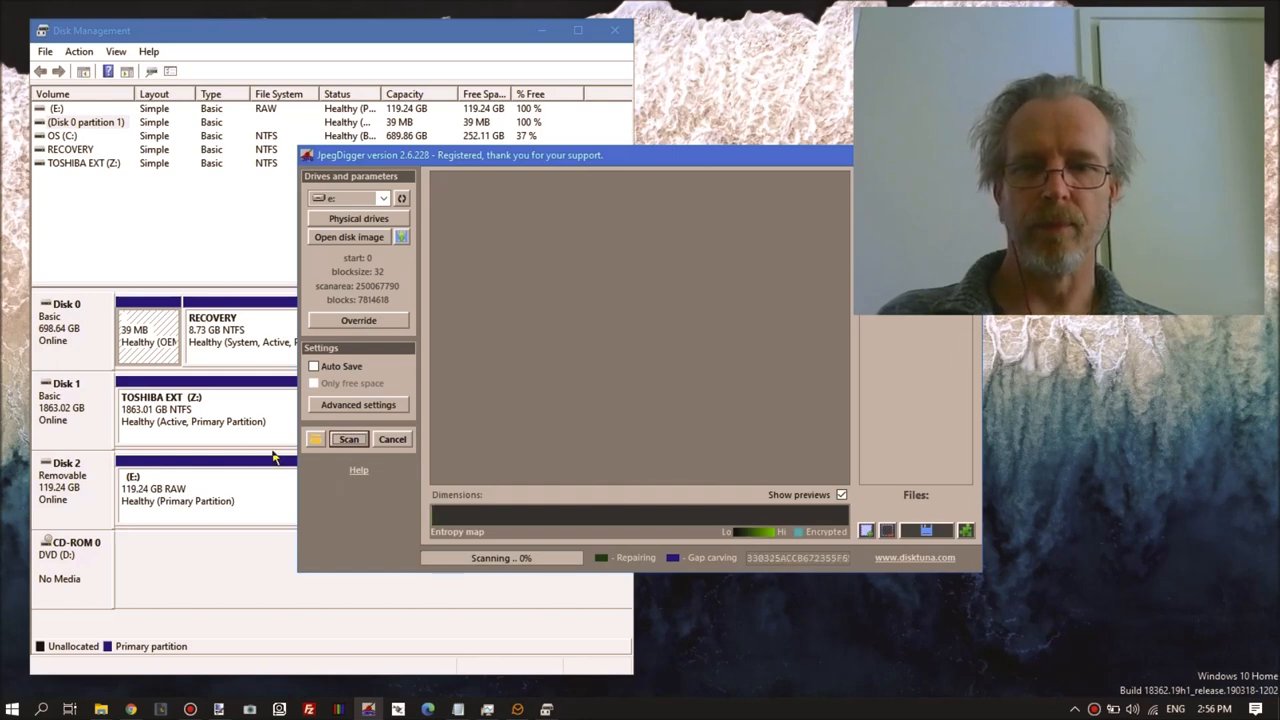
{"action": "left_click", "coordinate": [348, 439]}
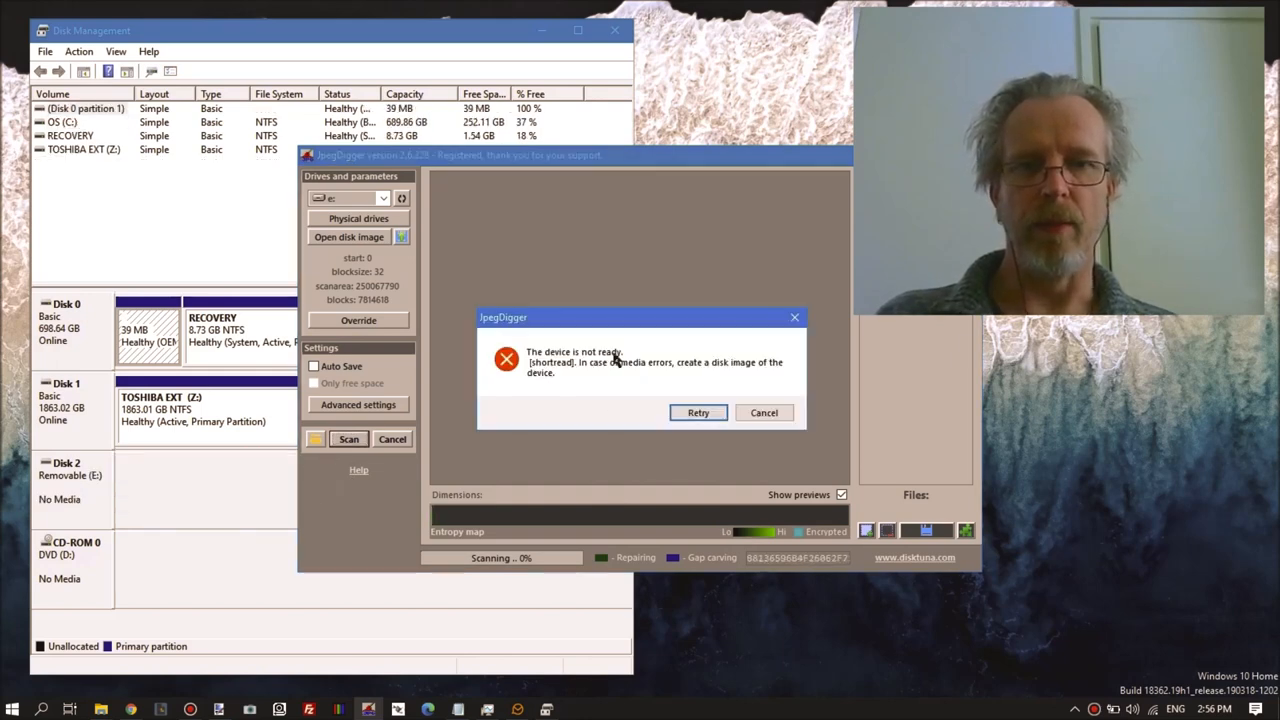
{"action": "left_click", "coordinate": [698, 412]}
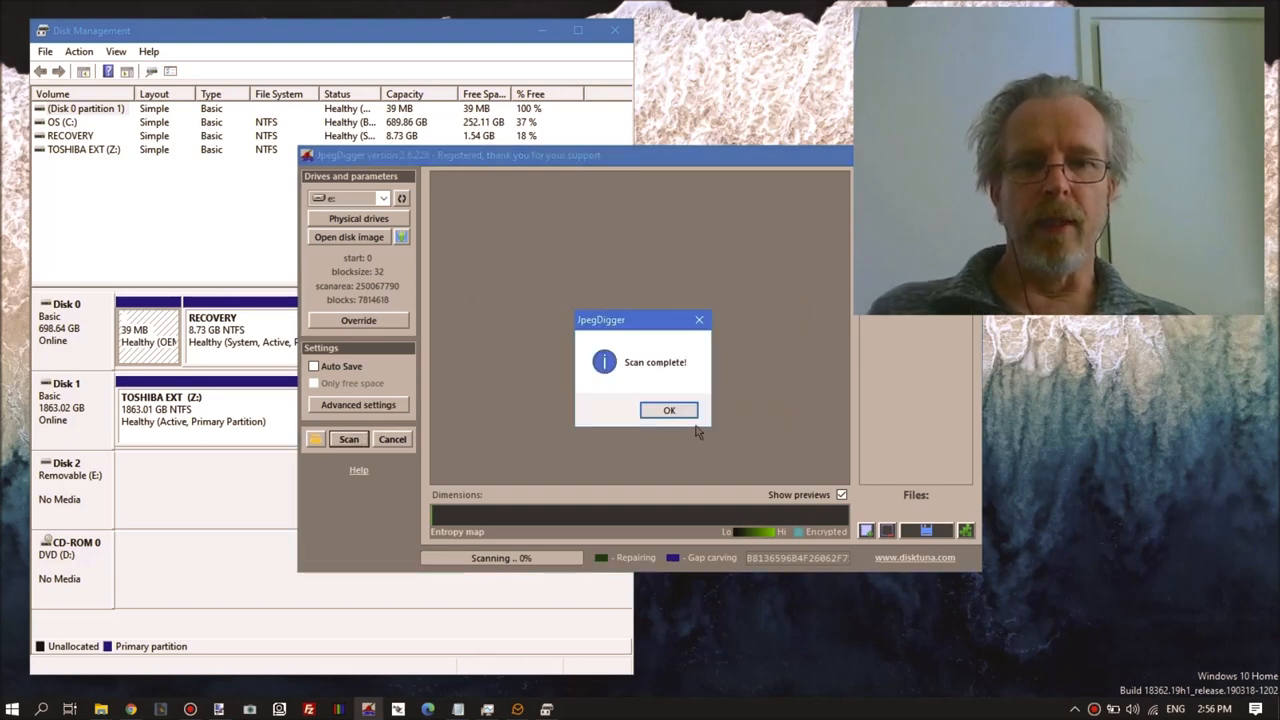
{"action": "left_click", "coordinate": [669, 410]}
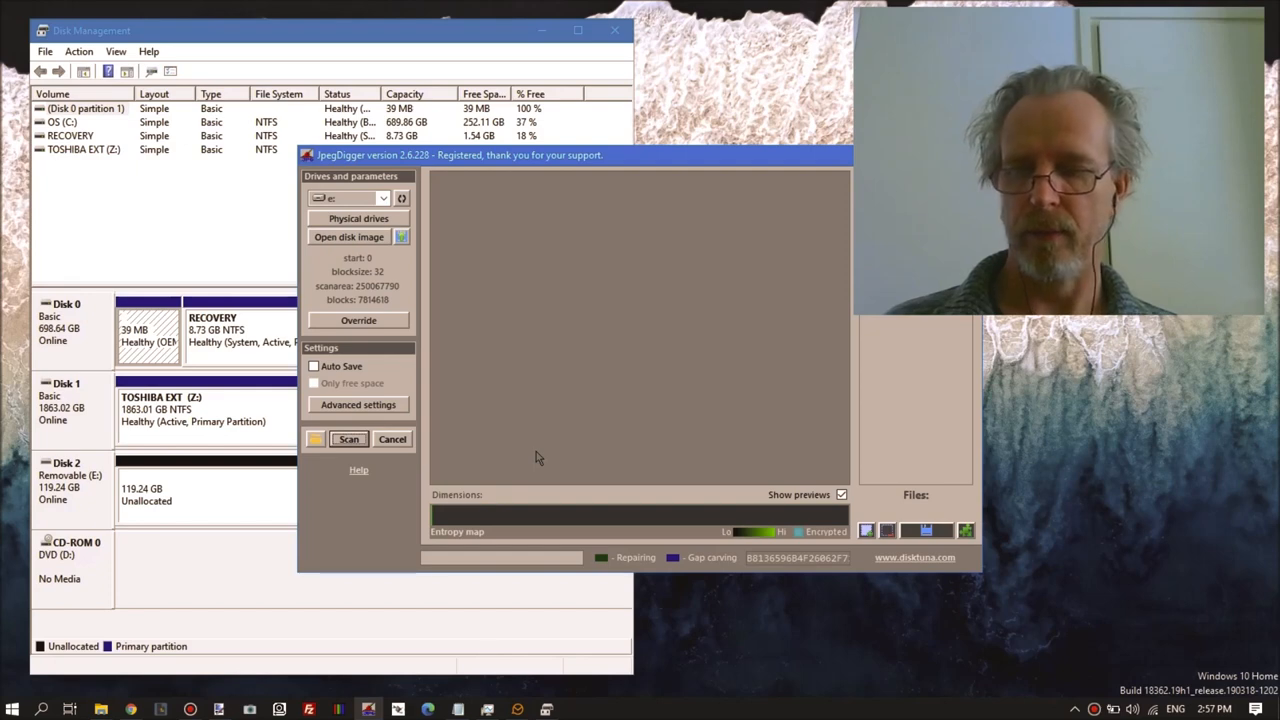
{"action": "mouse_move", "coordinate": [528, 438]}
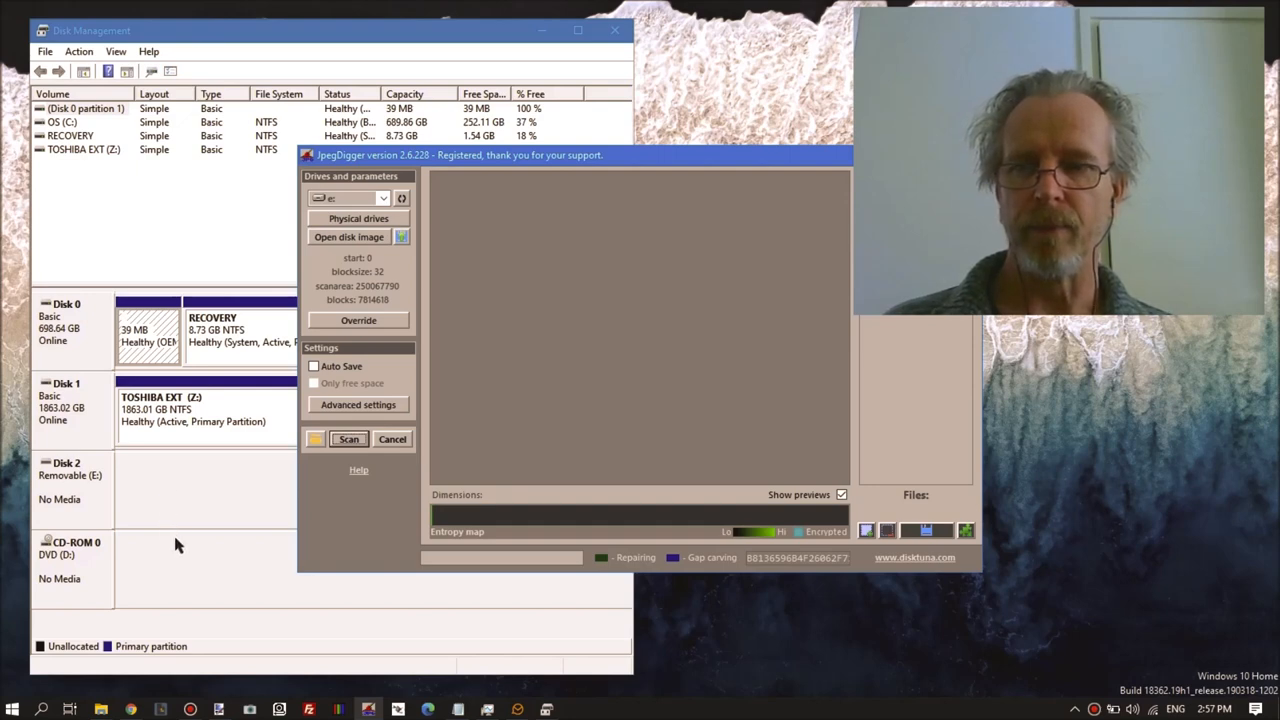
{"action": "mouse_move", "coordinate": [330, 301]}
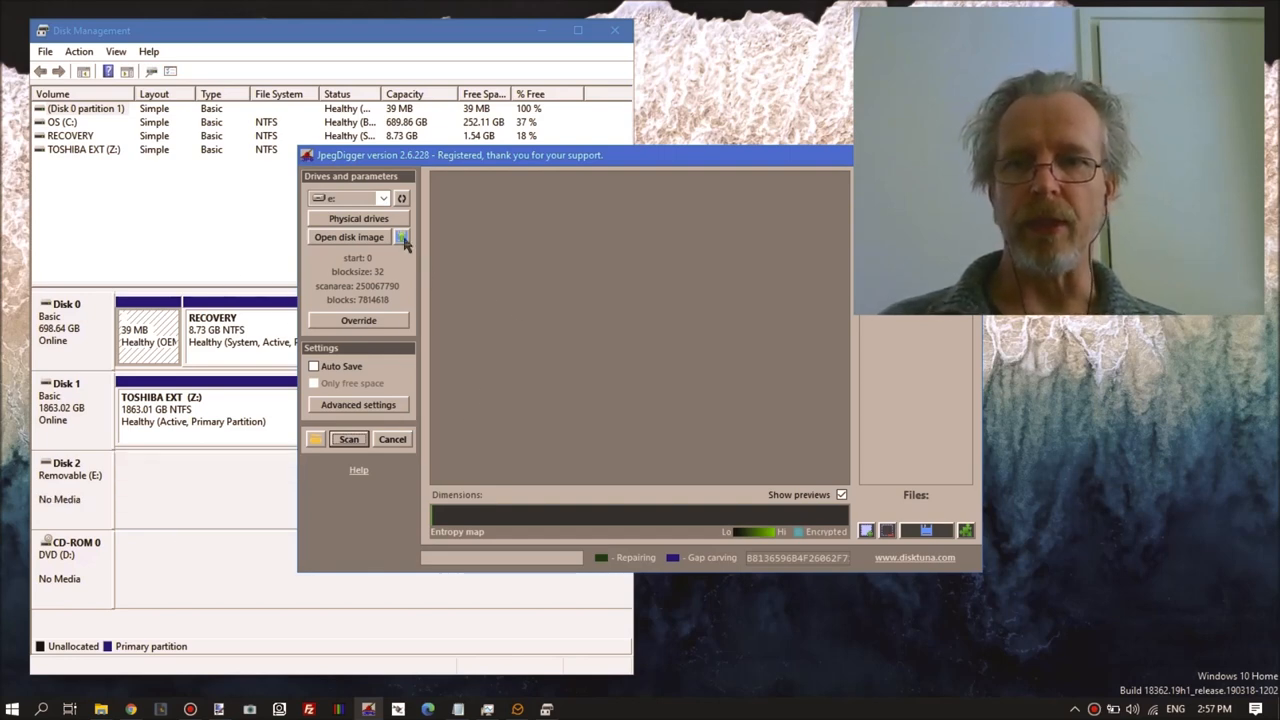
Image the drive to fail.dd in the disk images folder and dismiss 'Imaging complete!'.
{"action": "left_click", "coordinate": [402, 237]}
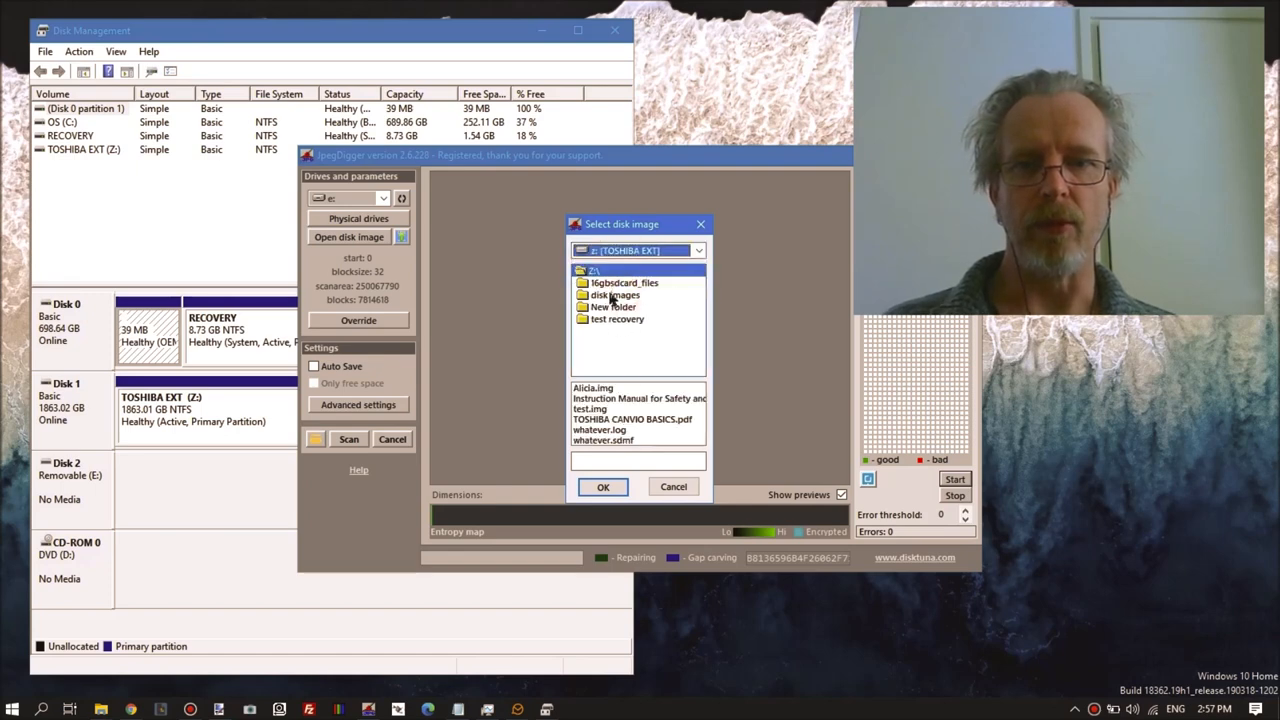
{"action": "double_click", "coordinate": [614, 294]}
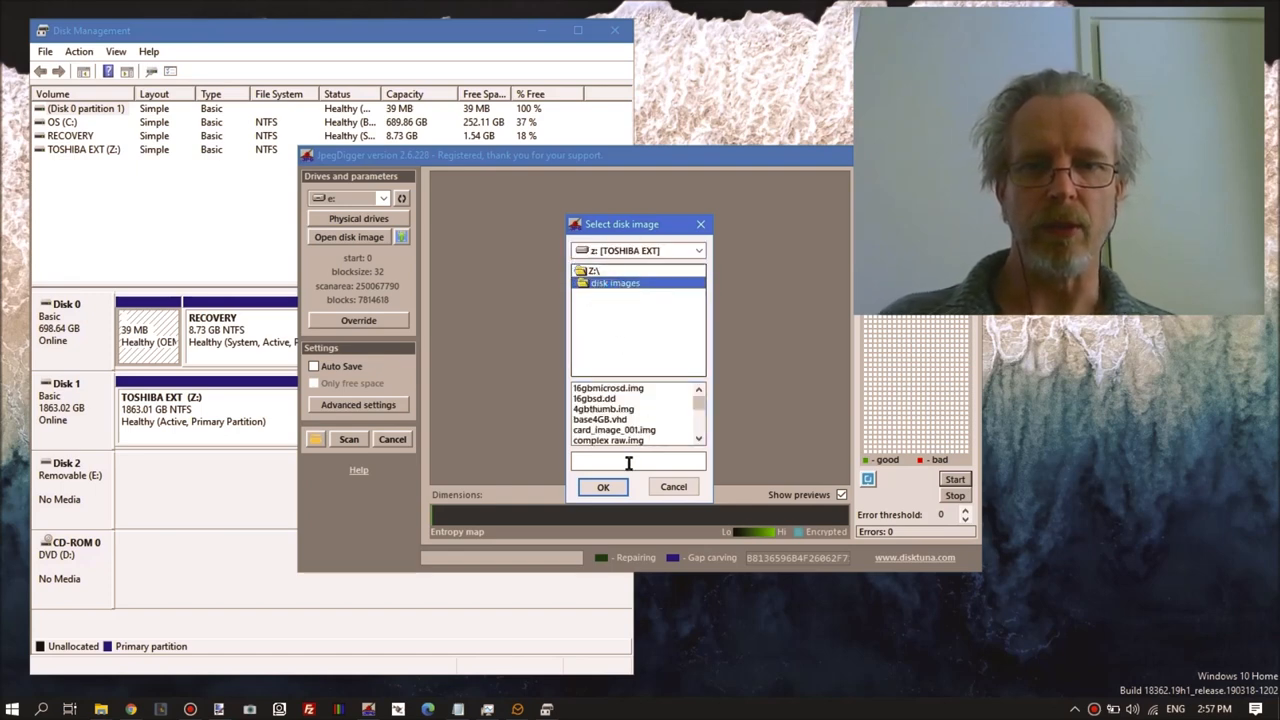
{"action": "type", "text": "fal"}
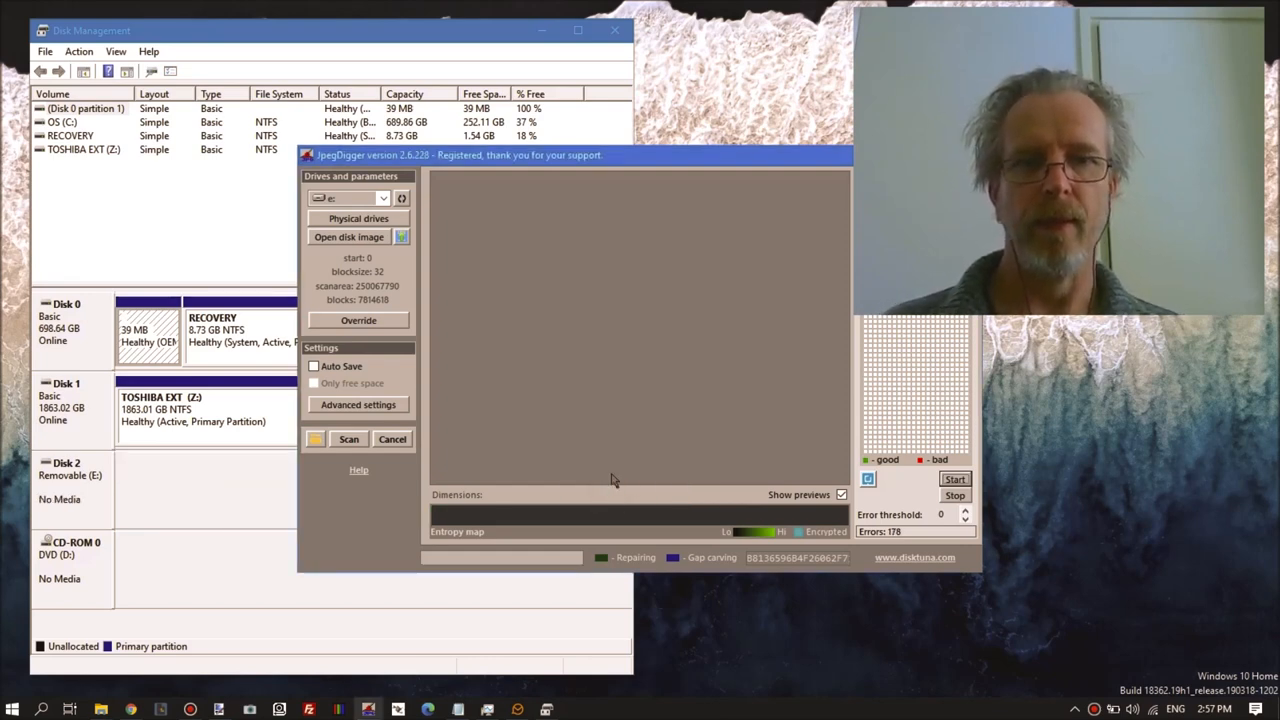
{"action": "left_click", "coordinate": [954, 478]}
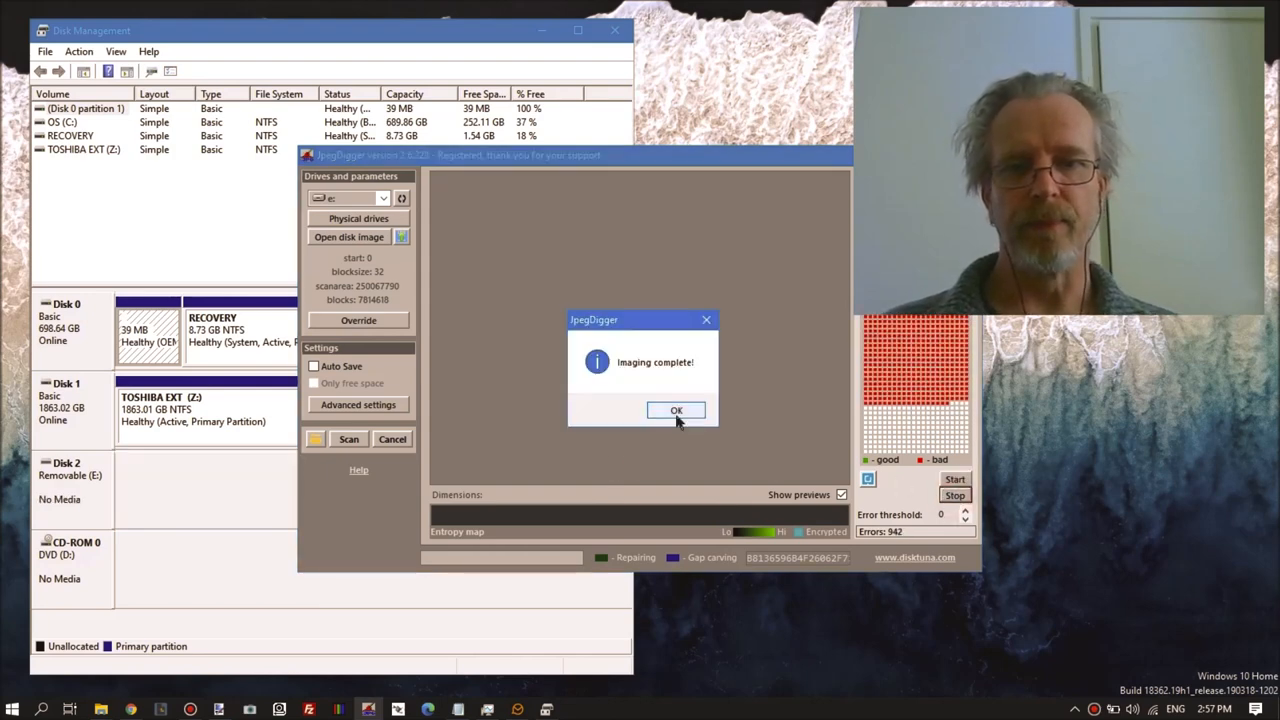
{"action": "left_click", "coordinate": [676, 410]}
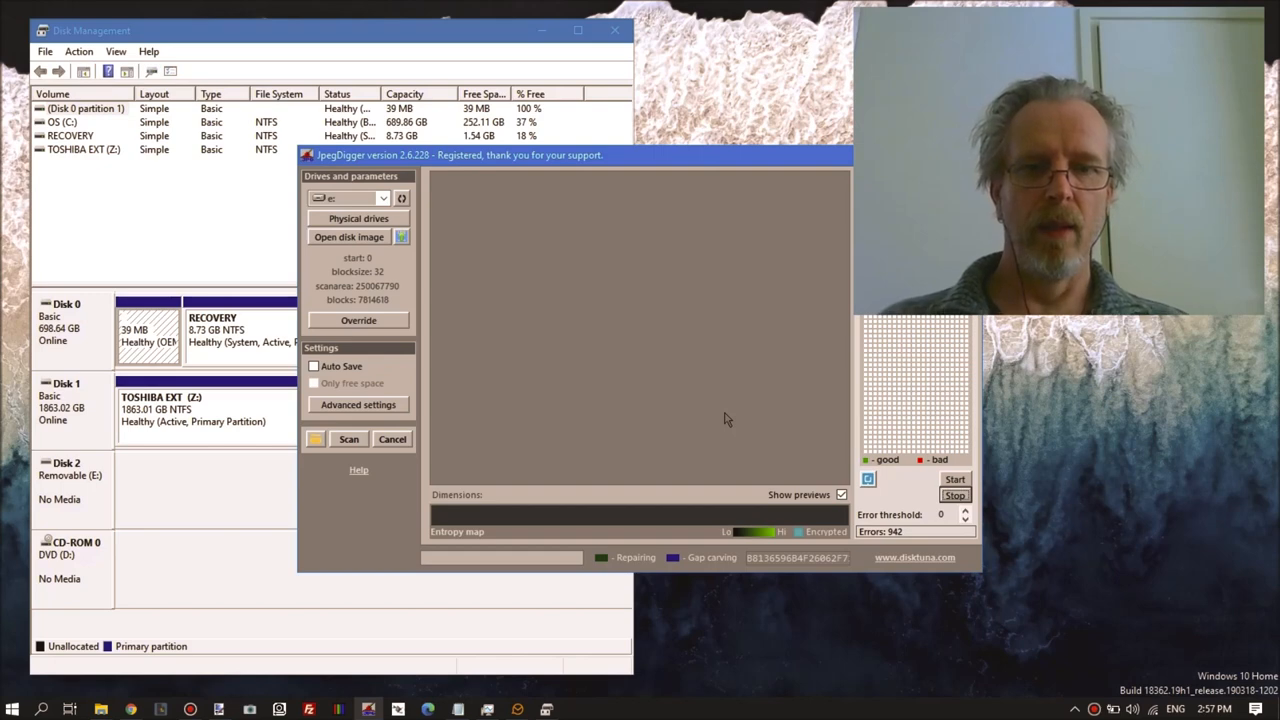
{"action": "mouse_move", "coordinate": [393, 250]}
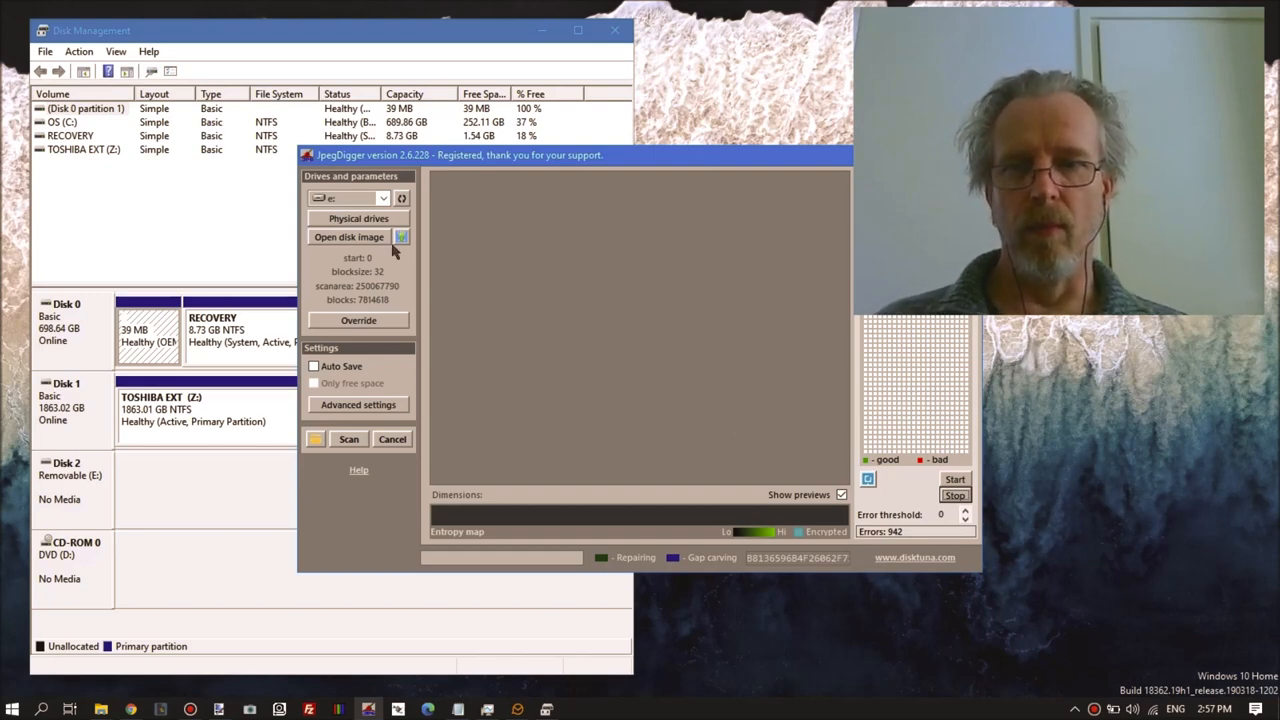
{"action": "mouse_move", "coordinate": [509, 333]}
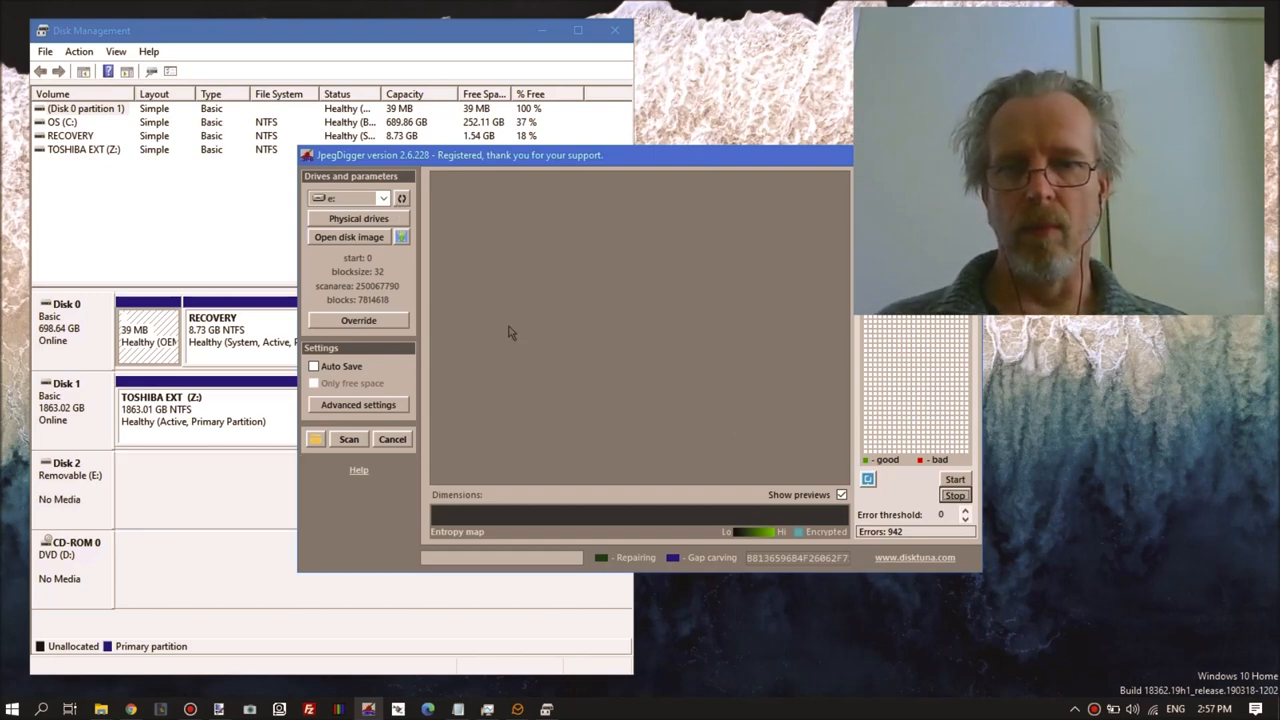
{"action": "mouse_move", "coordinate": [745, 483]}
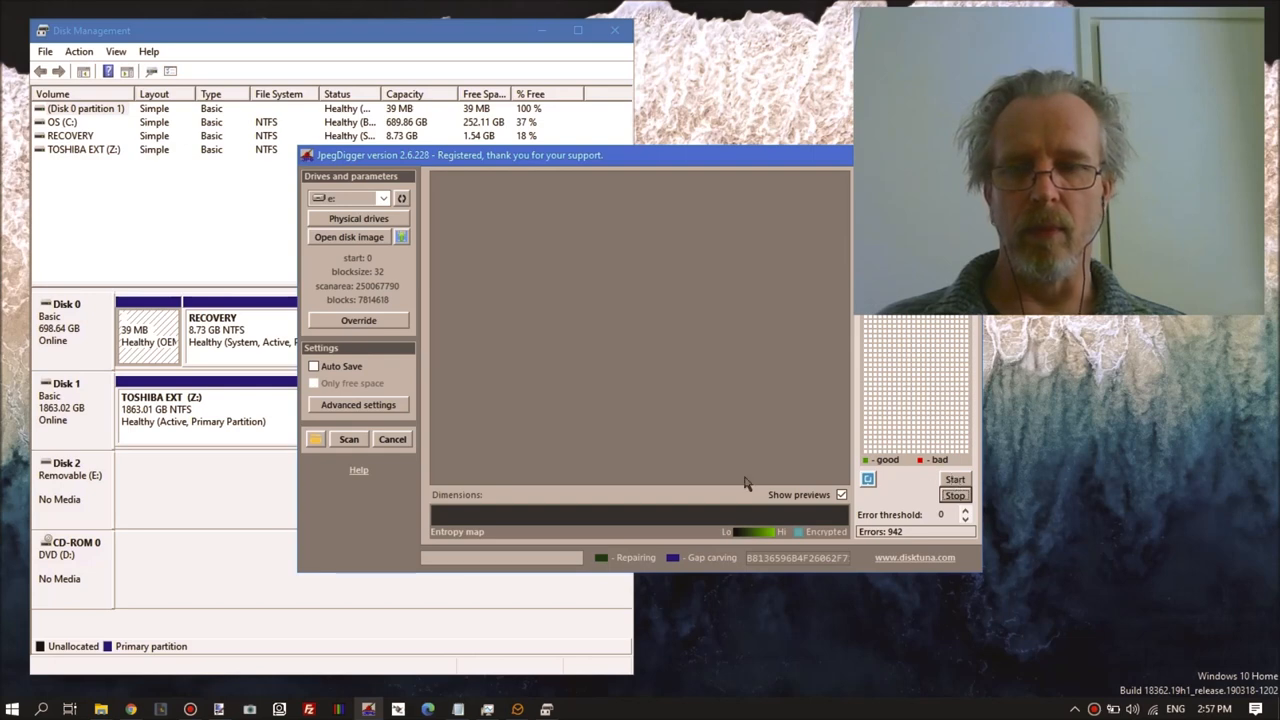
{"action": "mouse_move", "coordinate": [143, 455]}
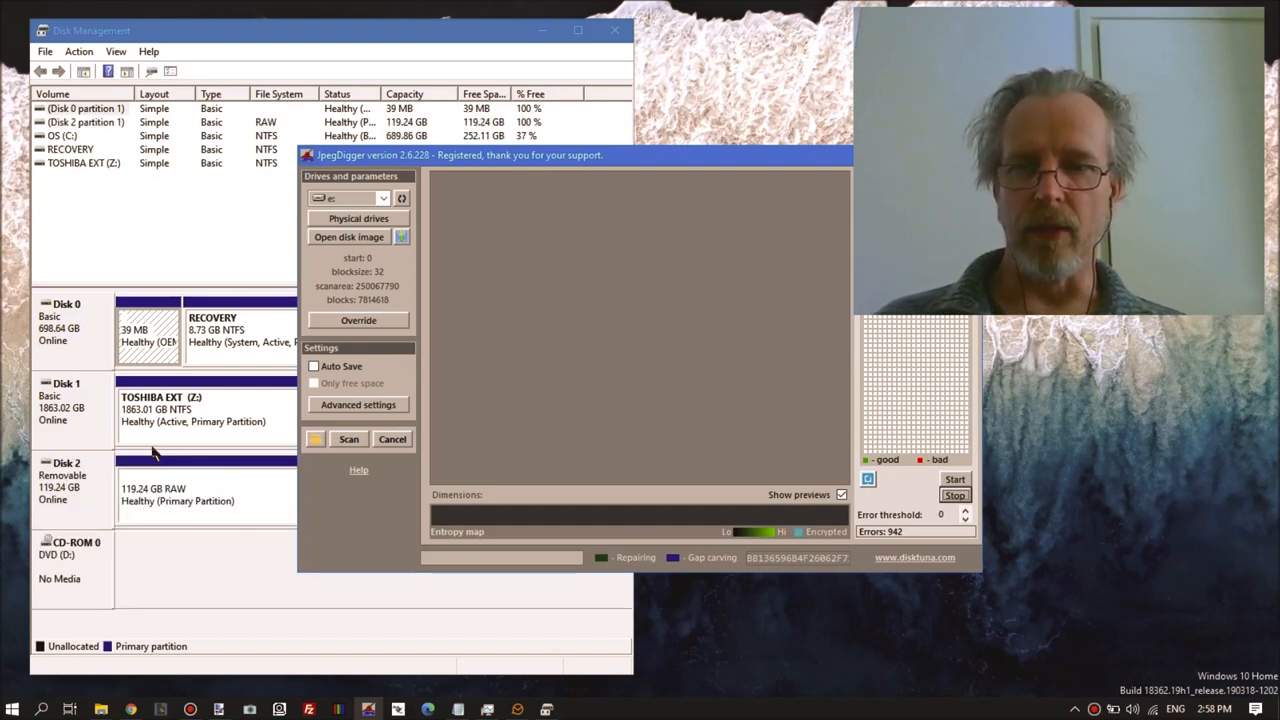
Reopen the disk image picker to choose fail.dd as the destination again.
{"action": "left_click", "coordinate": [348, 237]}
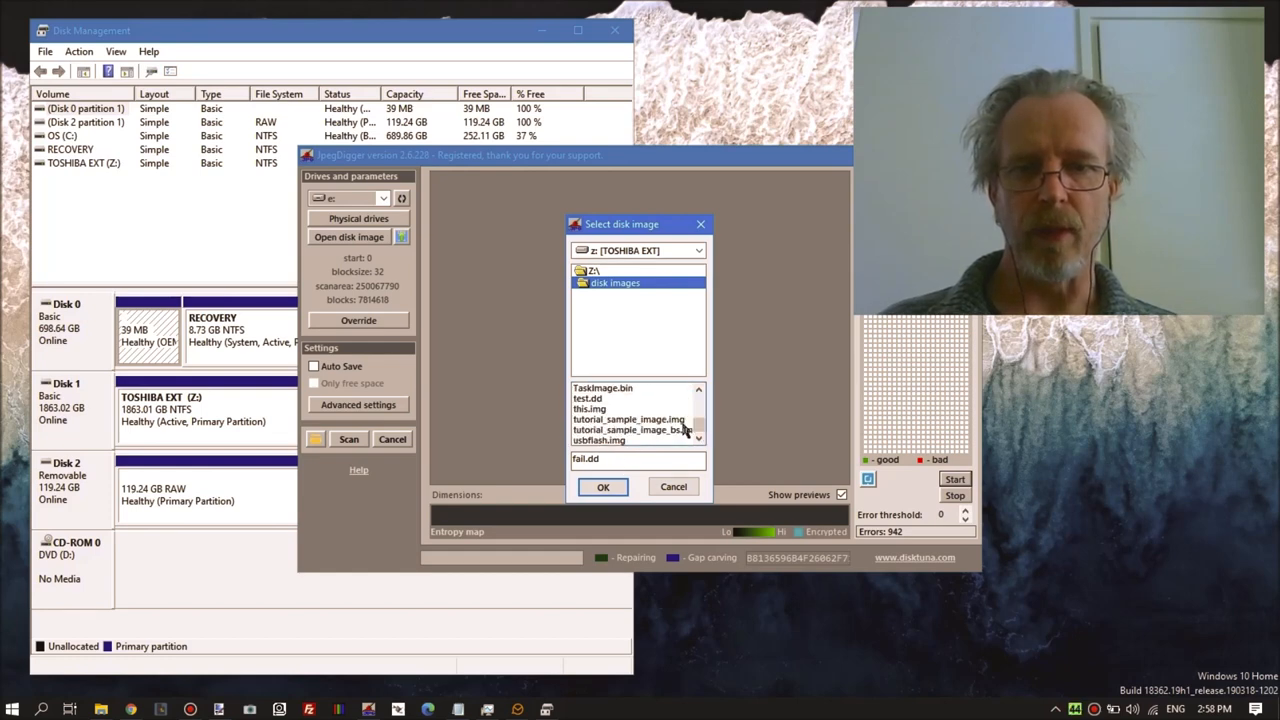
{"action": "scroll", "scroll_direction": "down", "scroll_amount": 3}
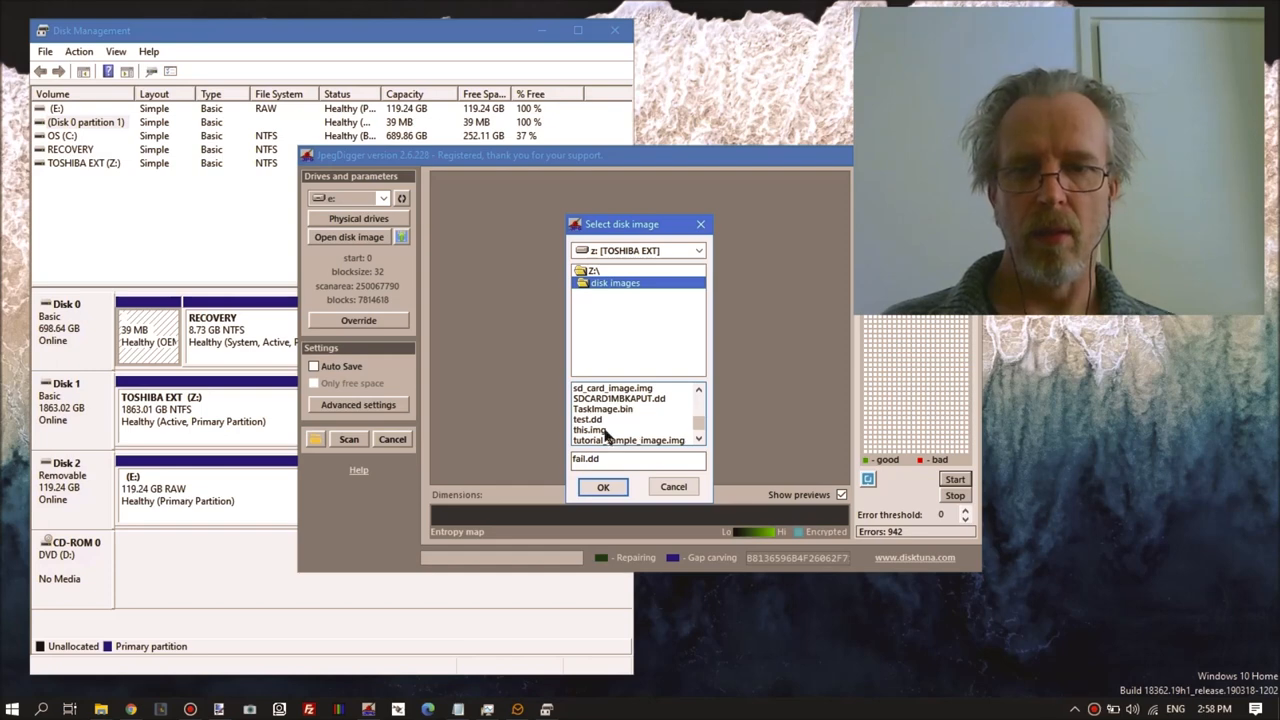
{"action": "scroll", "scroll_direction": "down", "scroll_amount": 3}
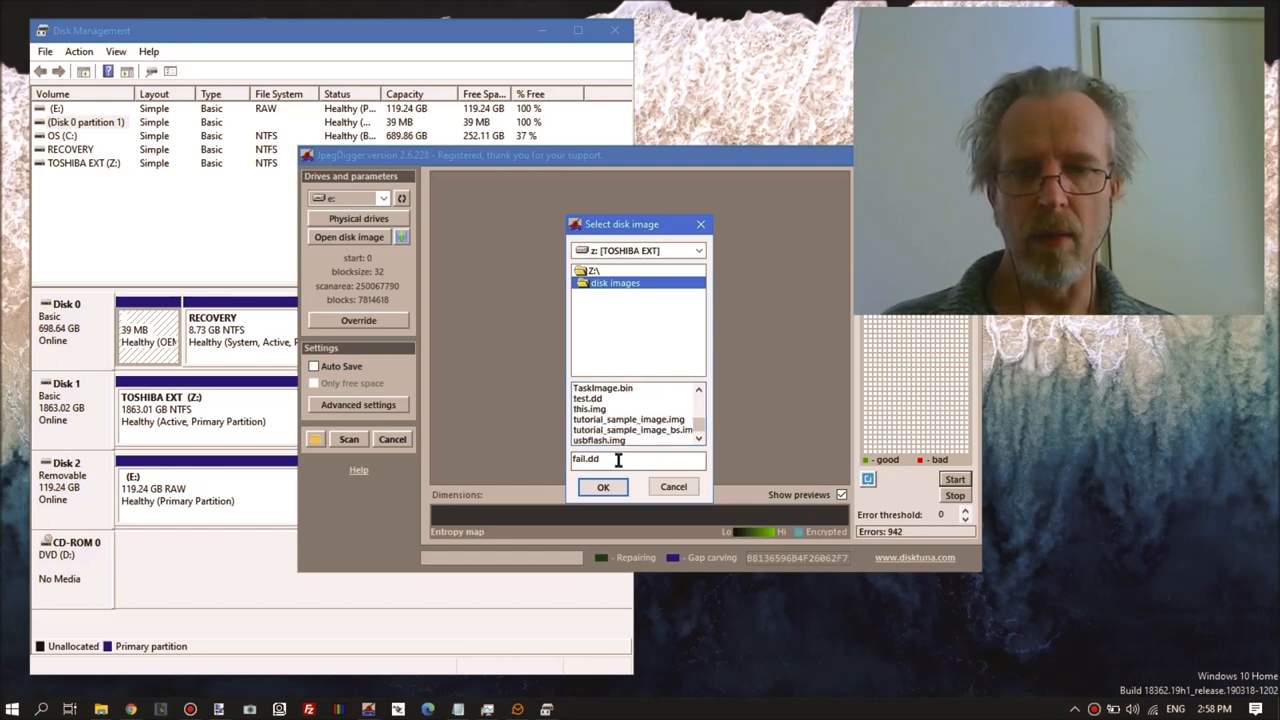
Start imaging into fail.dd and resume after the 'Device dropped offline' error.
{"action": "left_click", "coordinate": [603, 486]}
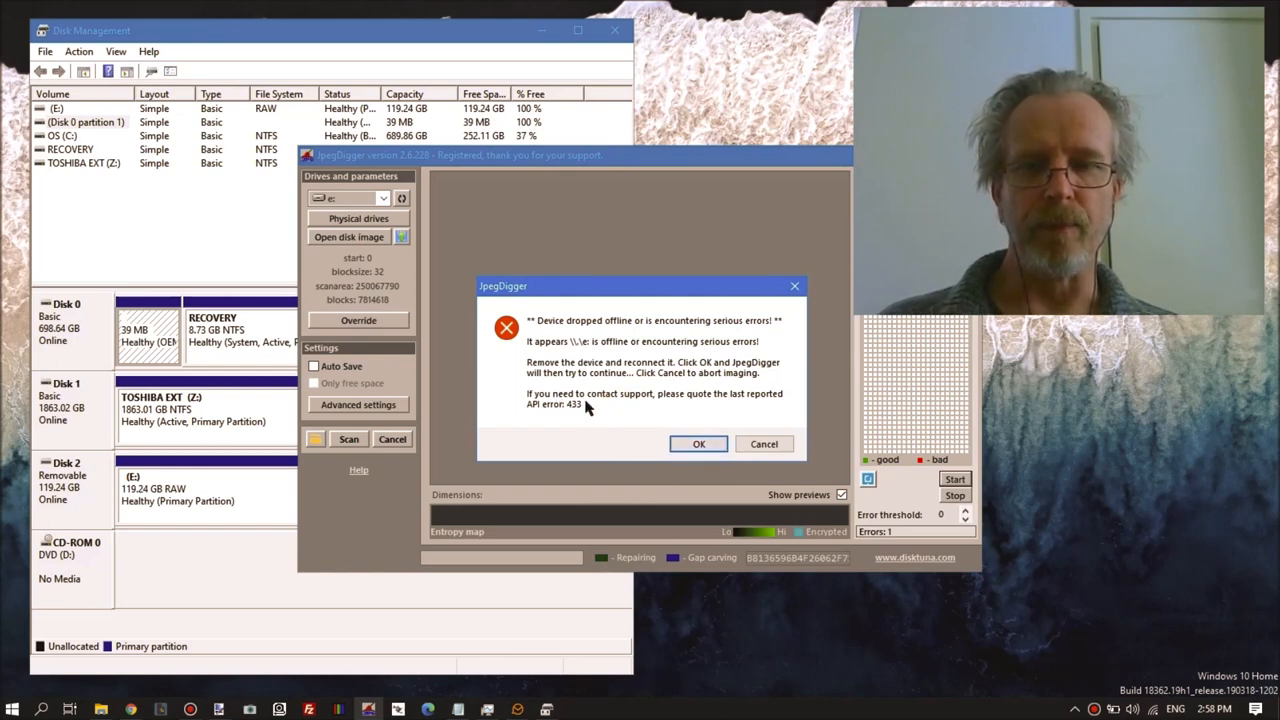
{"action": "mouse_move", "coordinate": [607, 405]}
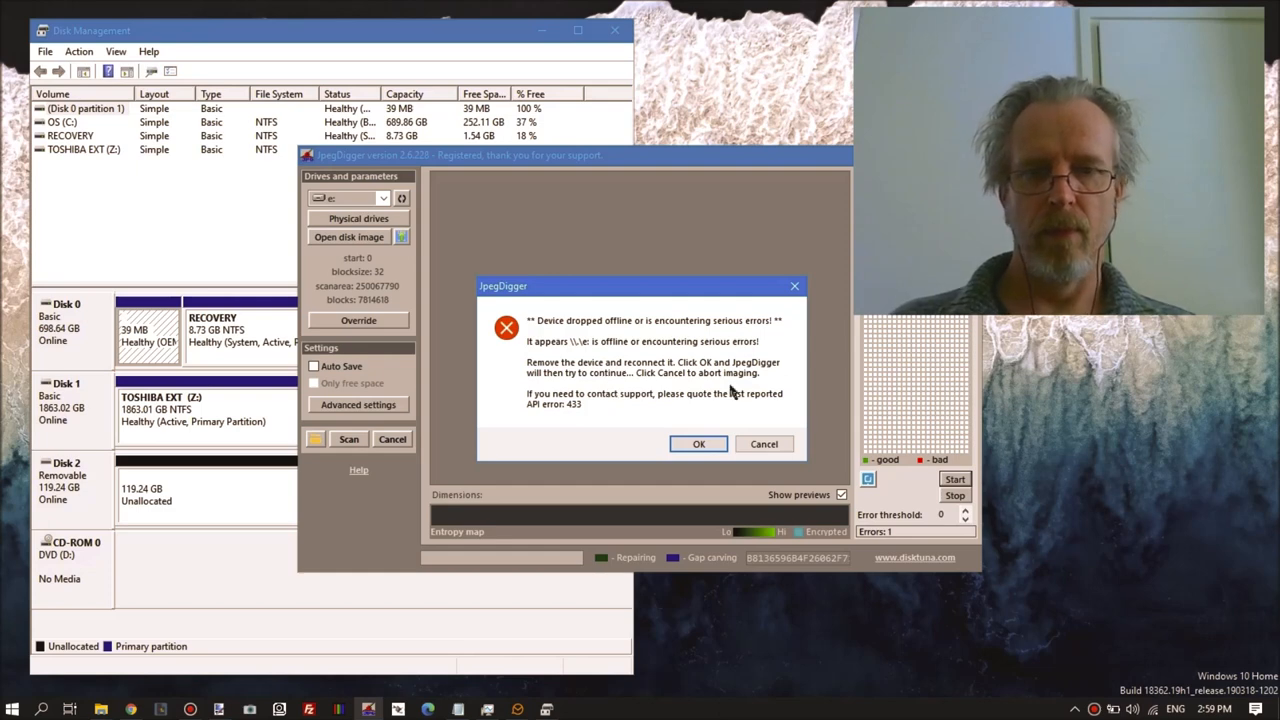
{"action": "left_click", "coordinate": [698, 443]}
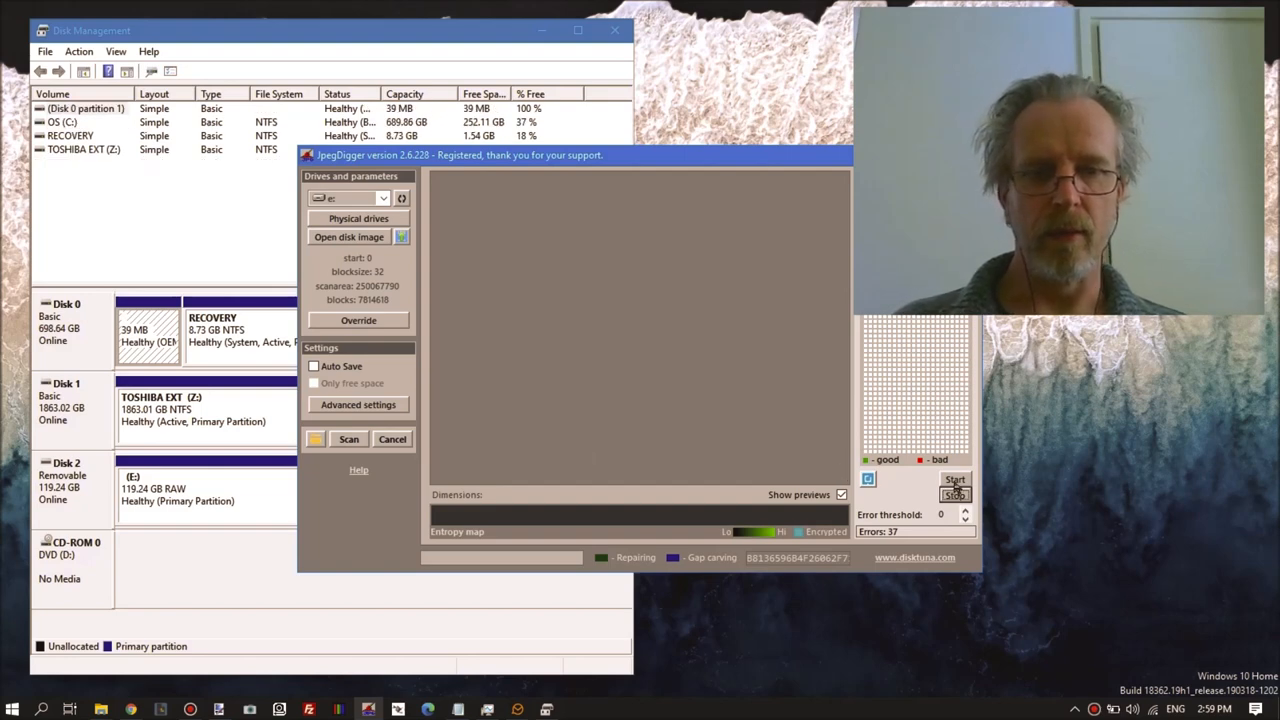
Confirm fail.dd, start a fresh imaging run, and continue past the drive-offline error.
{"action": "left_click", "coordinate": [348, 237]}
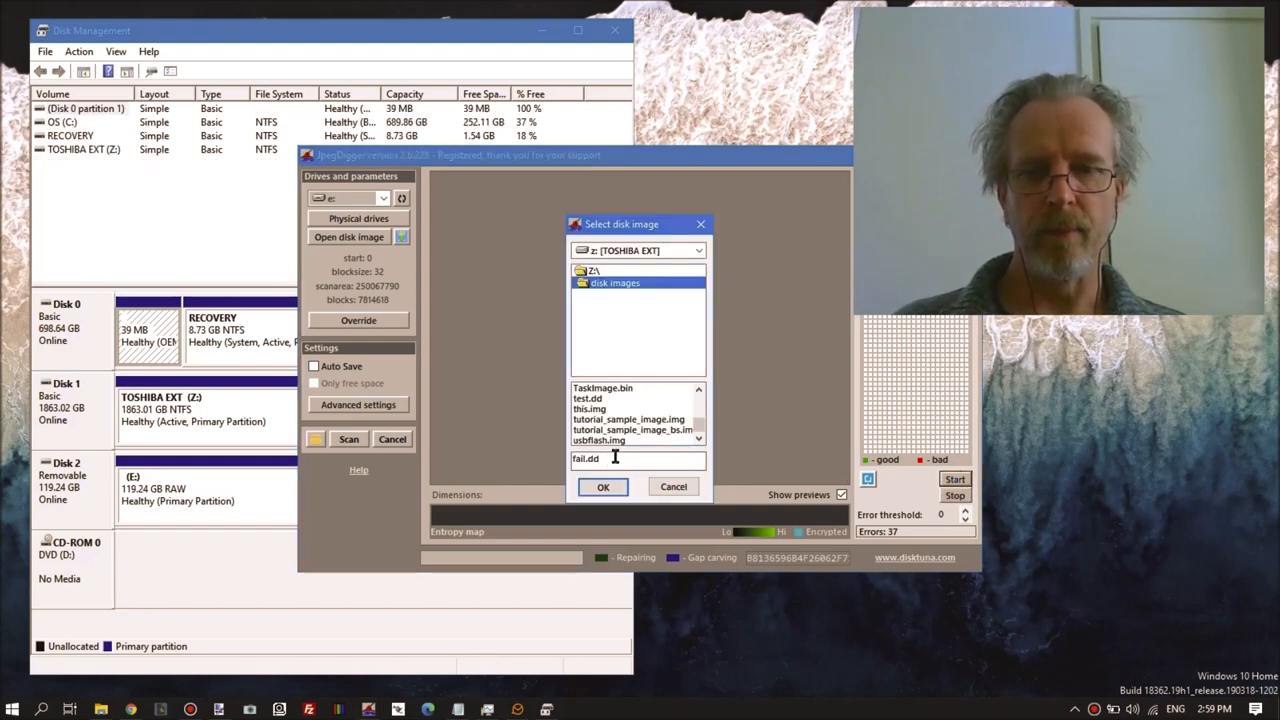
{"action": "left_click", "coordinate": [603, 486]}
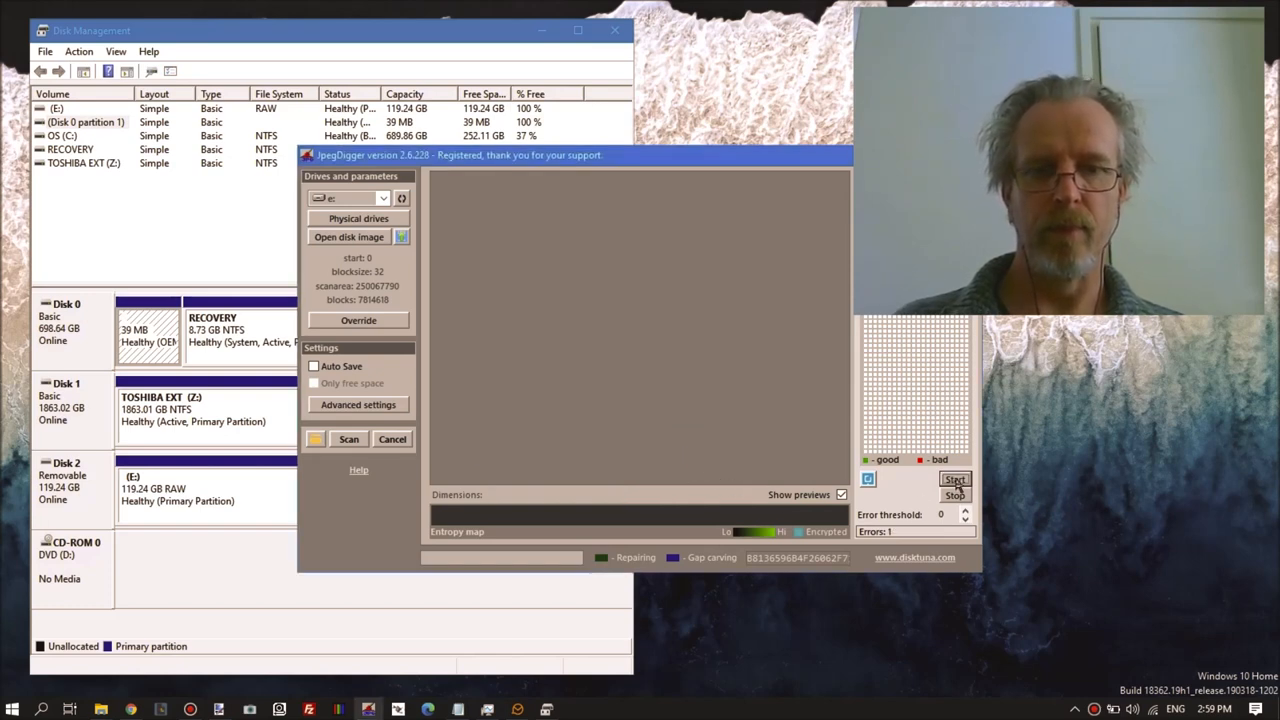
{"action": "left_click", "coordinate": [953, 479]}
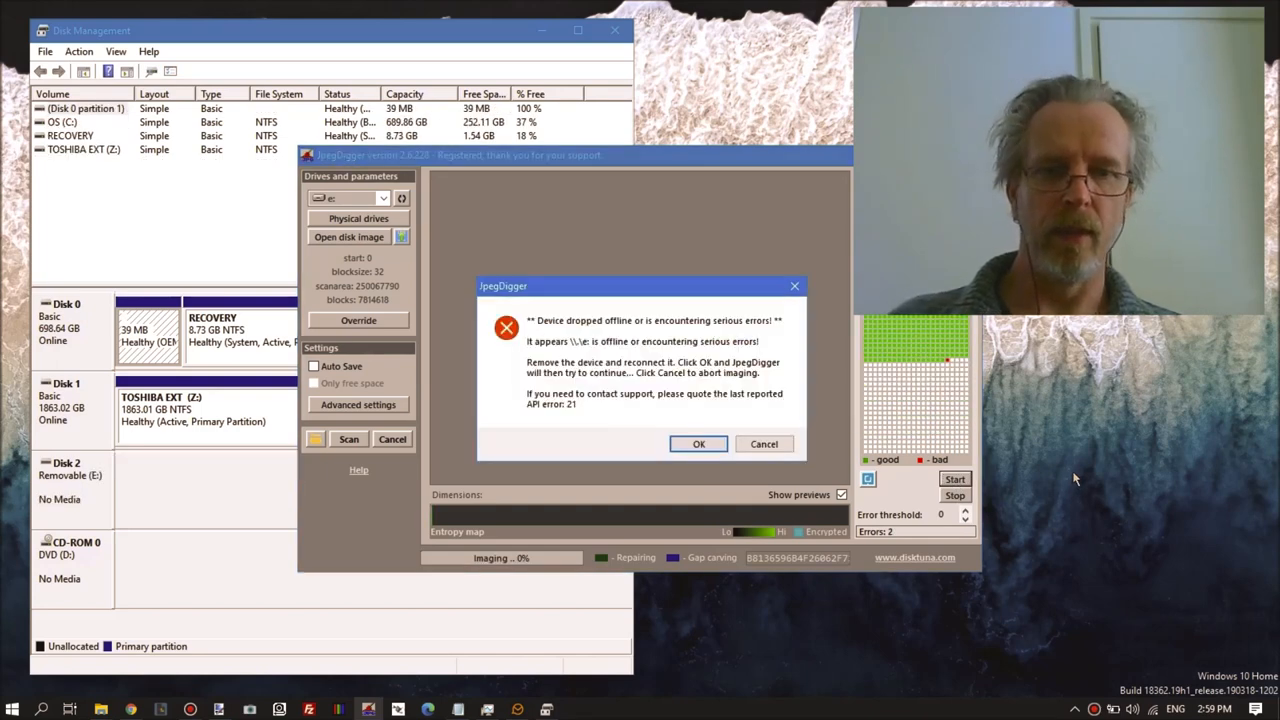
{"action": "mouse_move", "coordinate": [729, 470]}
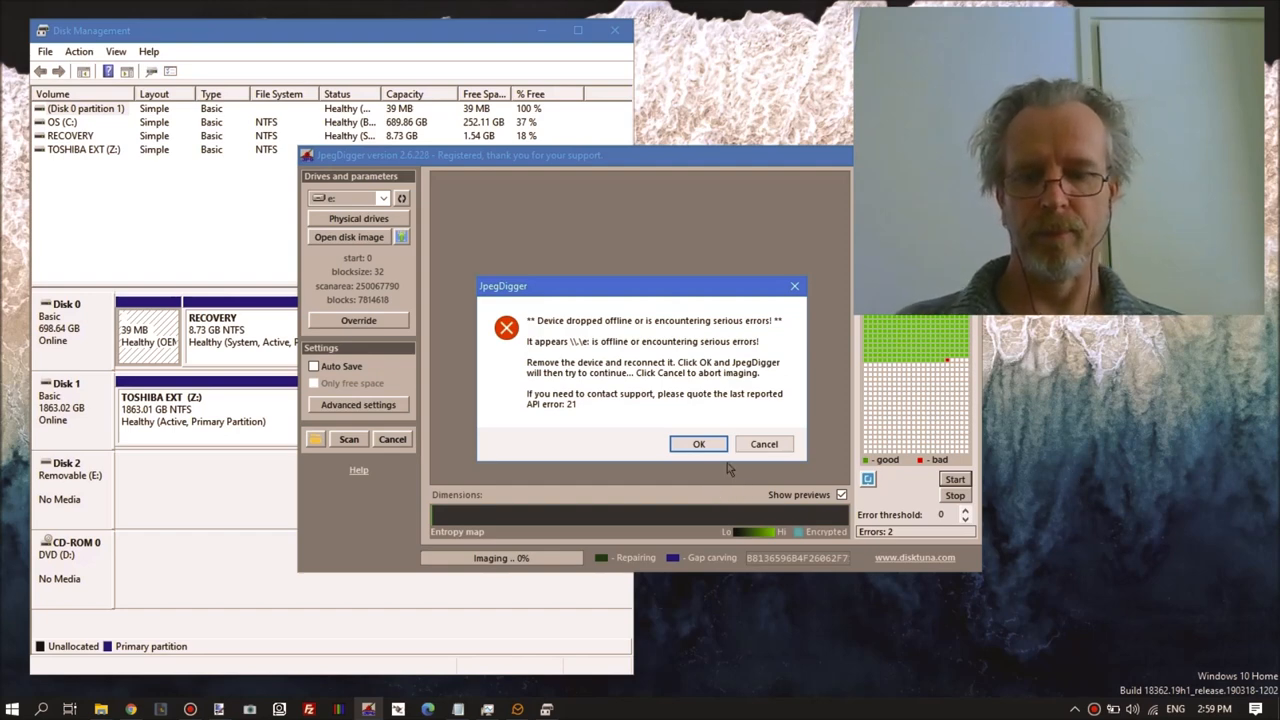
{"action": "mouse_move", "coordinate": [718, 469]}
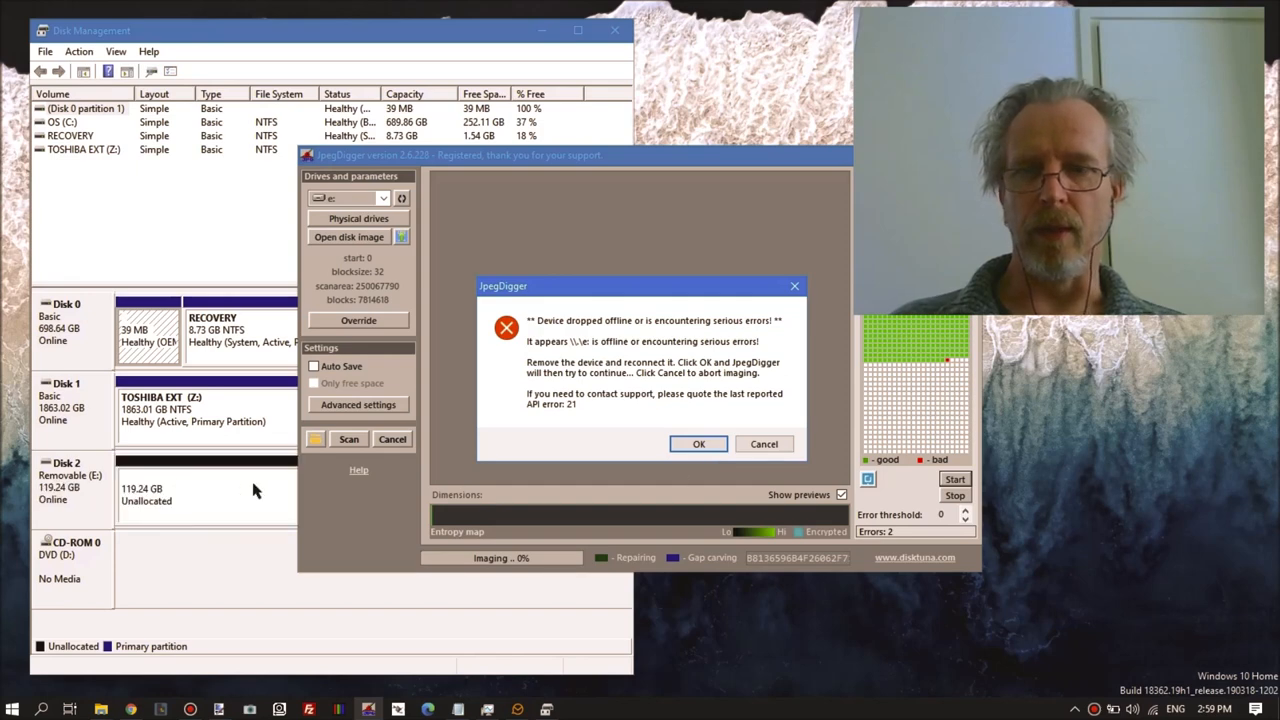
{"action": "mouse_move", "coordinate": [688, 458]}
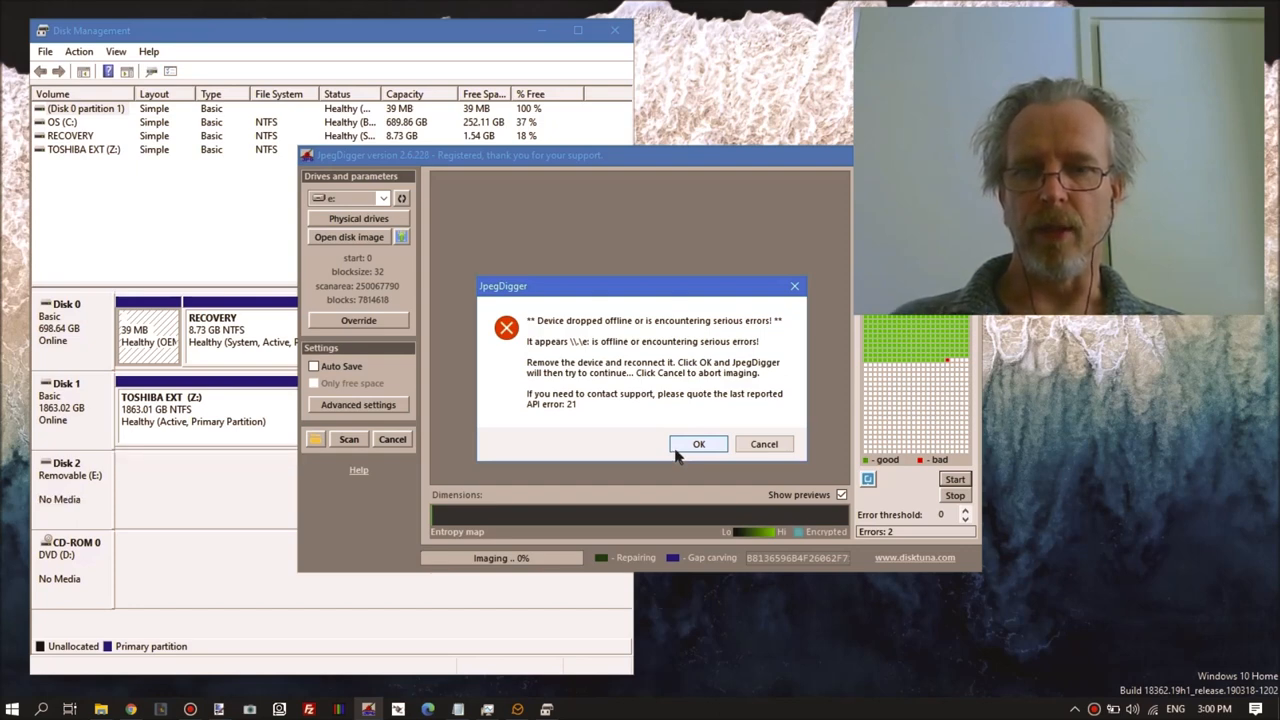
{"action": "left_click", "coordinate": [699, 443]}
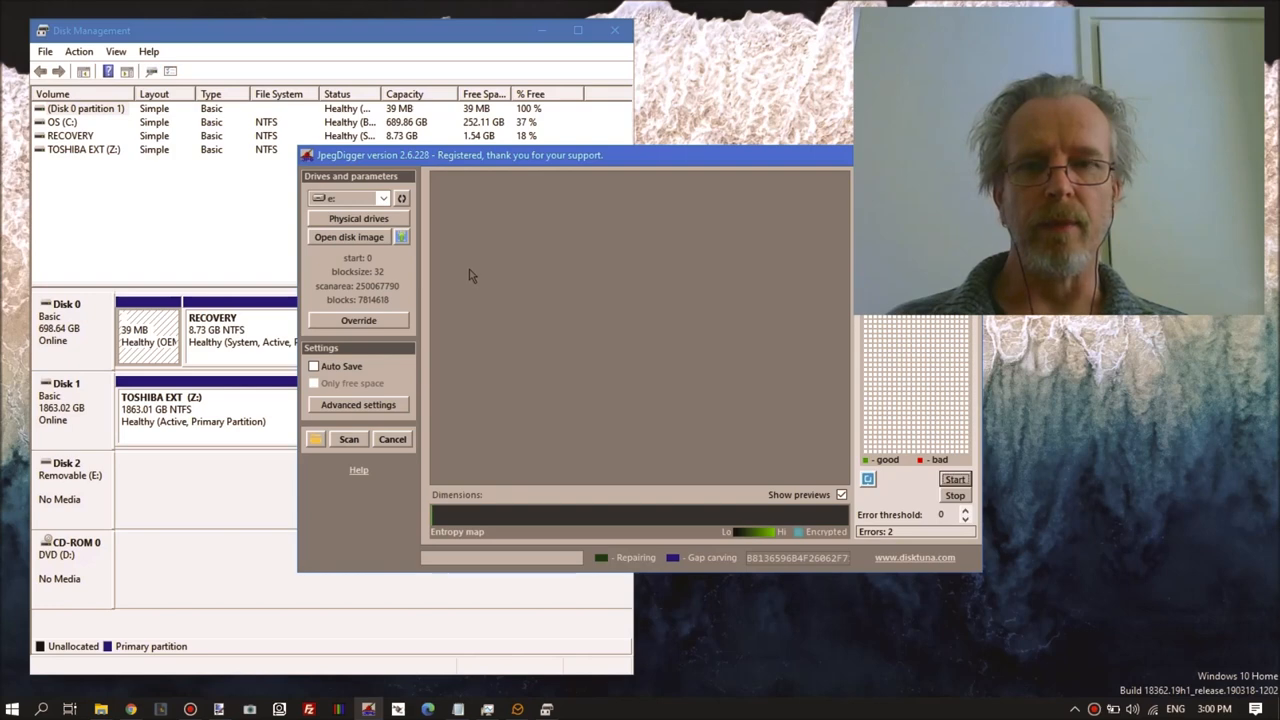
{"action": "mouse_move", "coordinate": [200, 496]}
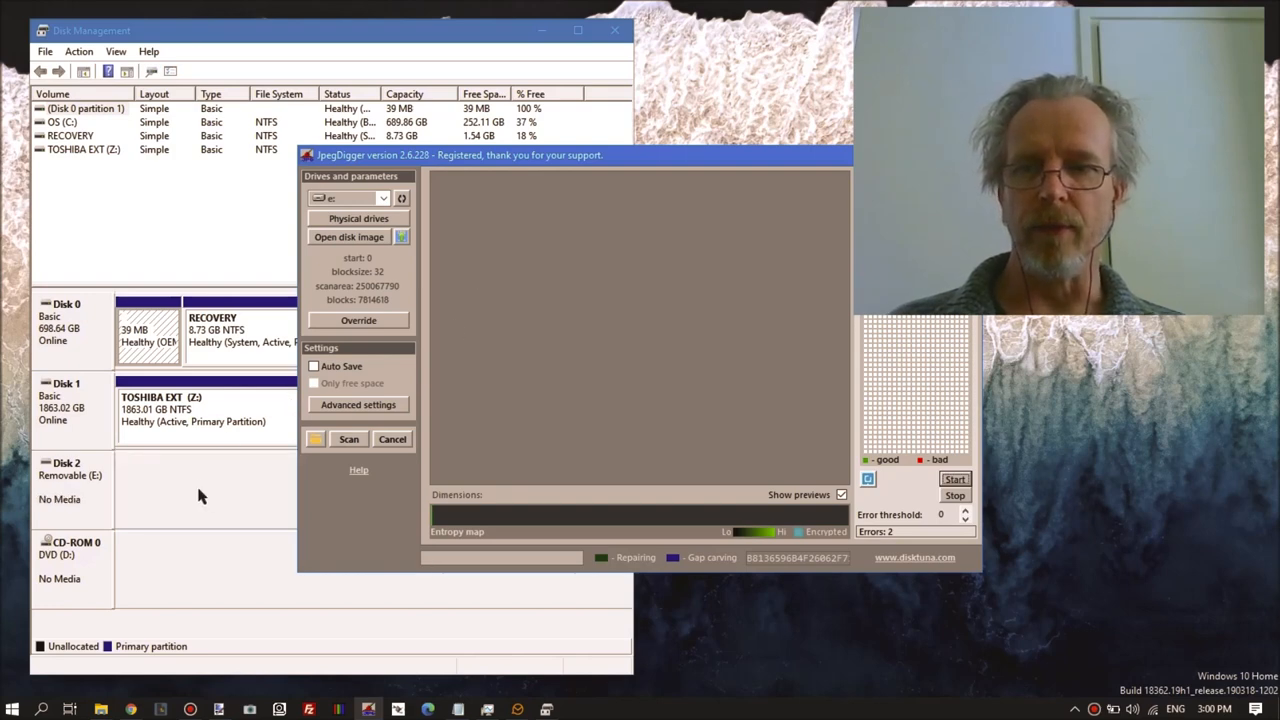
{"action": "mouse_move", "coordinate": [157, 505]}
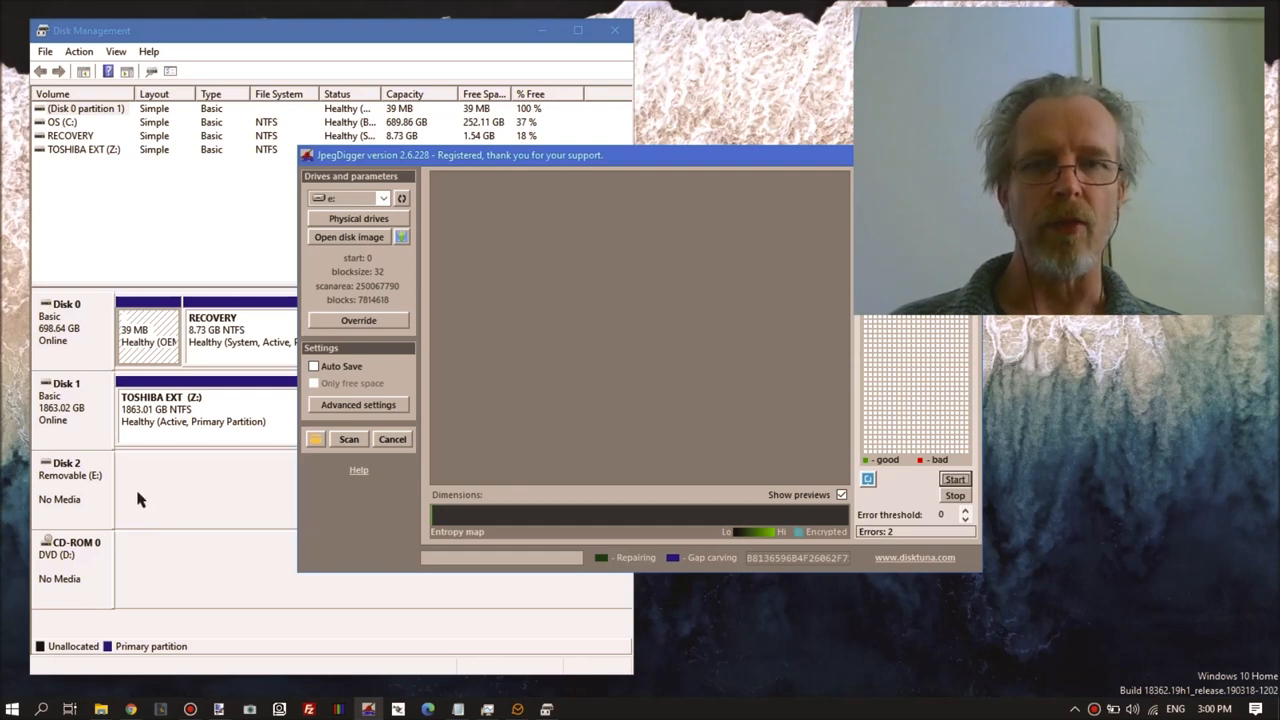
Select the 119 GB PHYSICALDRIVE2 as source, accept the file-system warning, and set manual block parameters.
{"action": "left_click", "coordinate": [358, 218]}
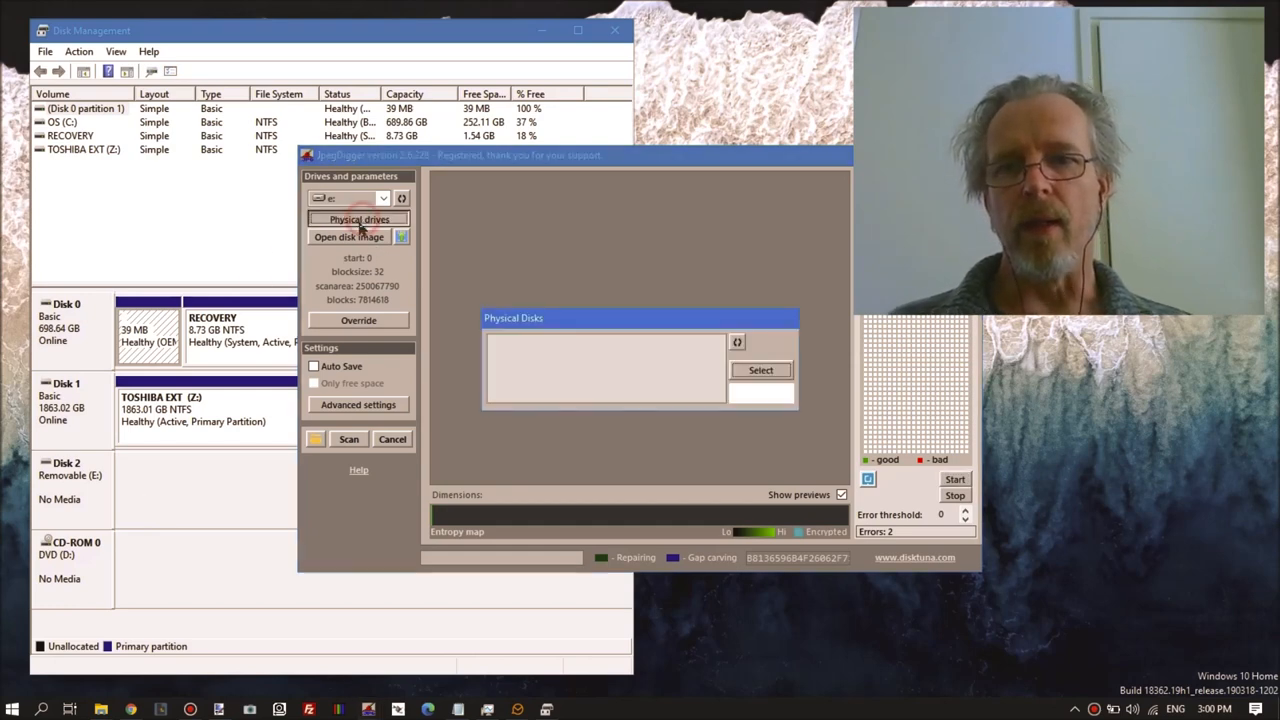
{"action": "left_click", "coordinate": [358, 218]}
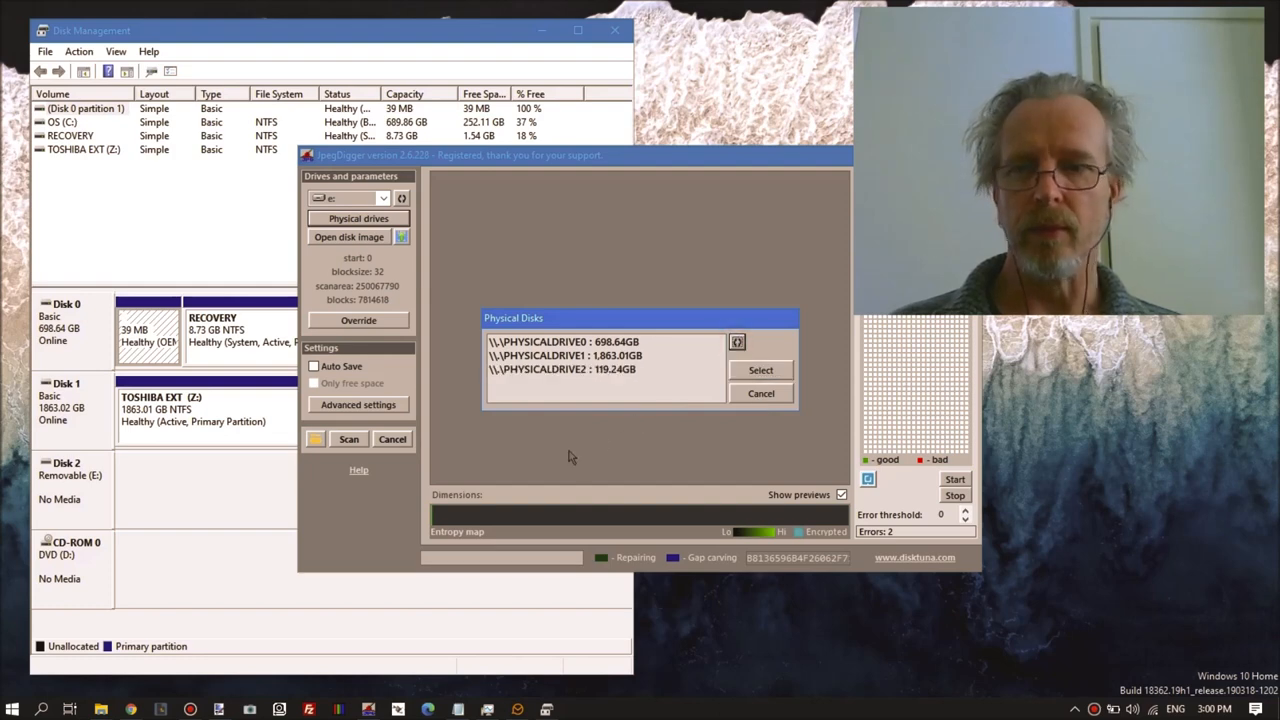
{"action": "left_click", "coordinate": [562, 369]}
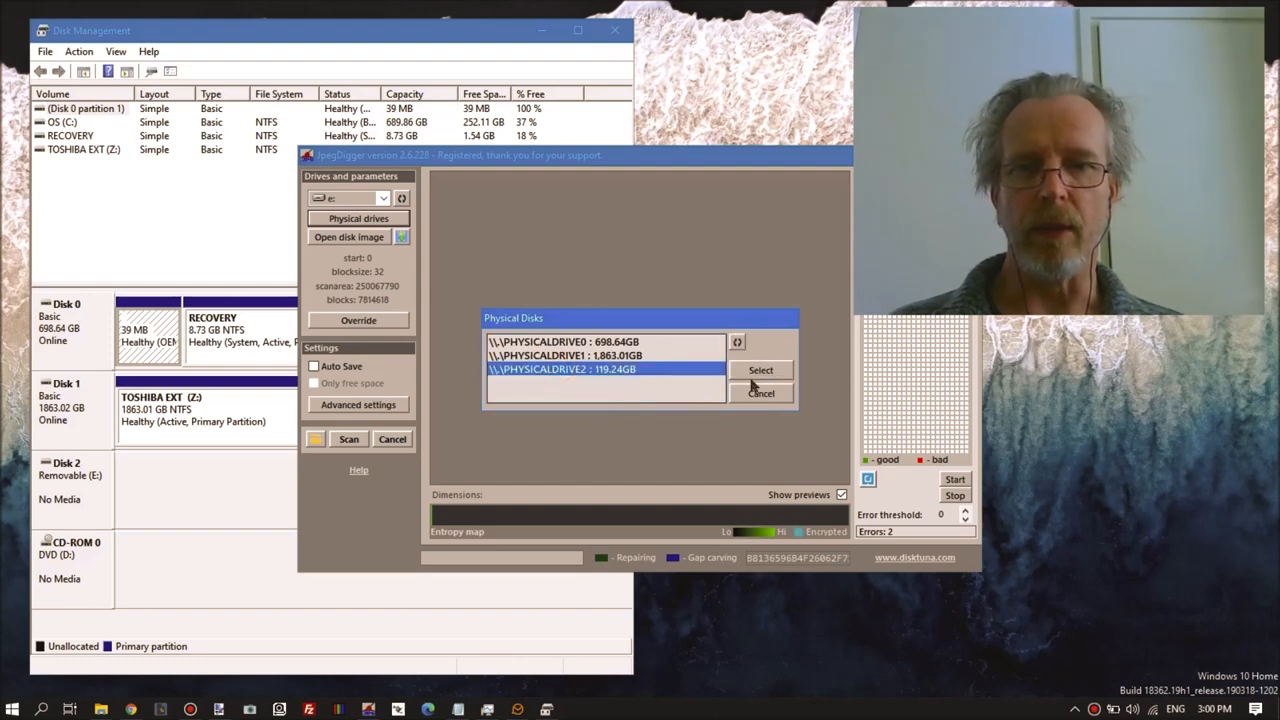
{"action": "left_click", "coordinate": [760, 370]}
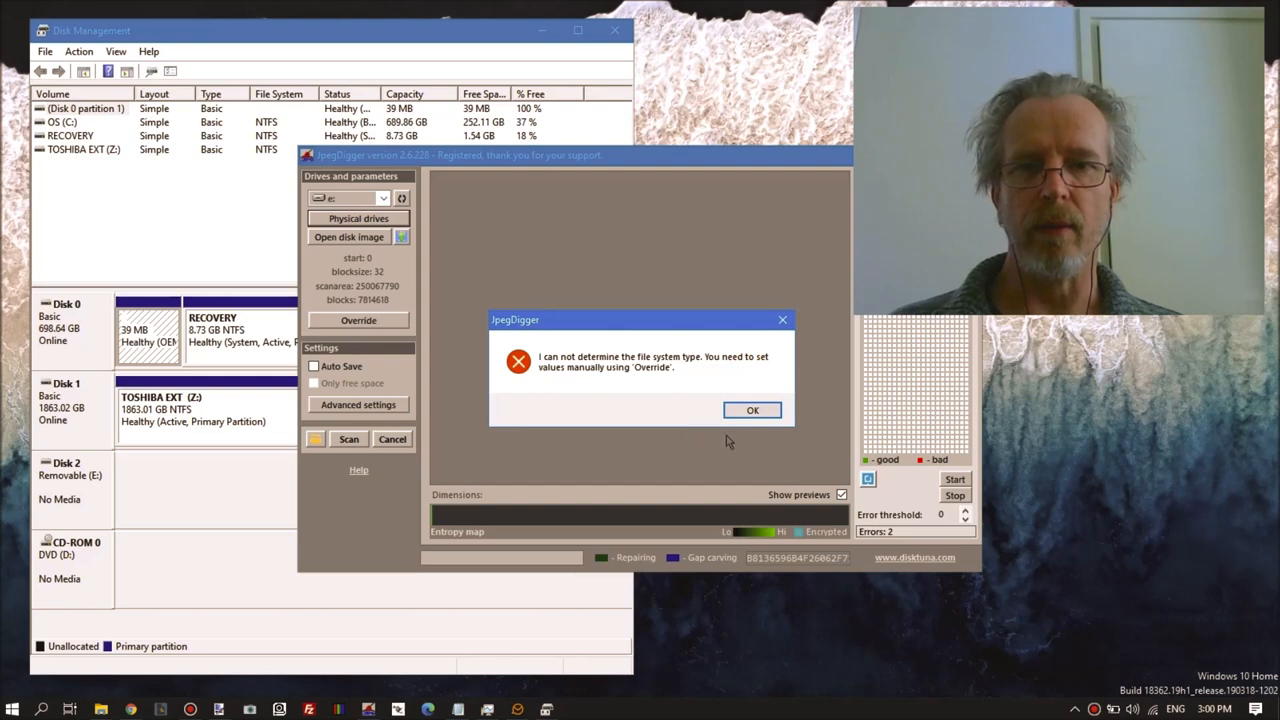
{"action": "left_click", "coordinate": [752, 410]}
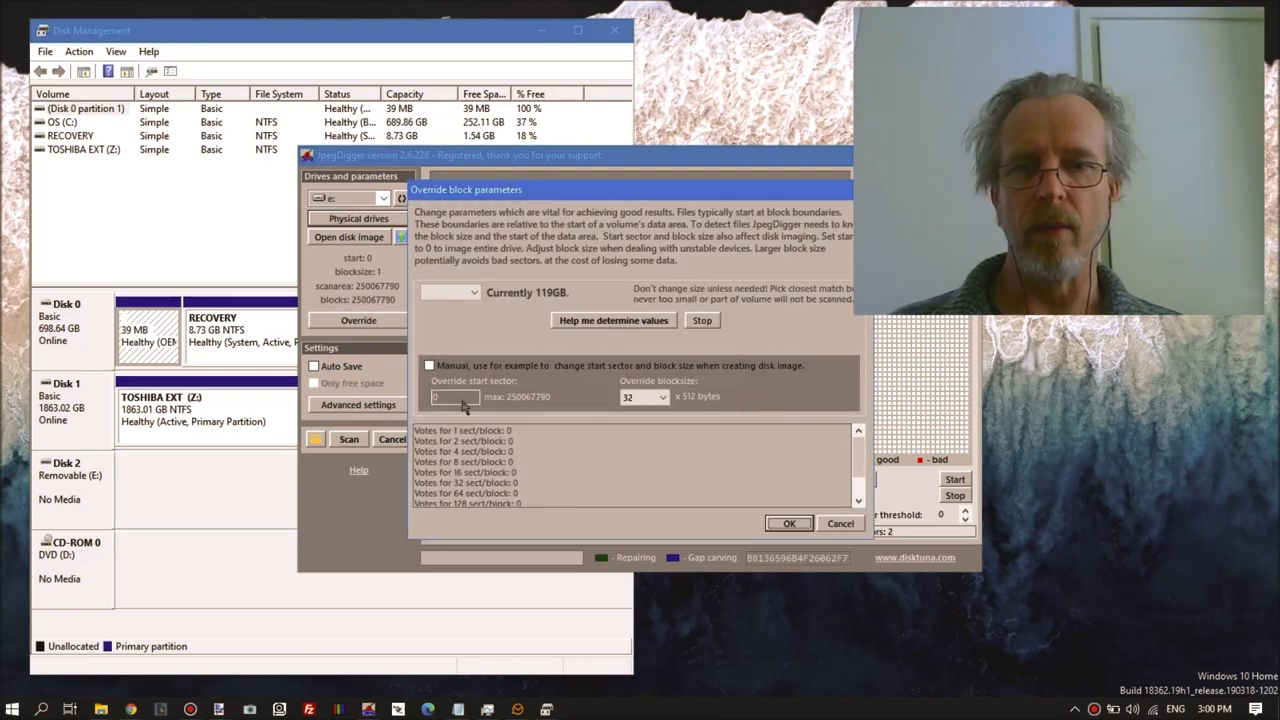
{"action": "left_click", "coordinate": [429, 365]}
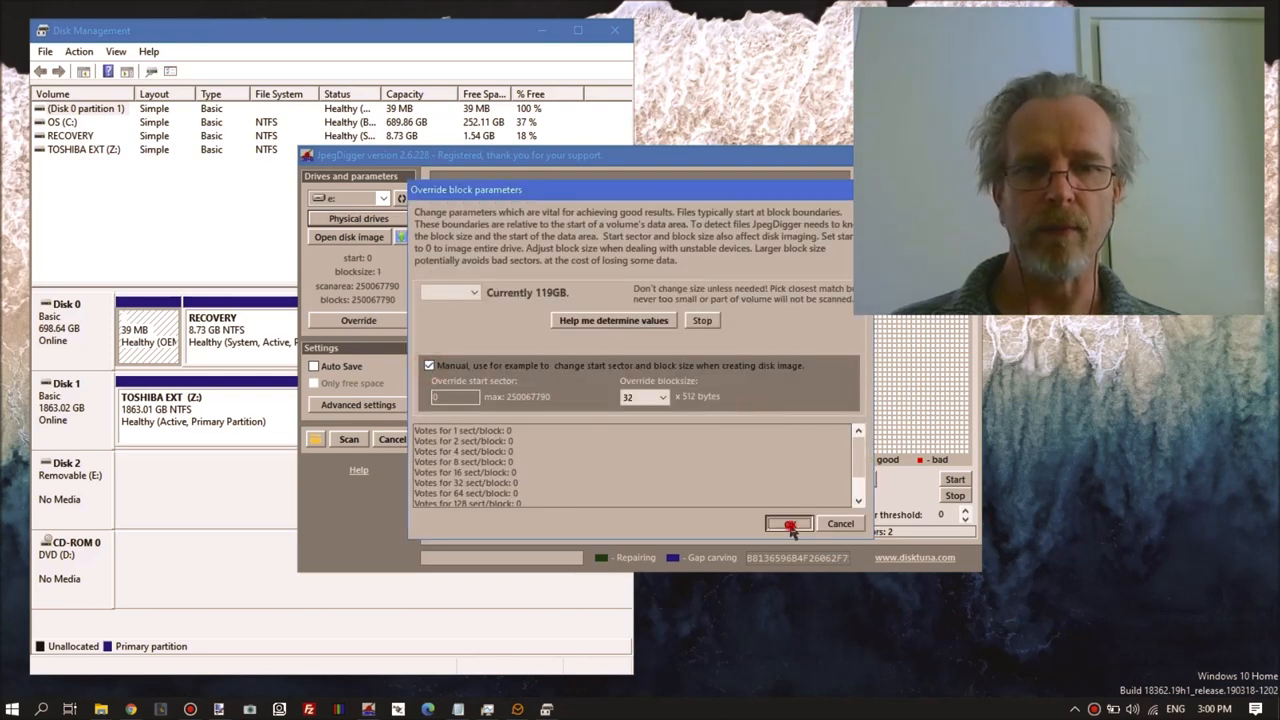
{"action": "left_click", "coordinate": [789, 523]}
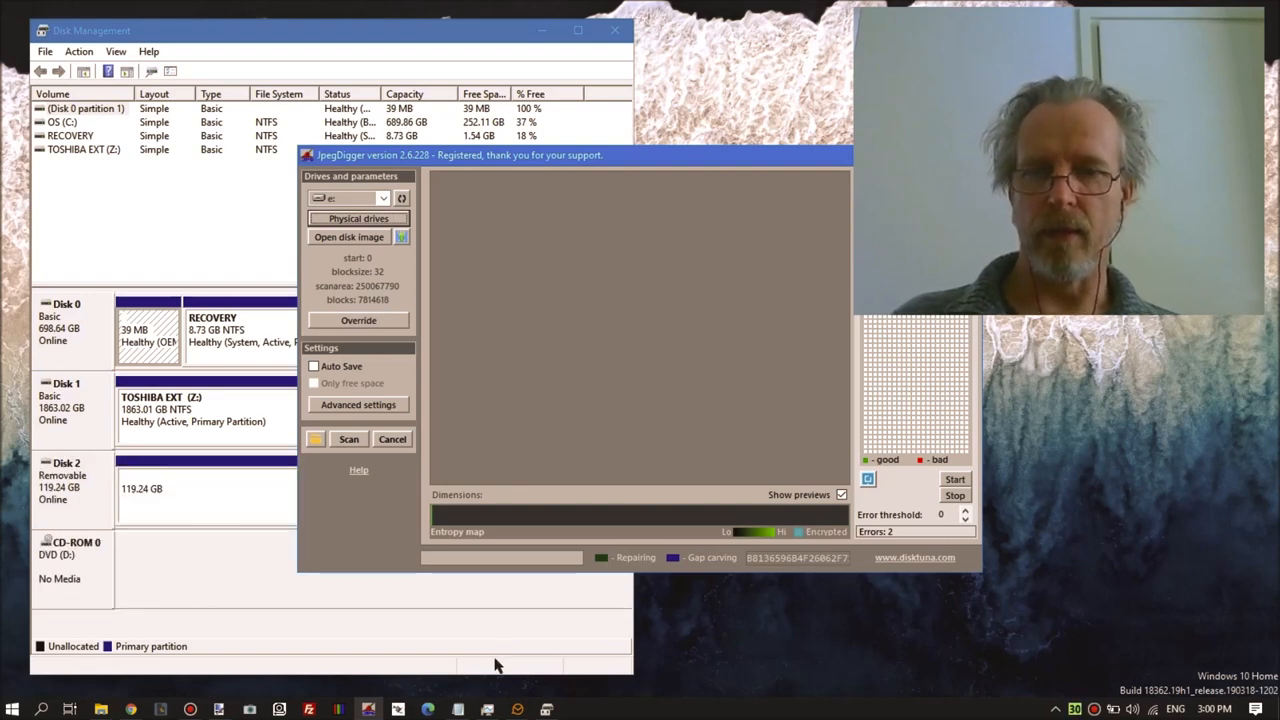
Image the drive into fail.dd, overwriting the existing file, and acknowledge completion.
{"action": "left_click", "coordinate": [349, 237]}
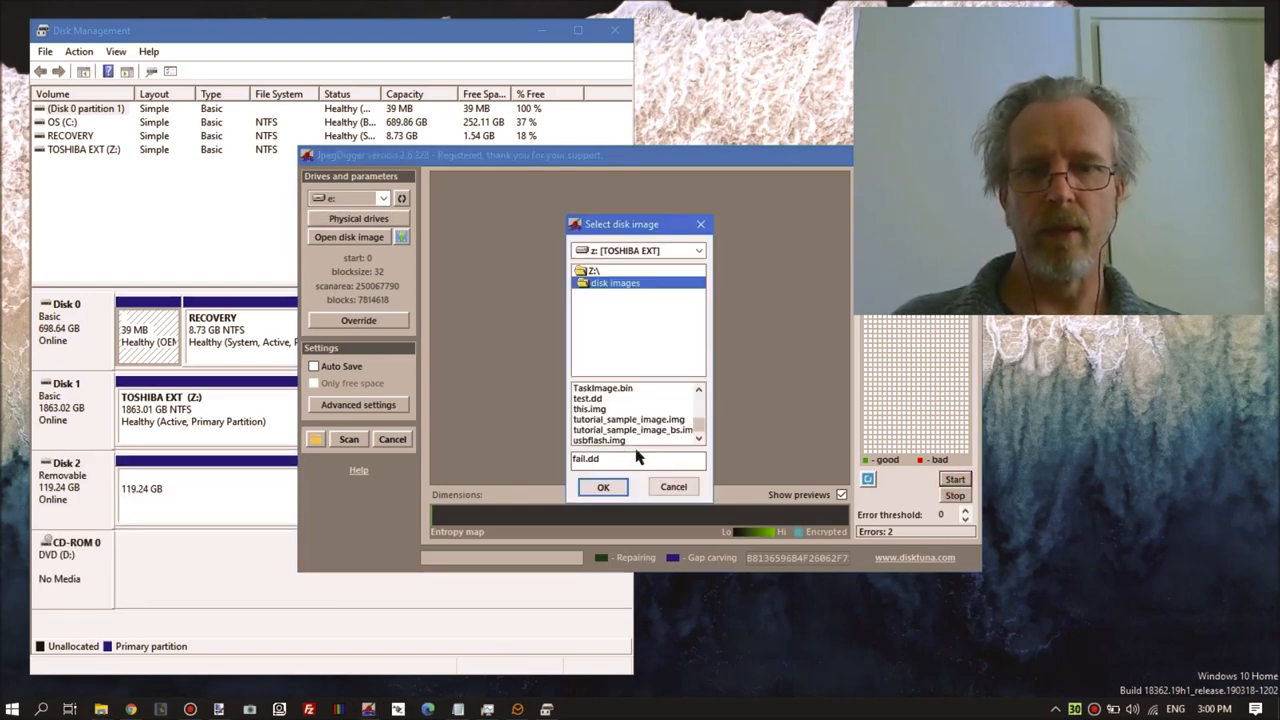
{"action": "left_click", "coordinate": [603, 486]}
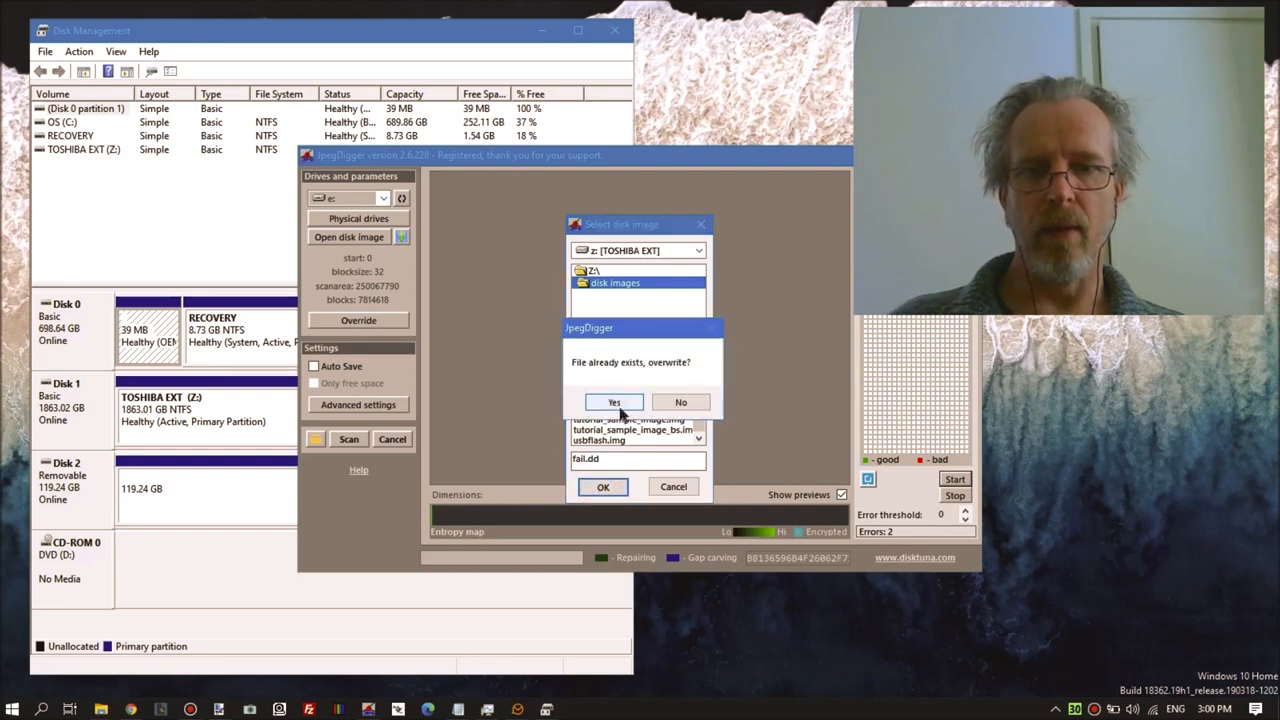
{"action": "left_click", "coordinate": [614, 402]}
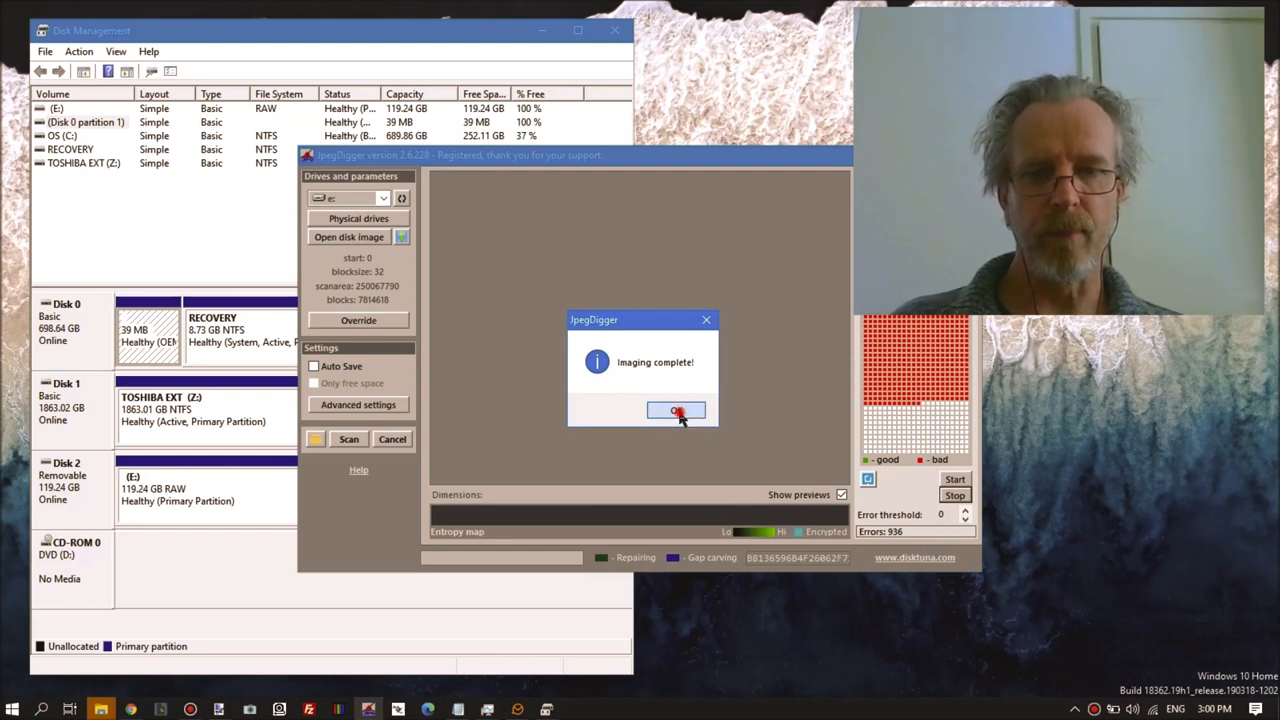
{"action": "left_click", "coordinate": [676, 411]}
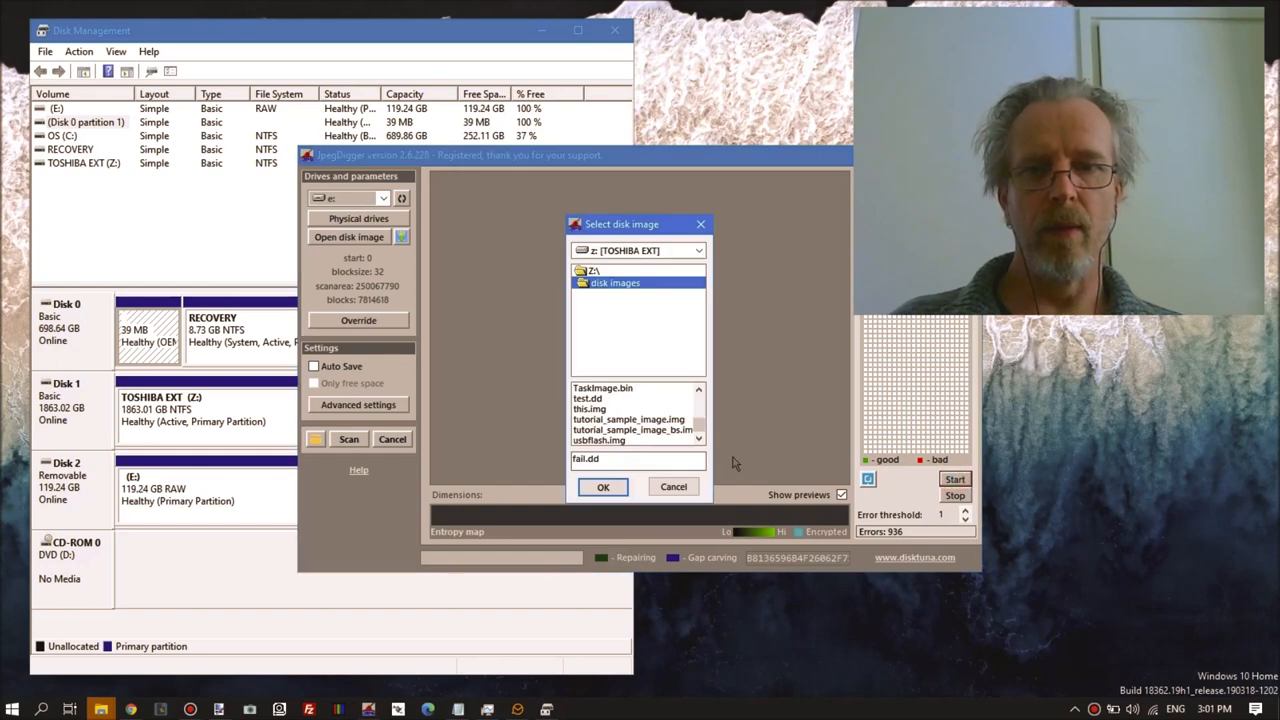
Rerun imaging into fail.dd with overwrite, continuing after the drive drops offline.
{"action": "left_click", "coordinate": [603, 486]}
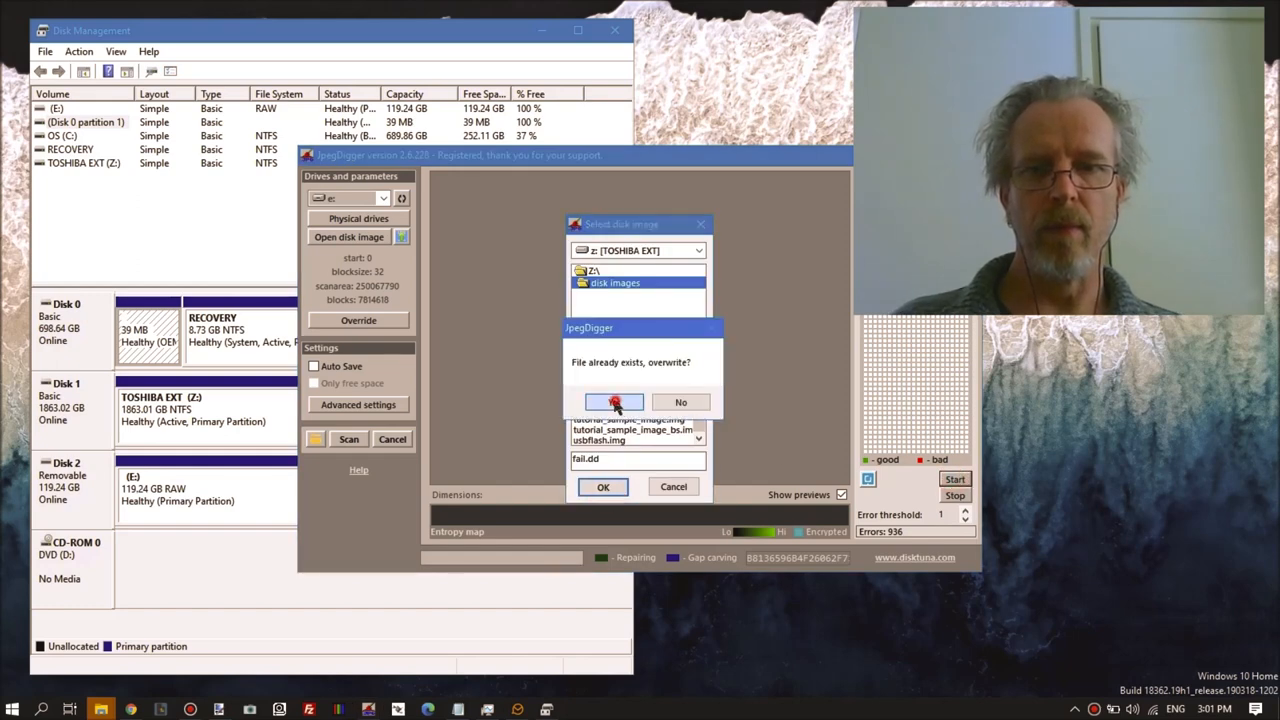
{"action": "left_click", "coordinate": [615, 402]}
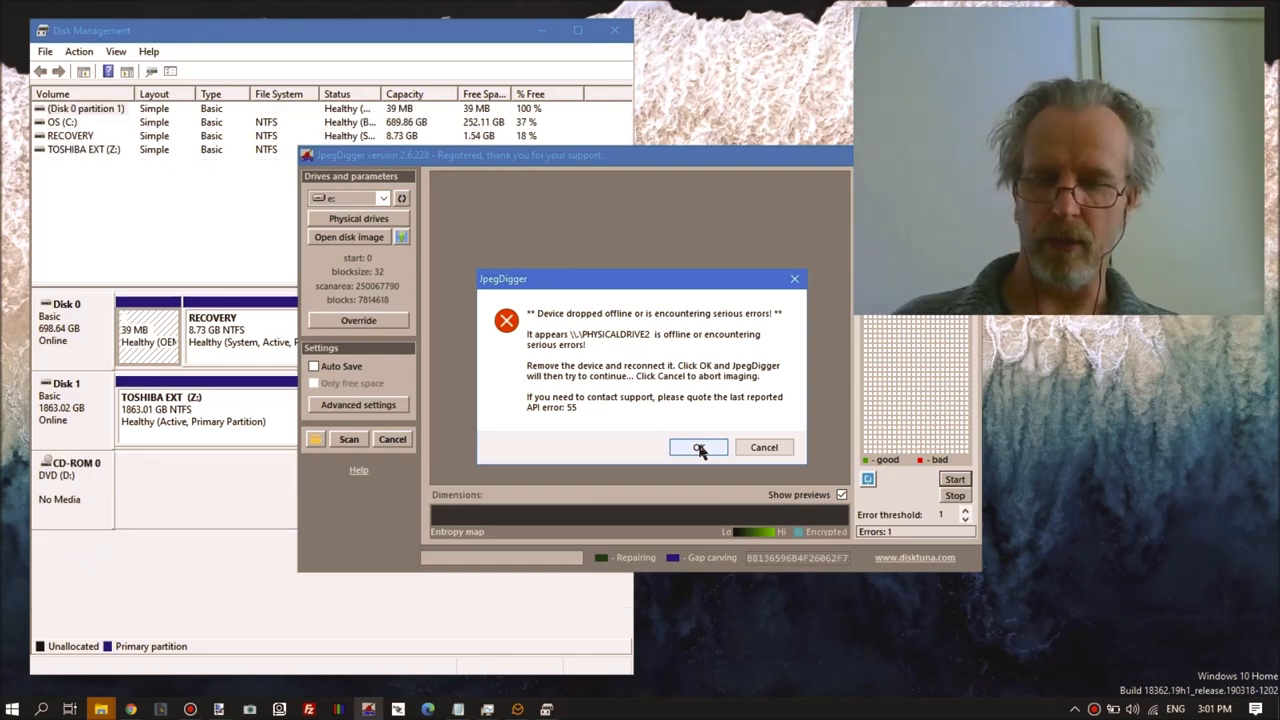
{"action": "left_click", "coordinate": [699, 447]}
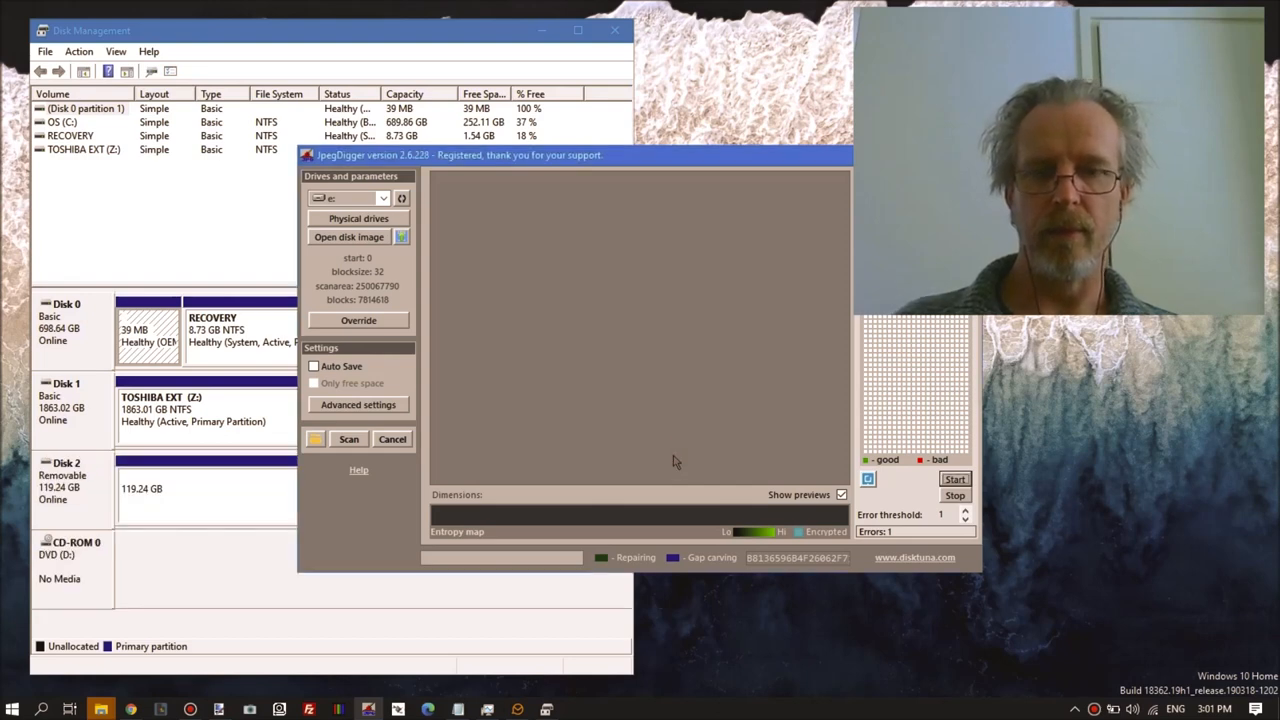
{"action": "mouse_move", "coordinate": [686, 447]}
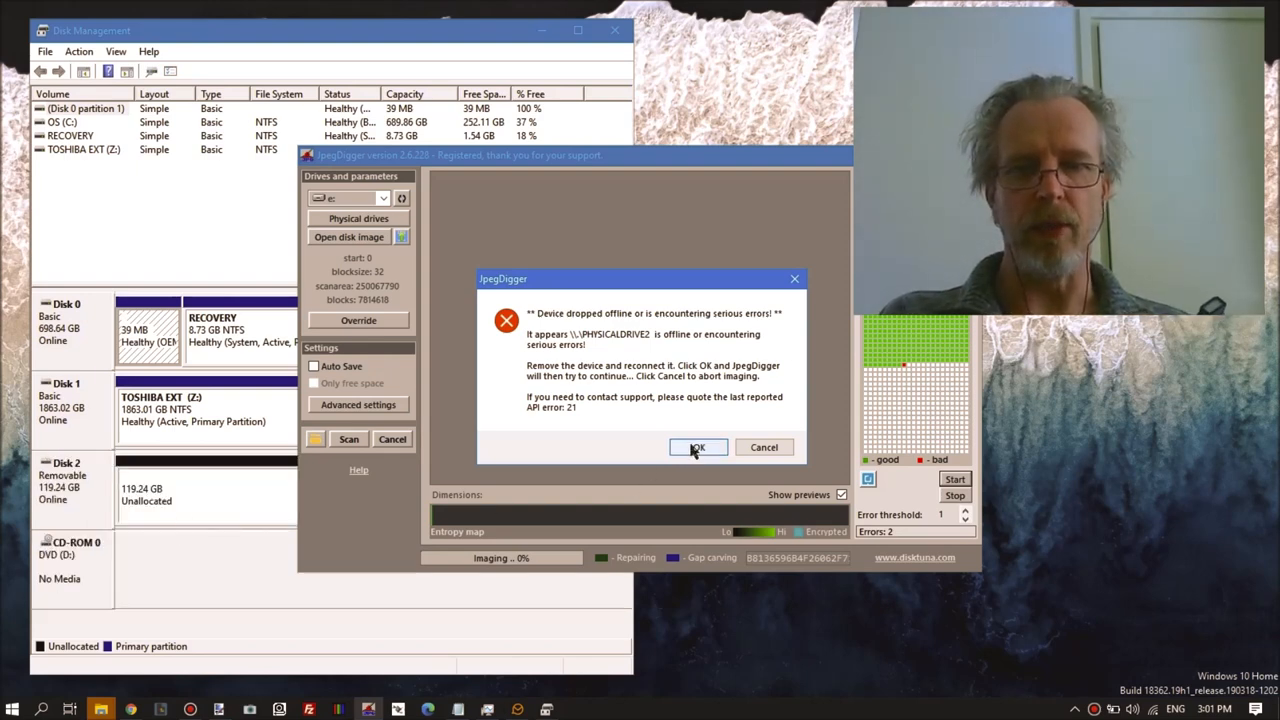
Confirm the device-offline dialog to resume imaging after reconnecting the drive.
{"action": "left_click", "coordinate": [697, 447]}
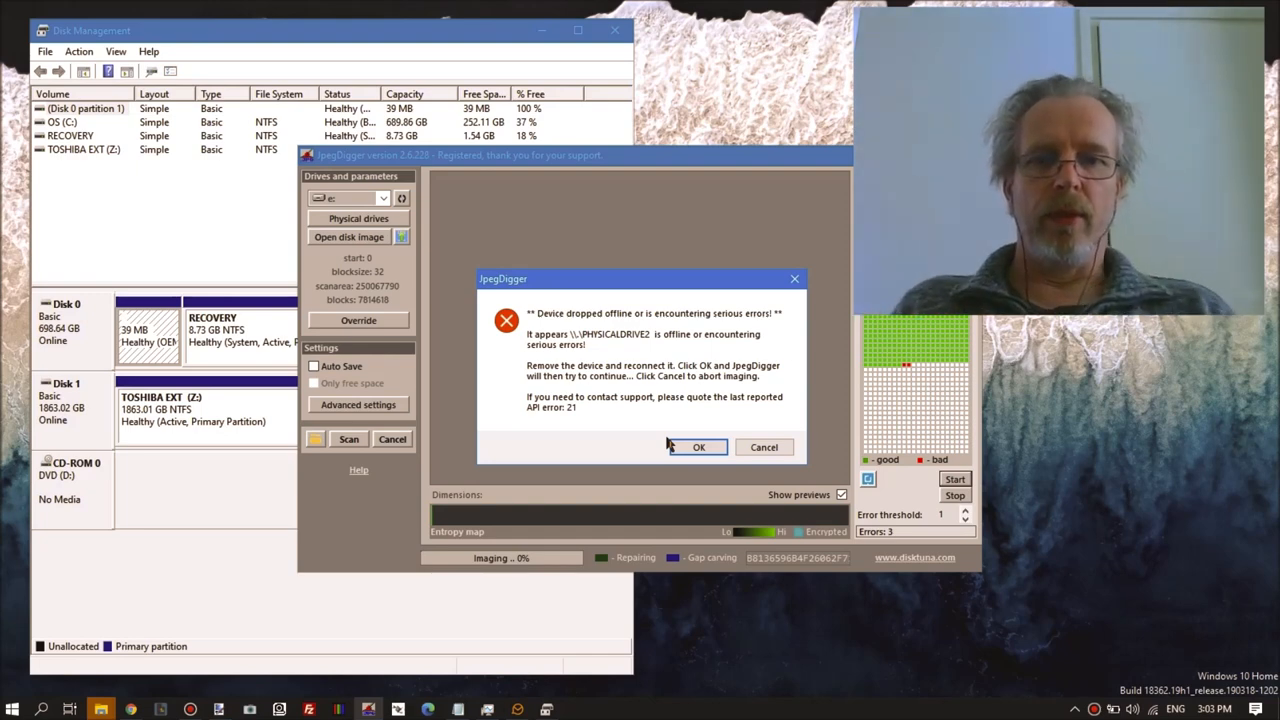
Cancel the failing imaging run and decline Windows' prompt to format the reconnected drive.
{"action": "left_click", "coordinate": [699, 447]}
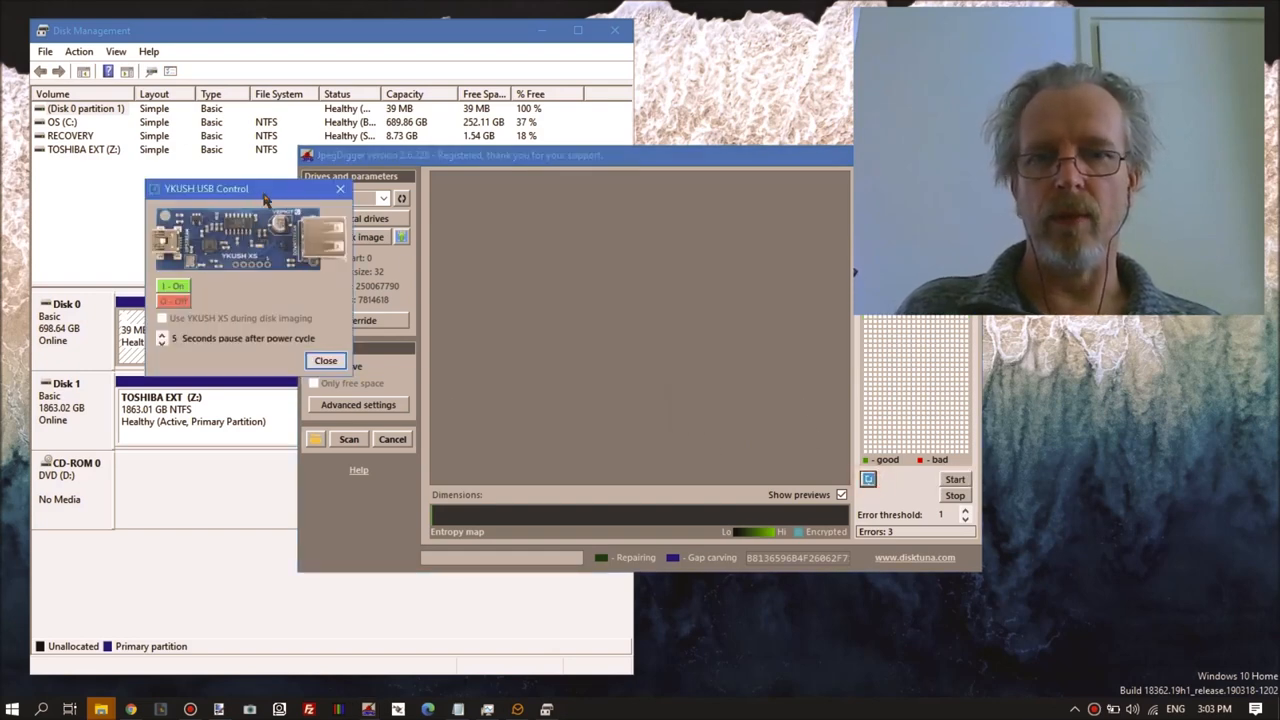
{"action": "mouse_move", "coordinate": [290, 203]}
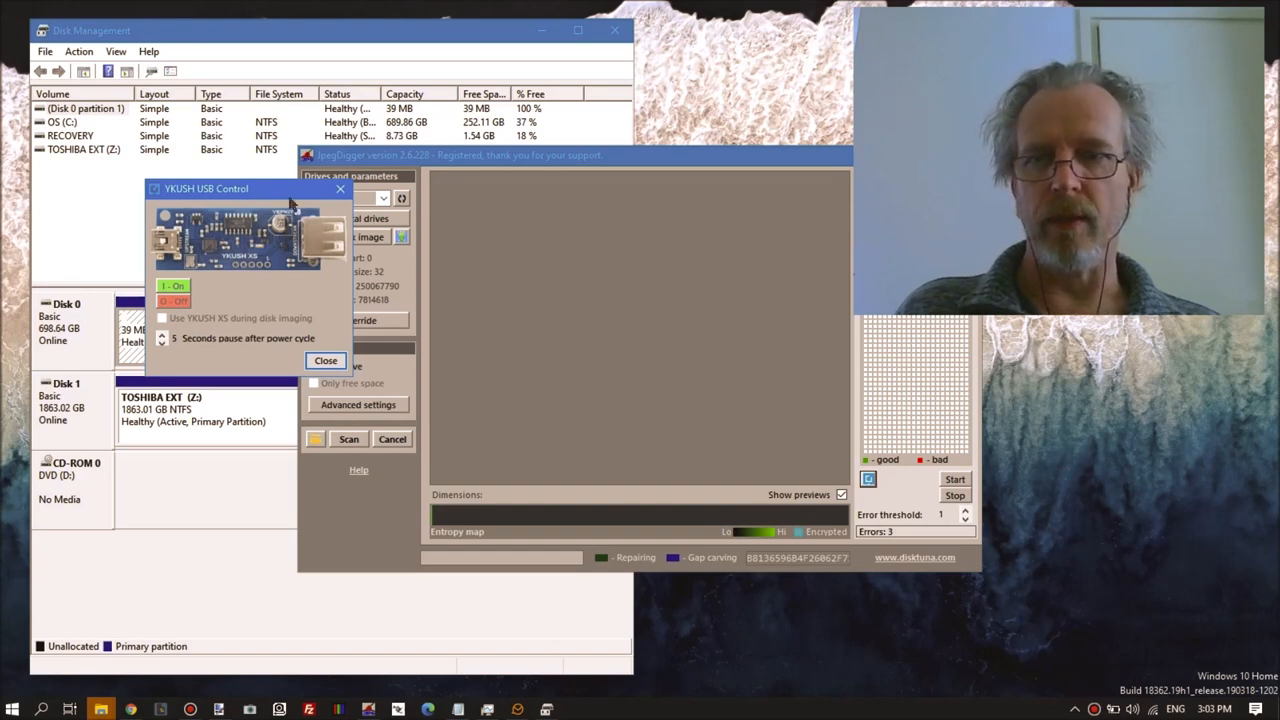
{"action": "left_click_drag", "start_coordinate": [206, 188], "coordinate": [553, 262]}
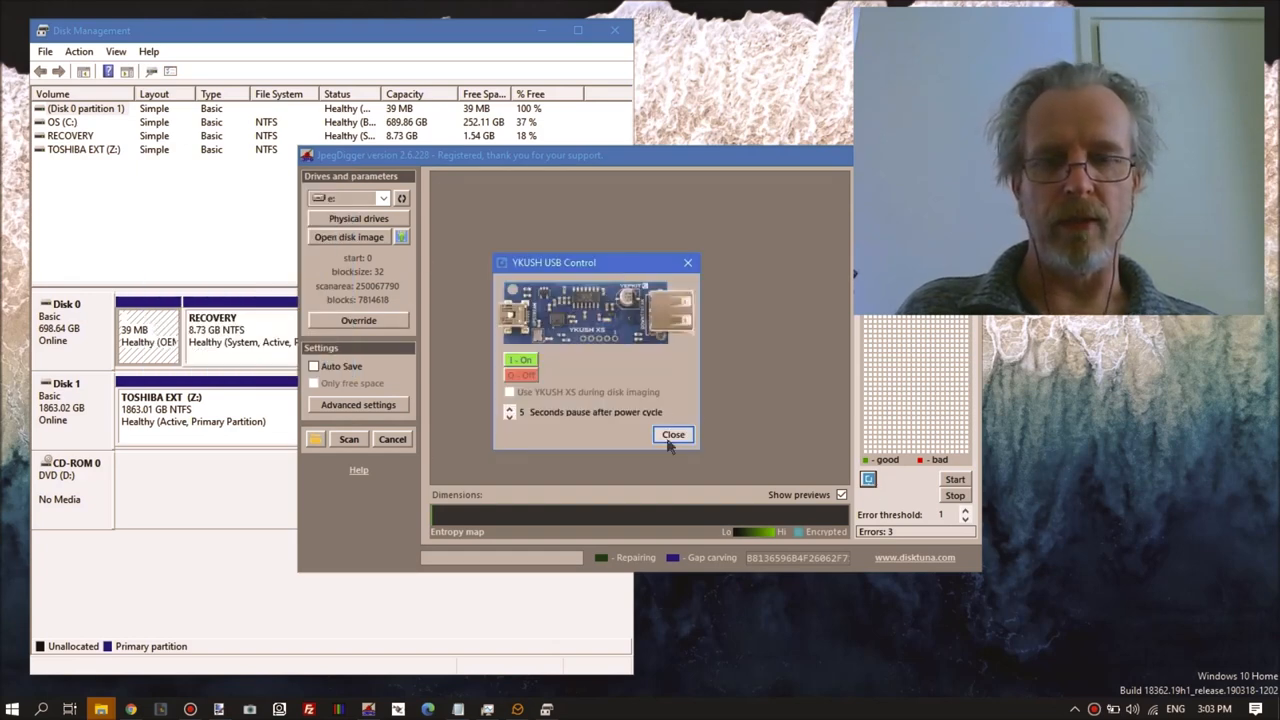
{"action": "mouse_move", "coordinate": [573, 391]}
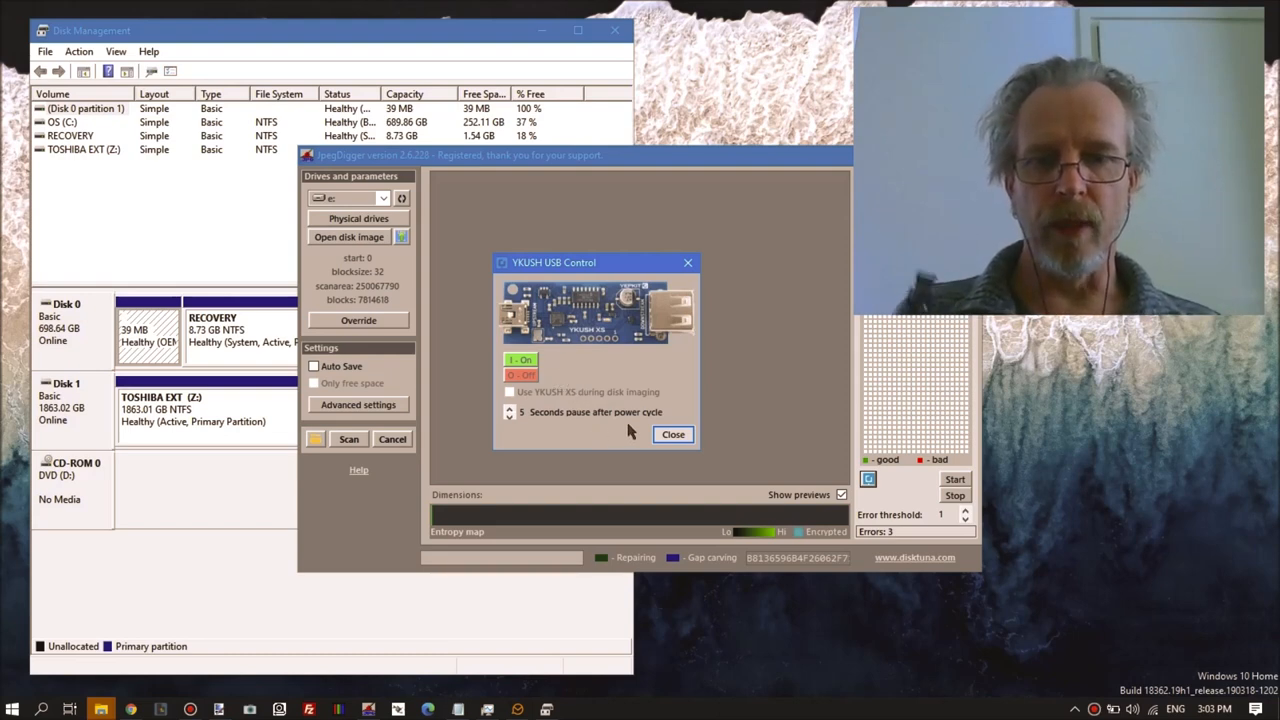
{"action": "mouse_move", "coordinate": [620, 415]}
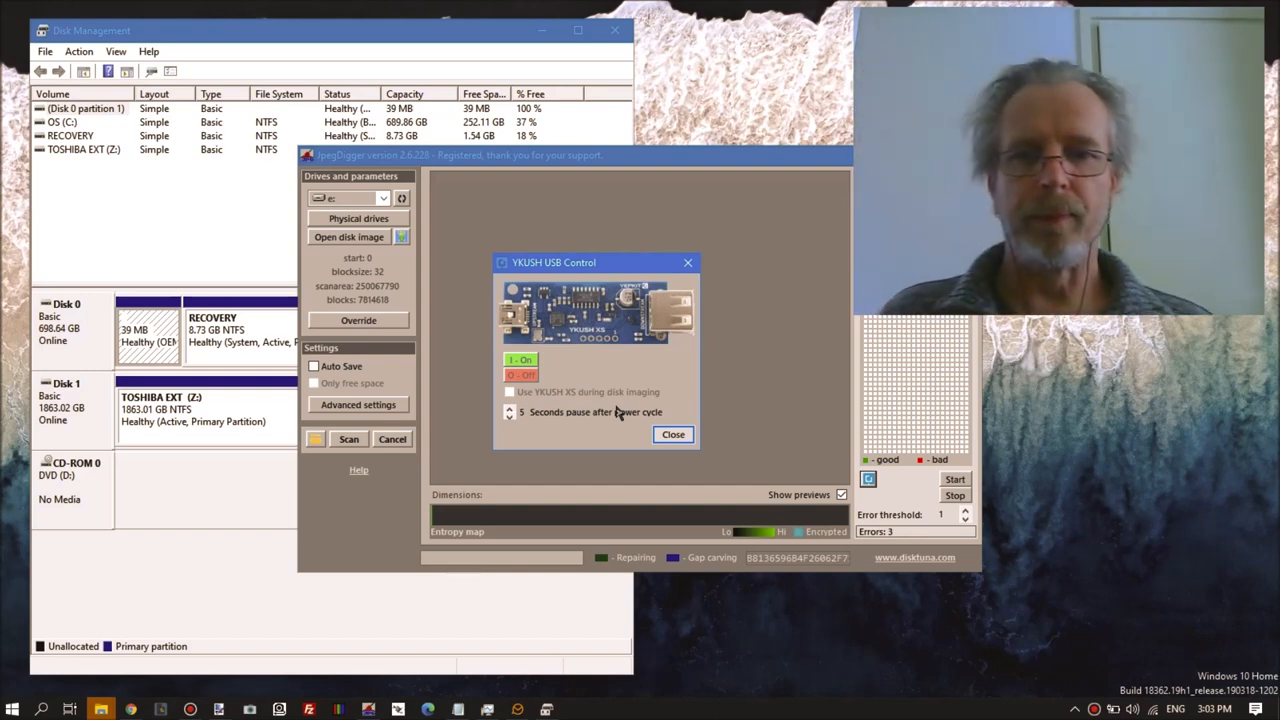
{"action": "left_click", "coordinate": [673, 434]}
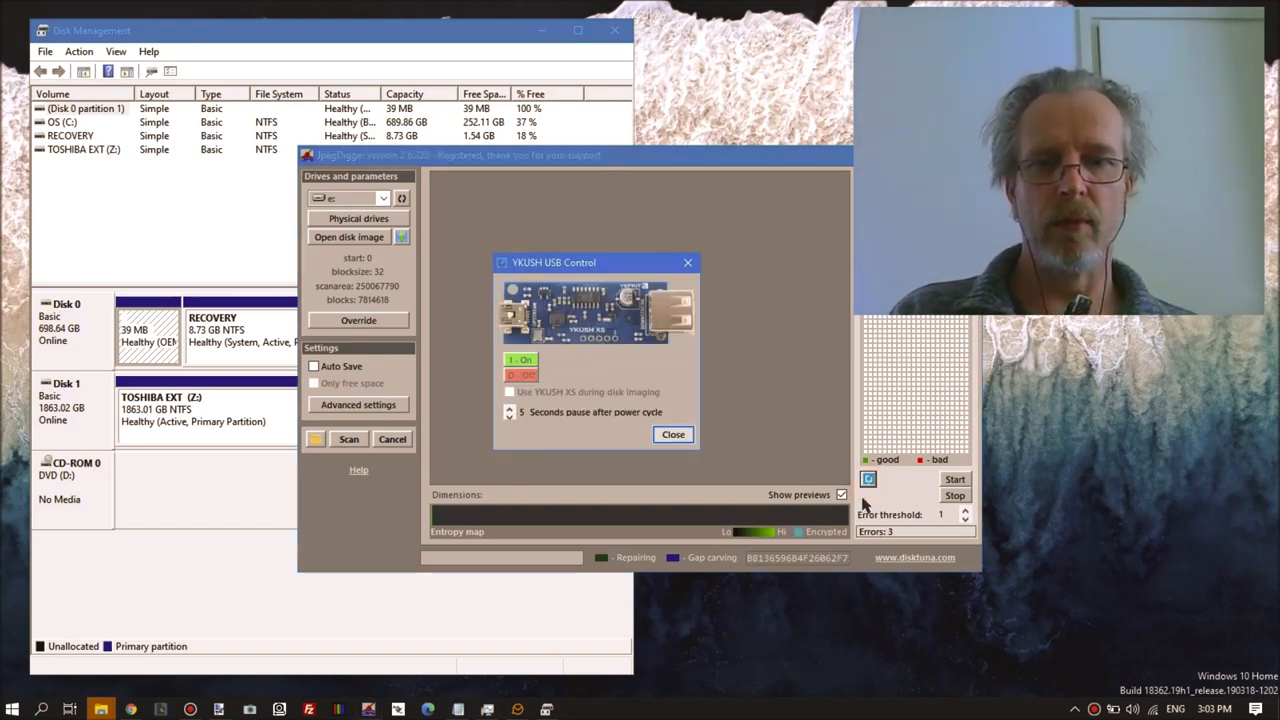
{"action": "left_click", "coordinate": [673, 434]}
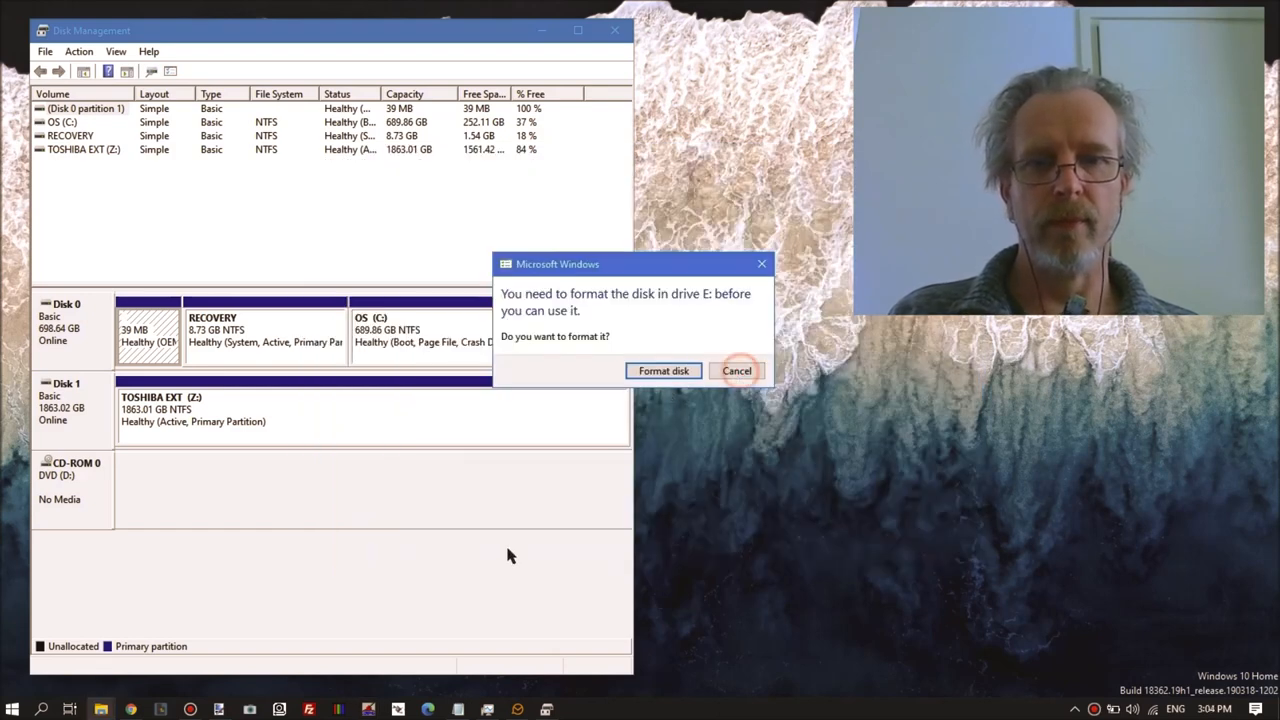
{"action": "left_click", "coordinate": [737, 370]}
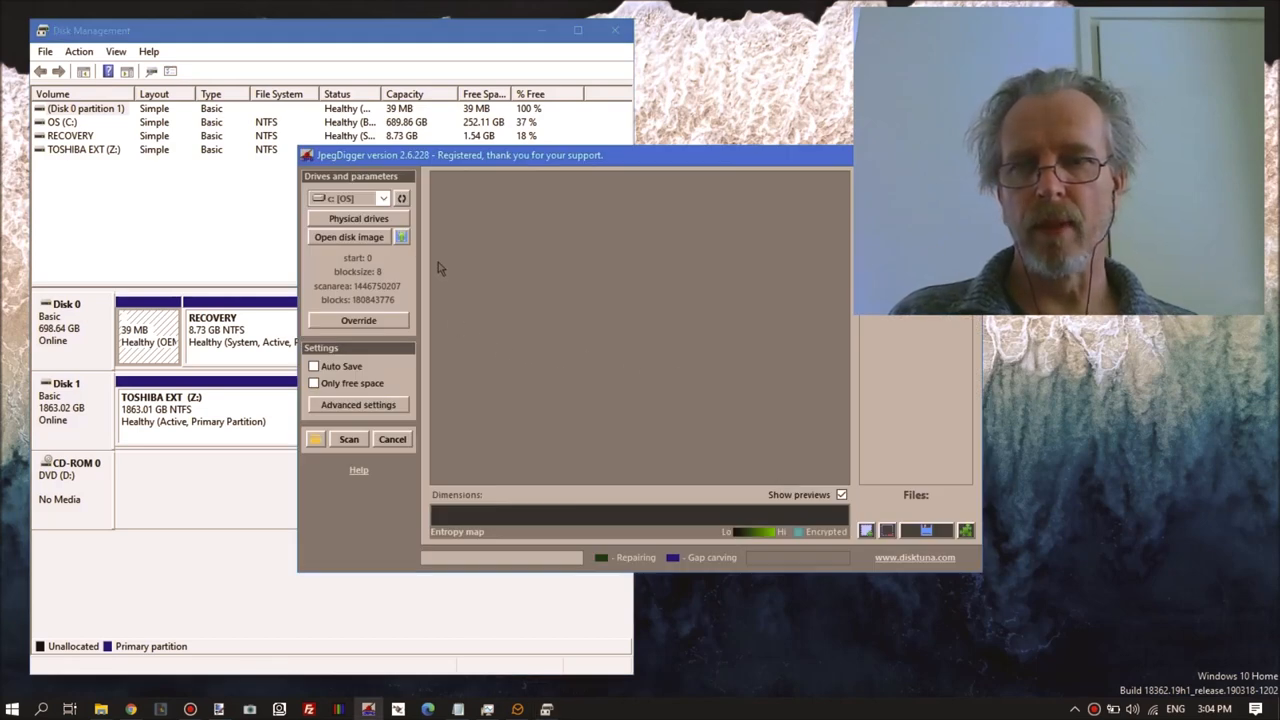
{"action": "mouse_move", "coordinate": [365, 255]}
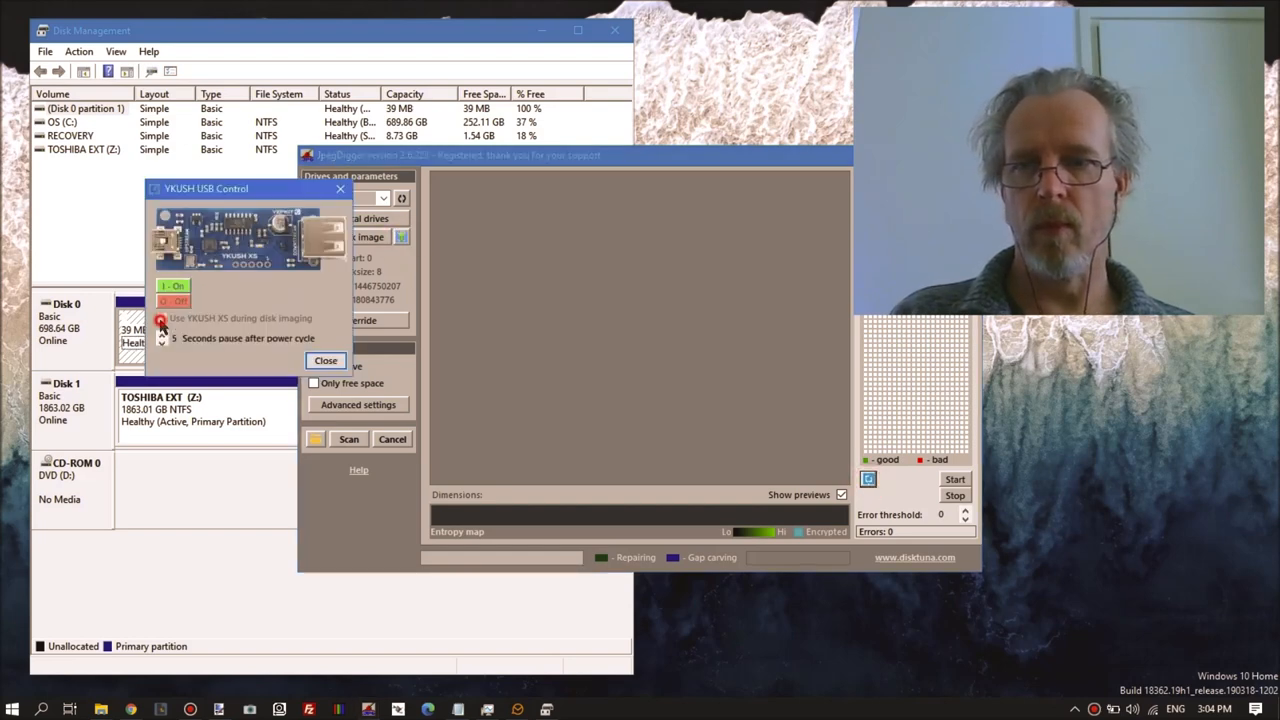
Try ticking 'Use YKUSH XS' during imaging, then close the YKUSH USB Control settings.
{"action": "left_click", "coordinate": [162, 318]}
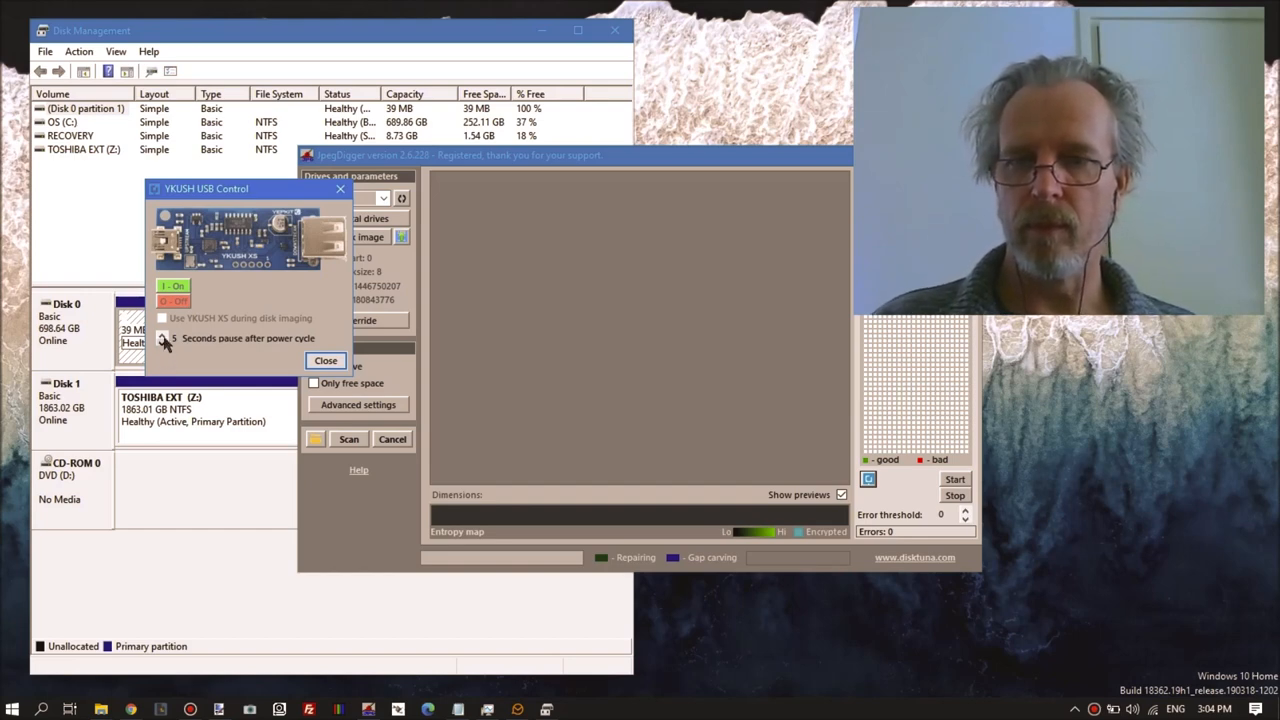
{"action": "mouse_move", "coordinate": [250, 378]}
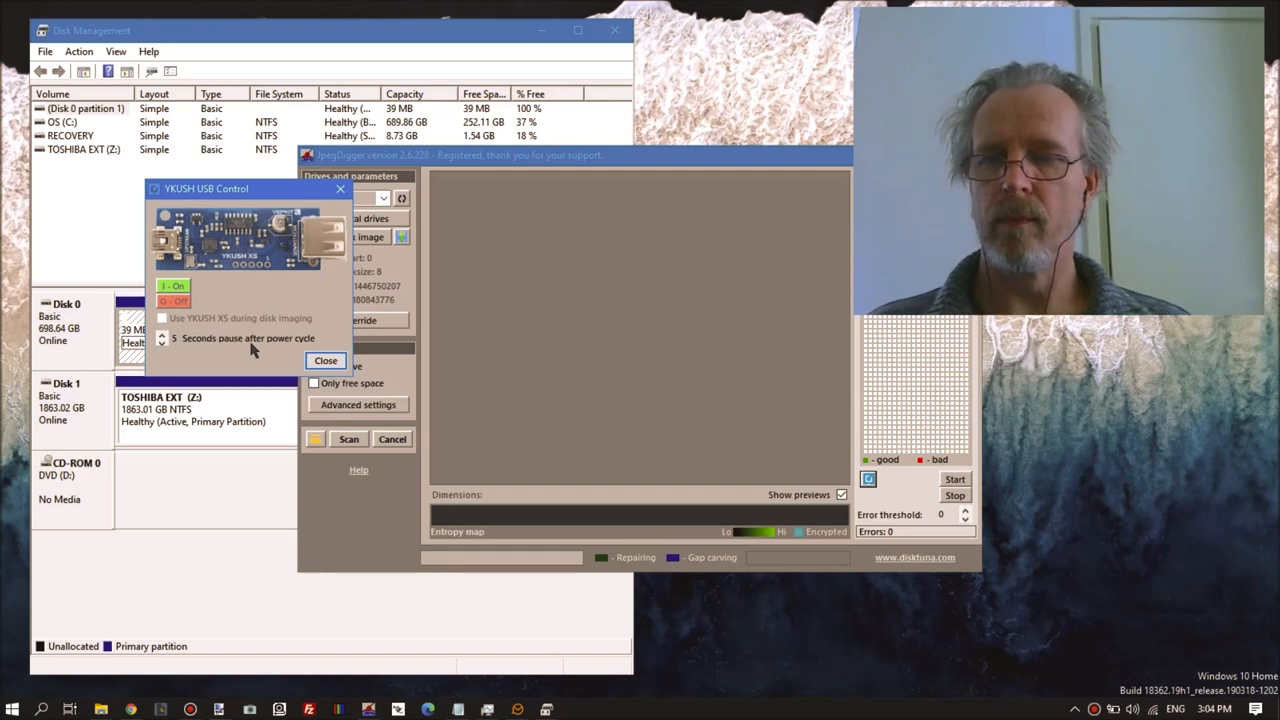
{"action": "left_click", "coordinate": [326, 360]}
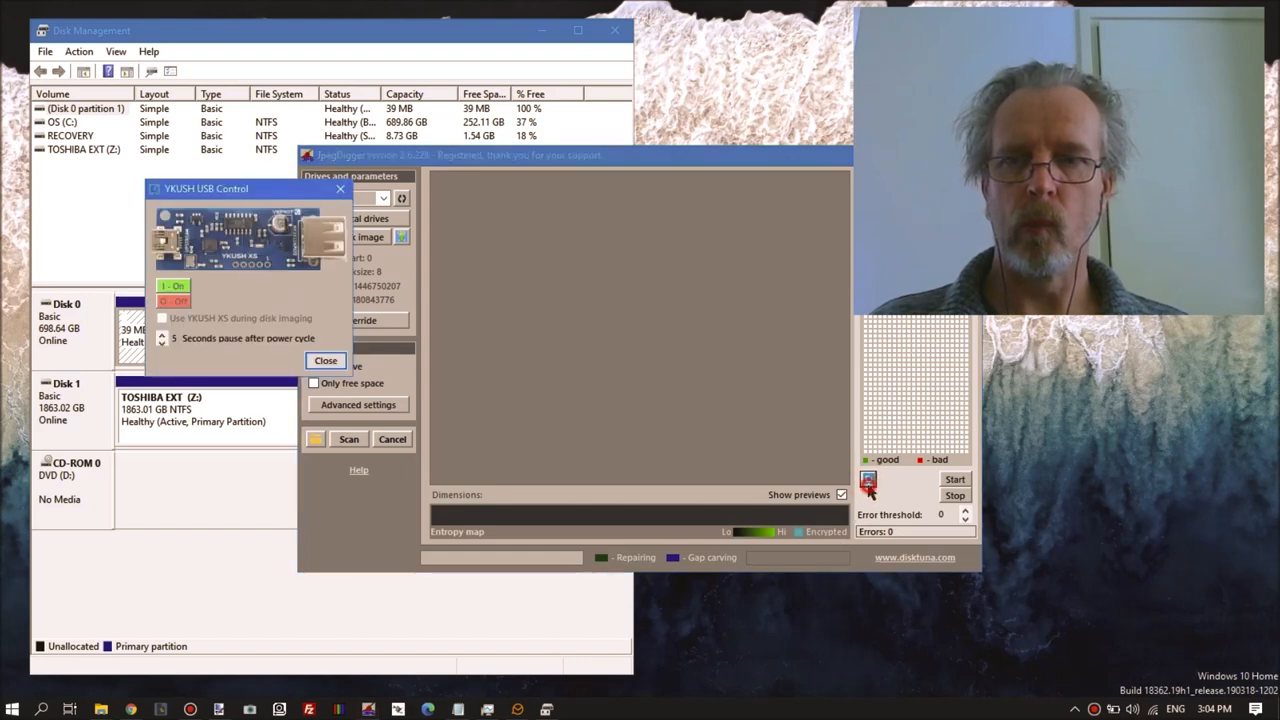
{"action": "left_click", "coordinate": [326, 360]}
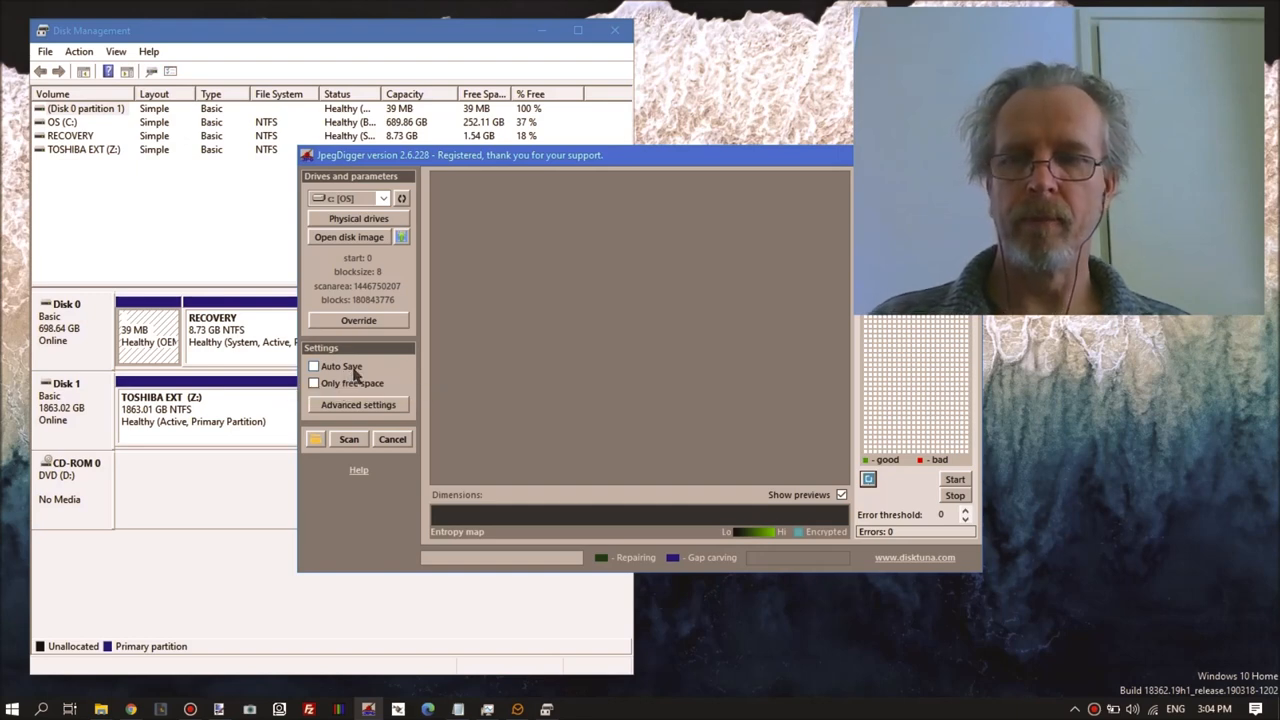
{"action": "mouse_move", "coordinate": [342, 366]}
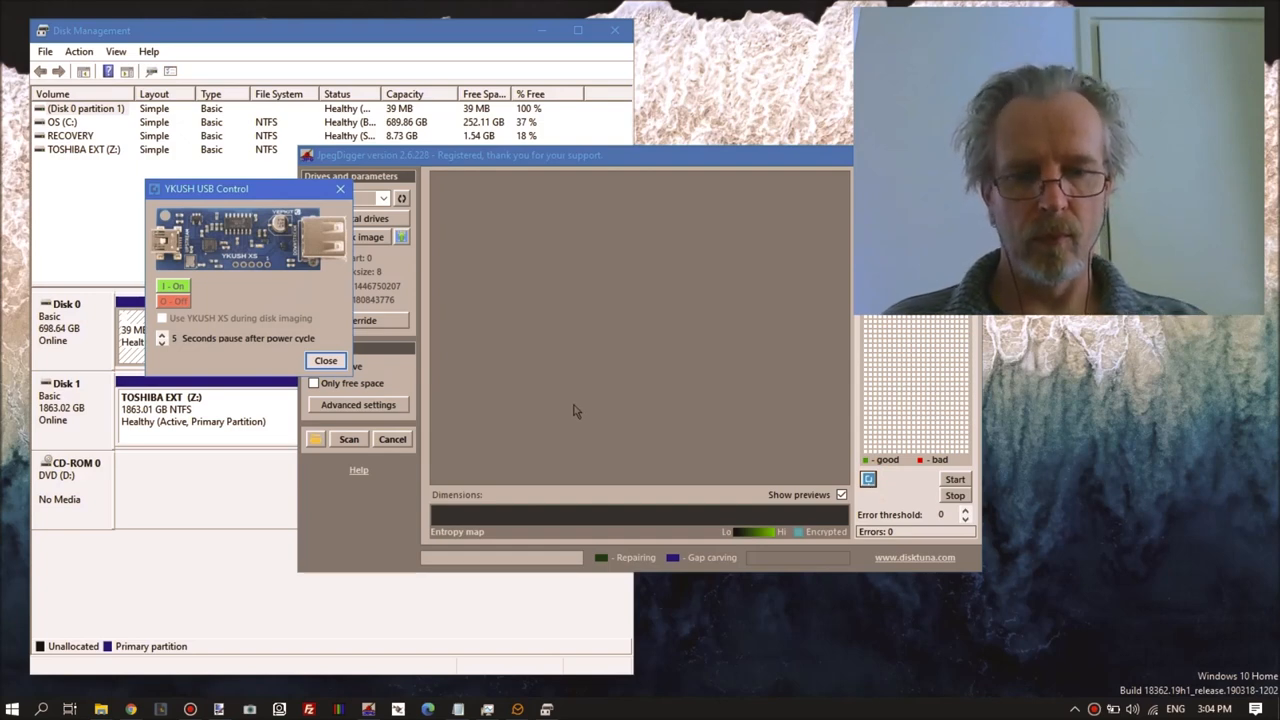
{"action": "left_click", "coordinate": [326, 360]}
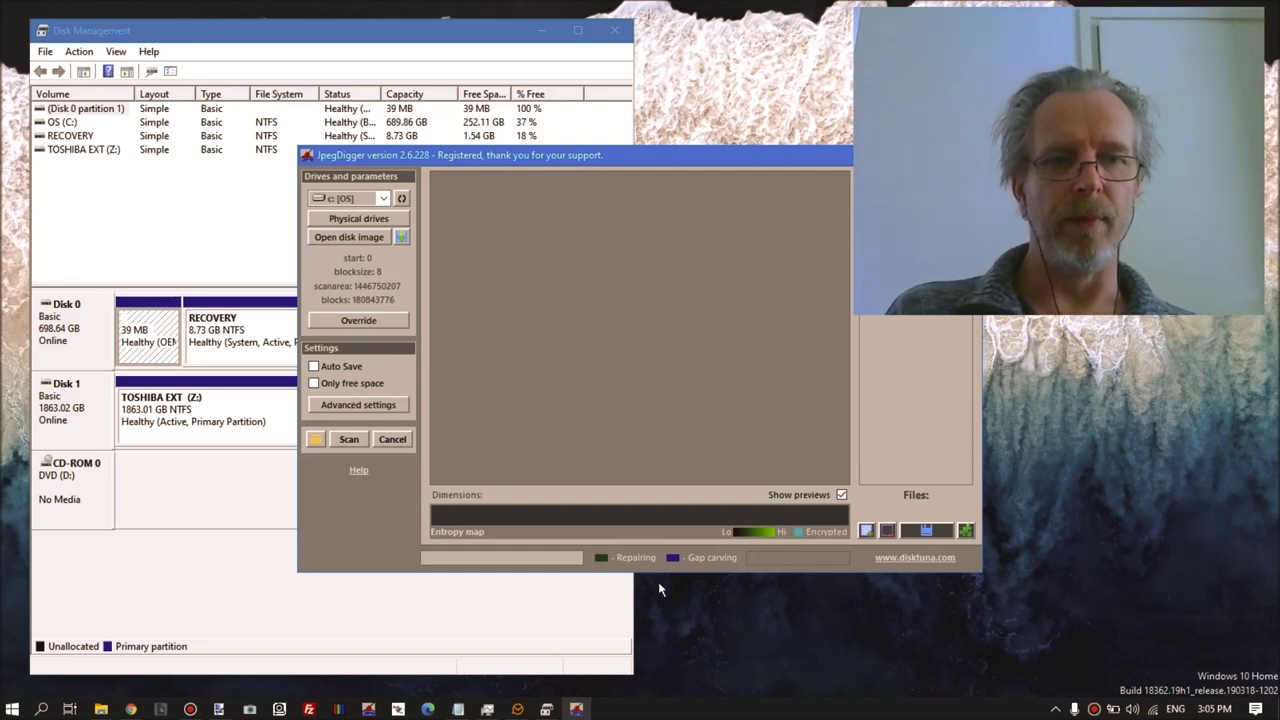
{"action": "mouse_move", "coordinate": [700, 451]}
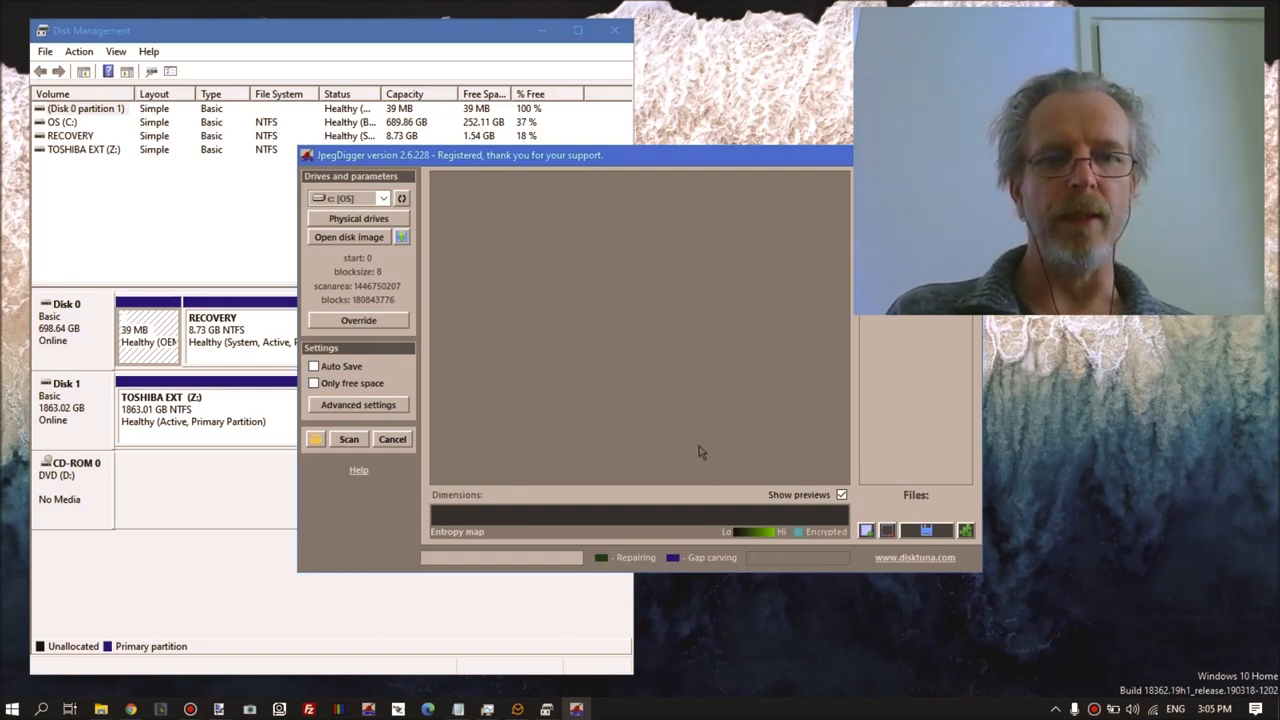
{"action": "mouse_move", "coordinate": [866, 531]}
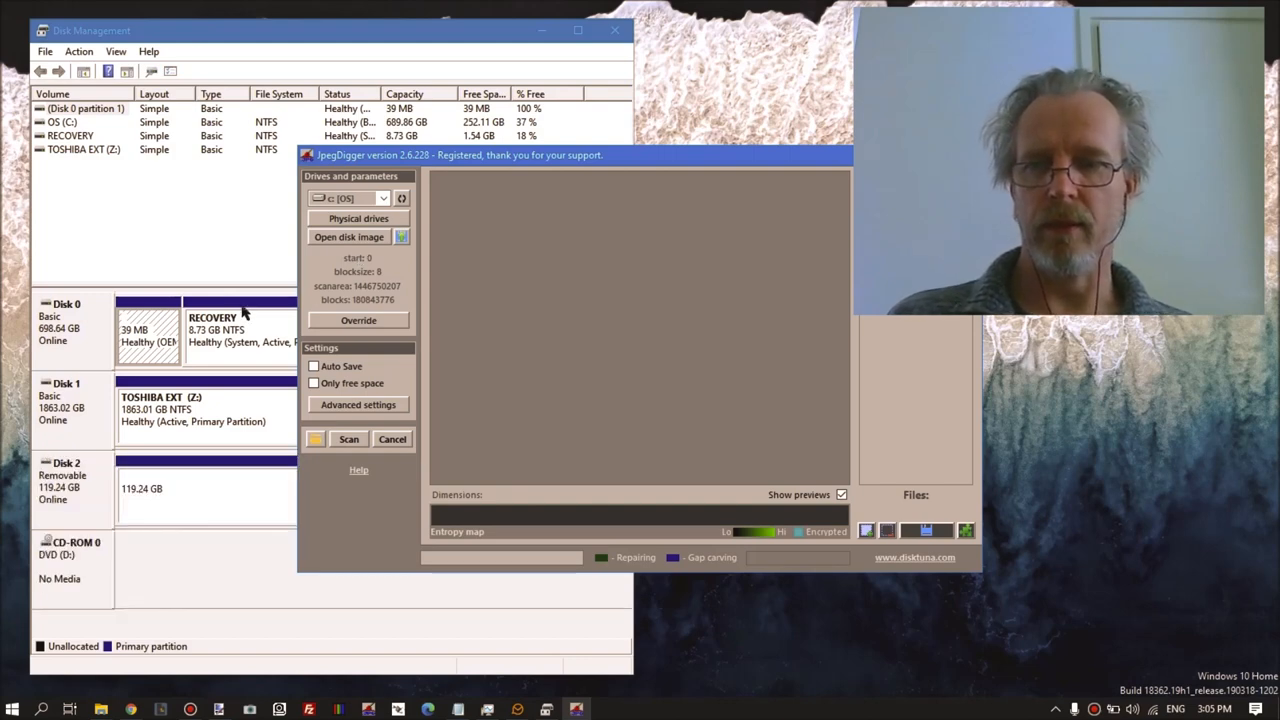
Select the refreshed 119.24GB PHYSICALDRIVE2 with manual block size 16 and show the imaging controls.
{"action": "left_click", "coordinate": [358, 218]}
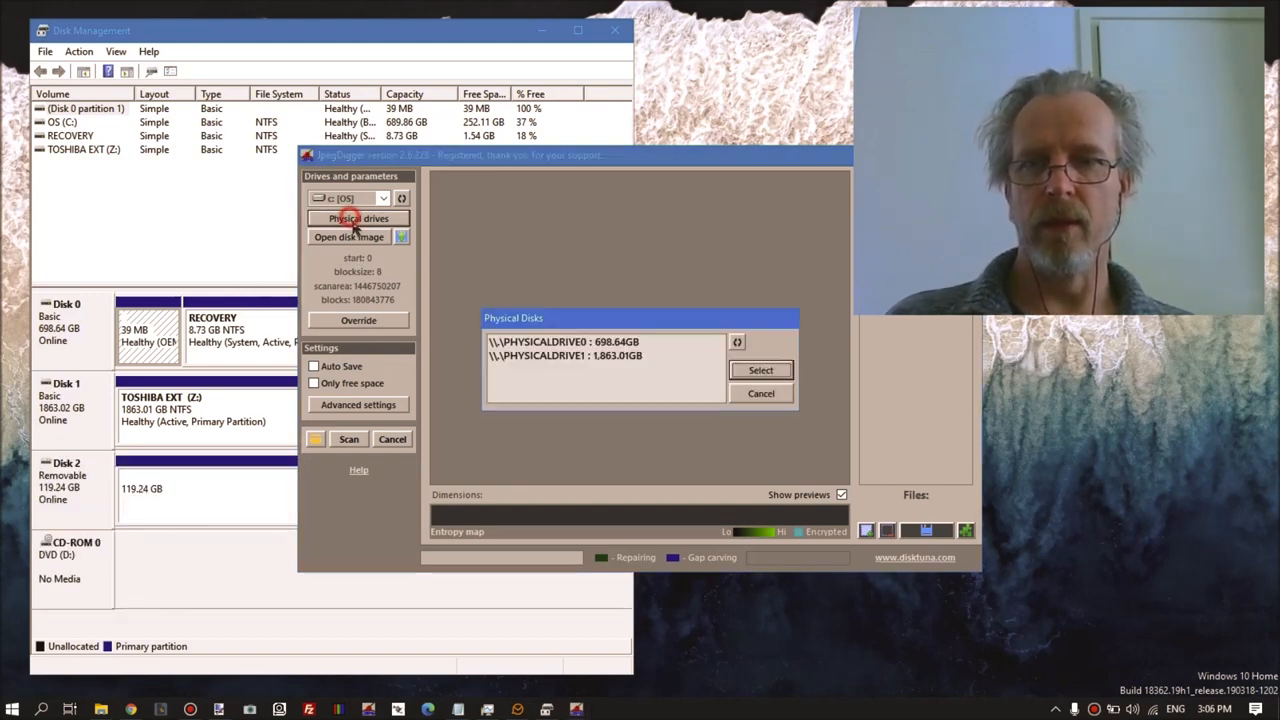
{"action": "left_click", "coordinate": [737, 341]}
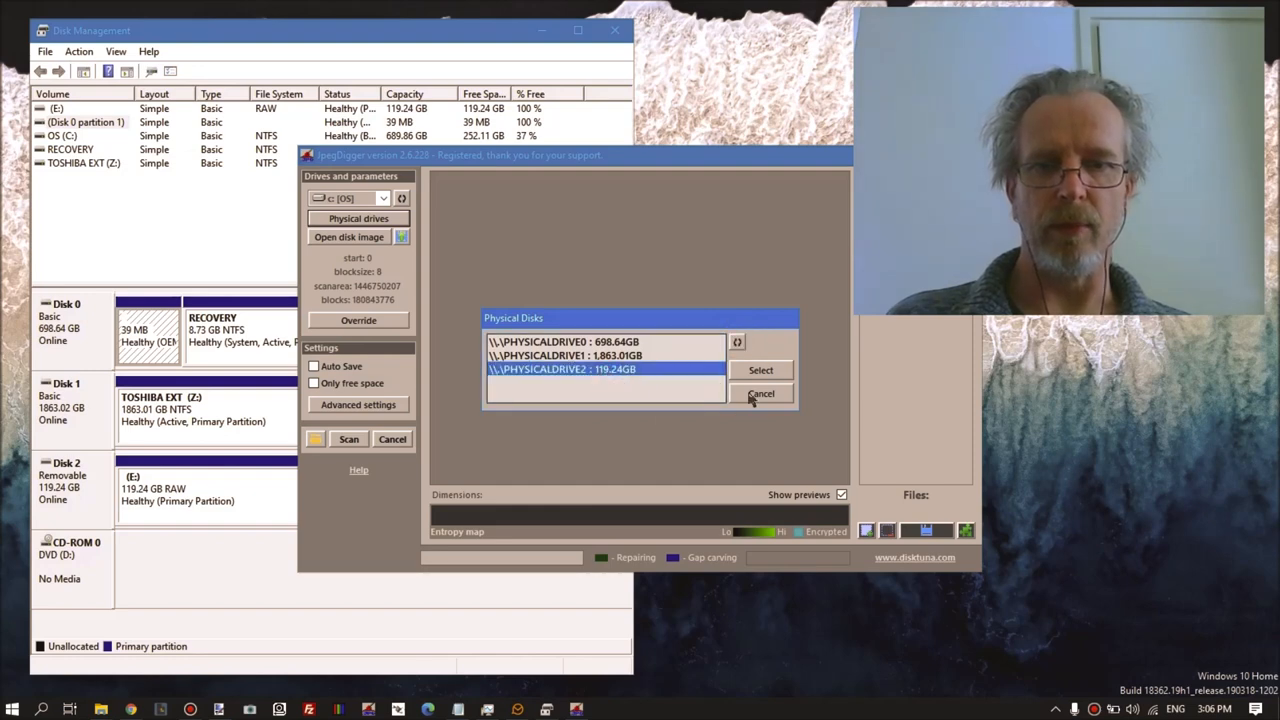
{"action": "left_click", "coordinate": [760, 370]}
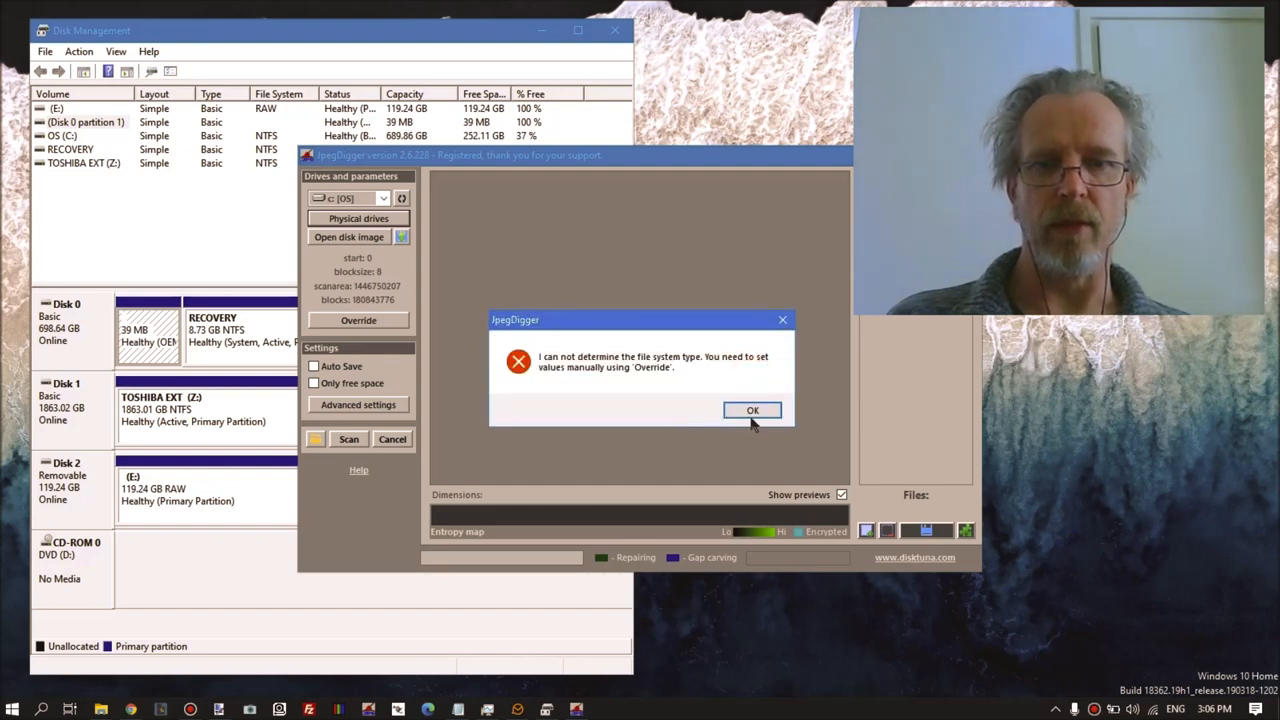
{"action": "left_click", "coordinate": [752, 410]}
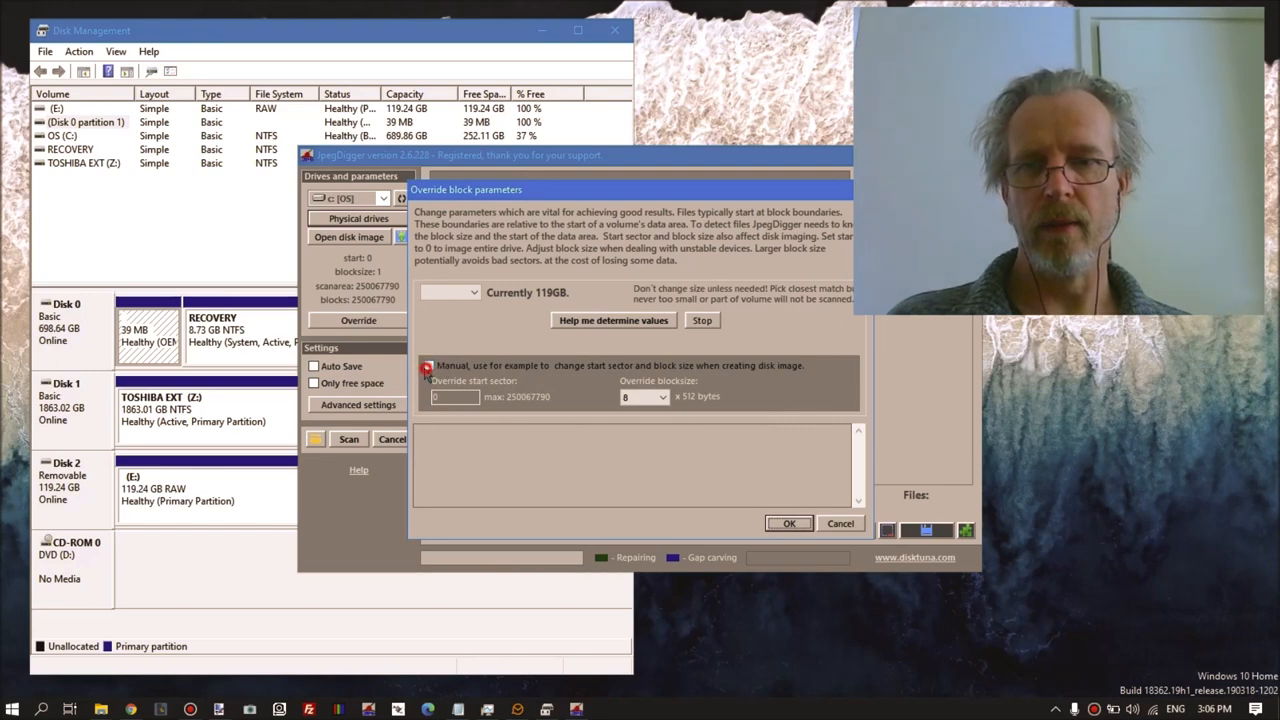
{"action": "left_click", "coordinate": [660, 397]}
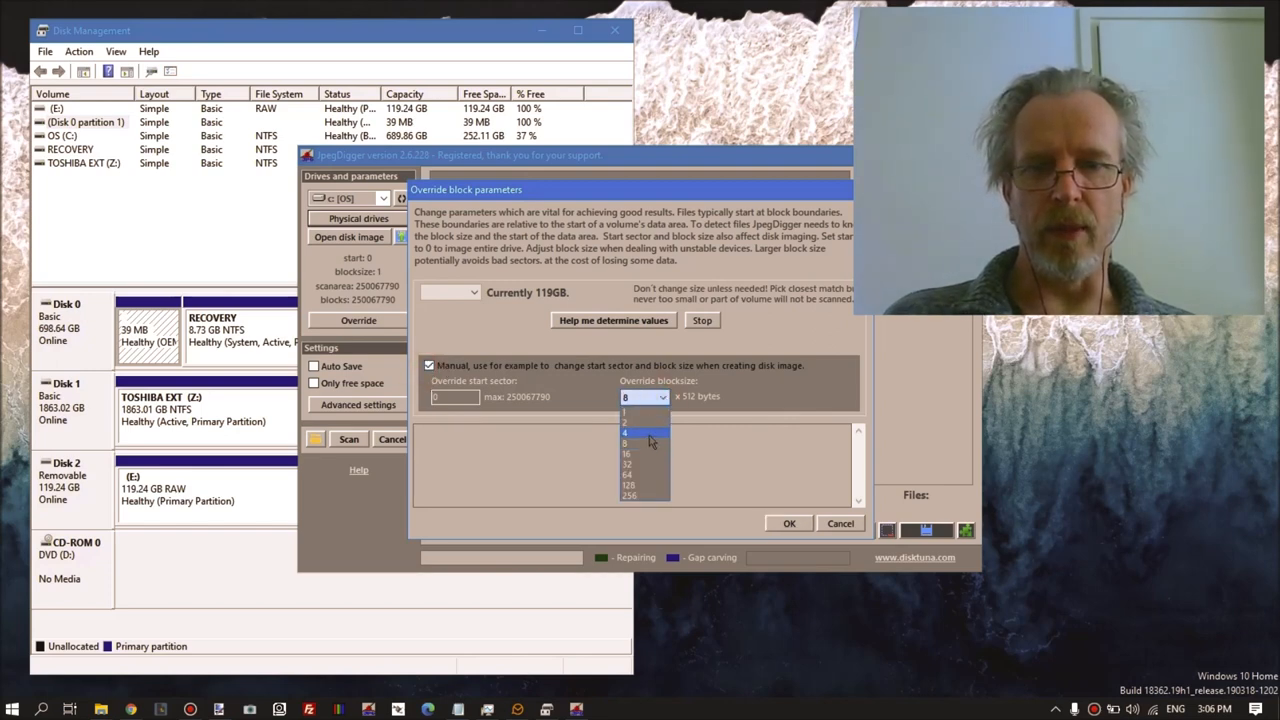
{"action": "left_click", "coordinate": [627, 453]}
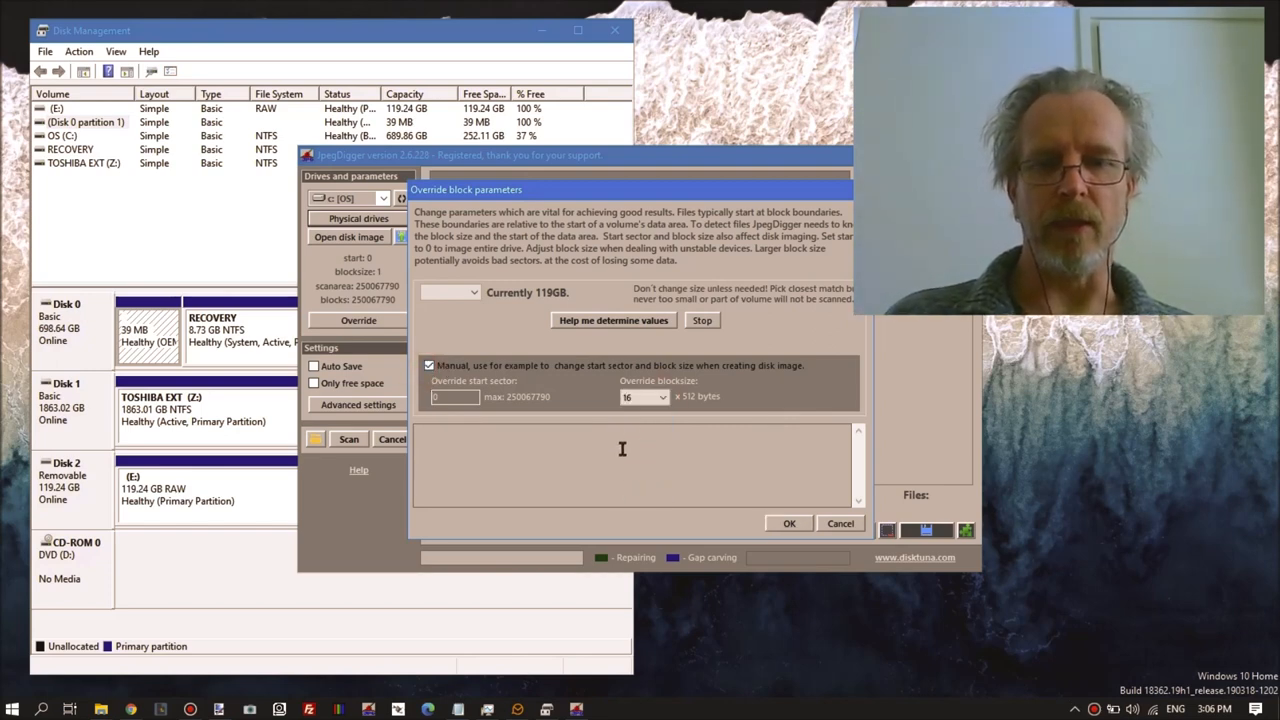
{"action": "mouse_move", "coordinate": [658, 462]}
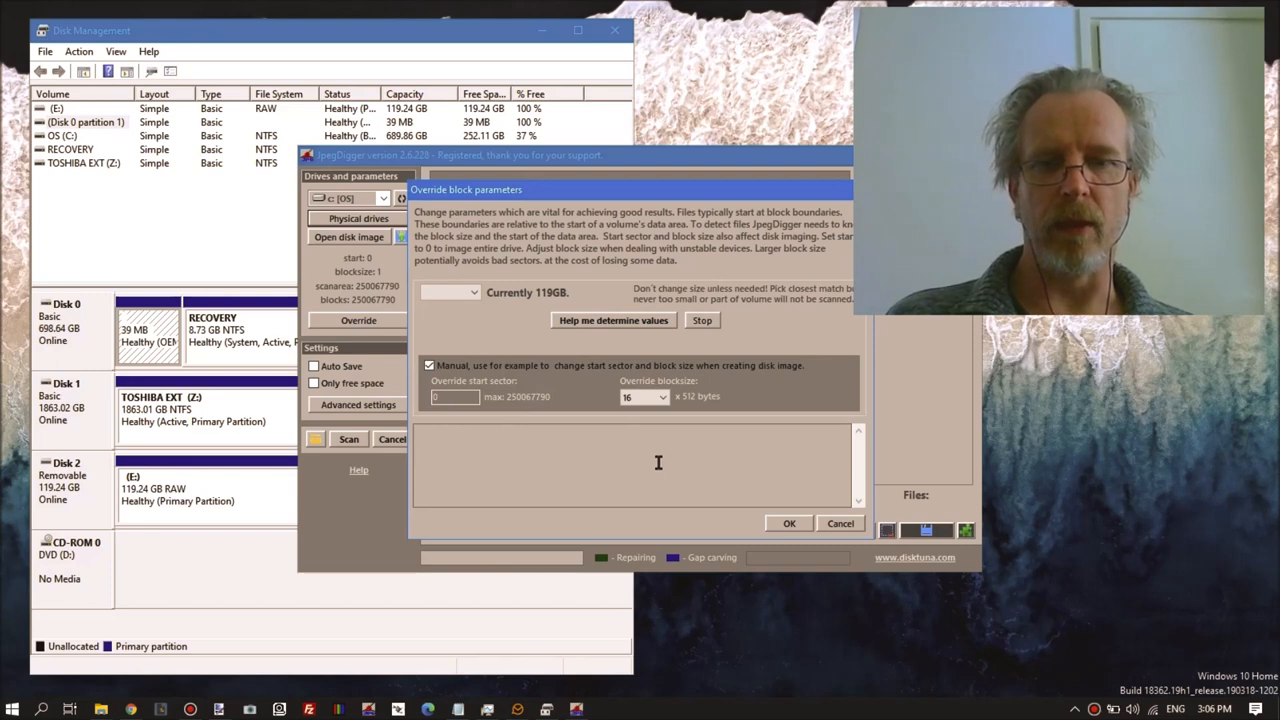
{"action": "left_click", "coordinate": [789, 523]}
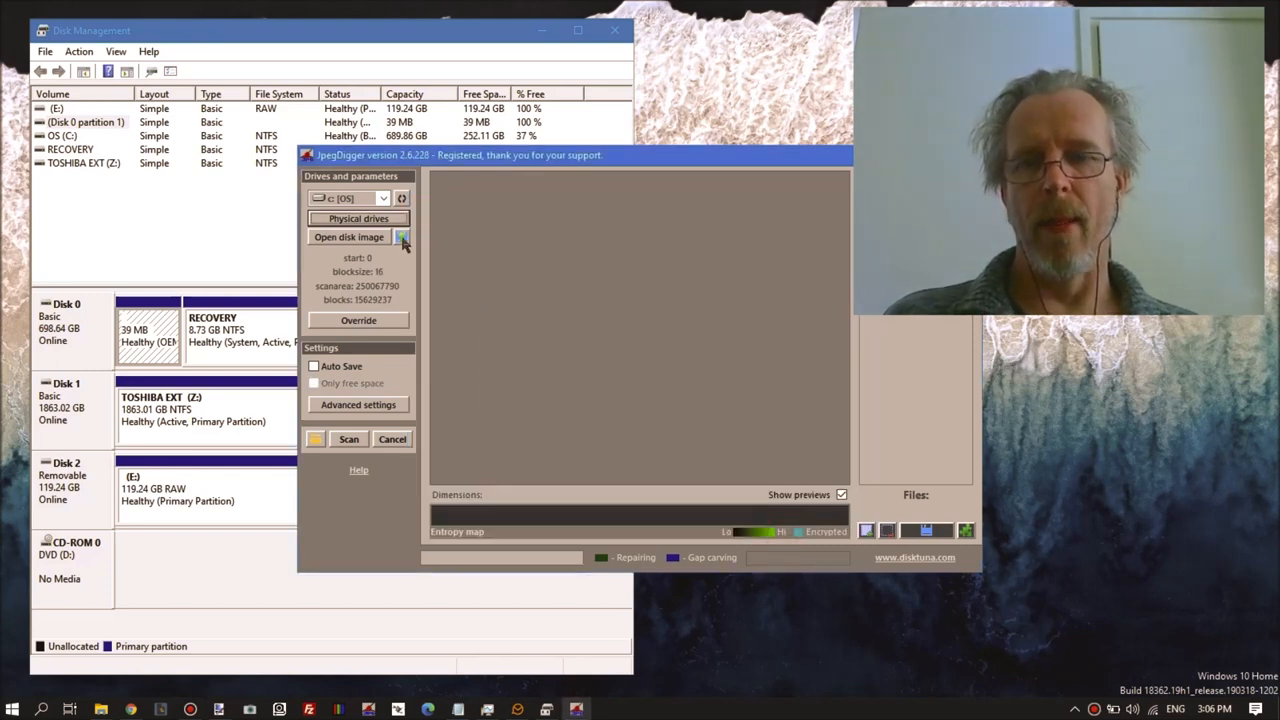
{"action": "left_click", "coordinate": [402, 237]}
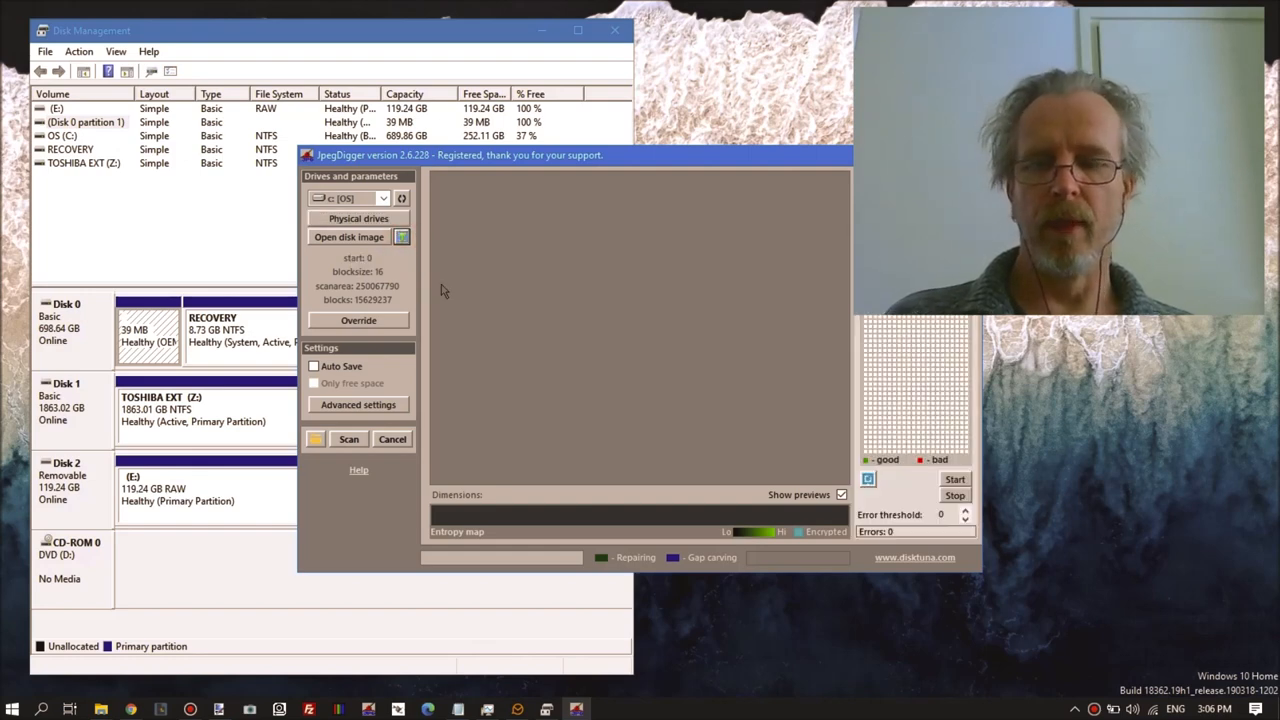
{"action": "mouse_move", "coordinate": [432, 280]}
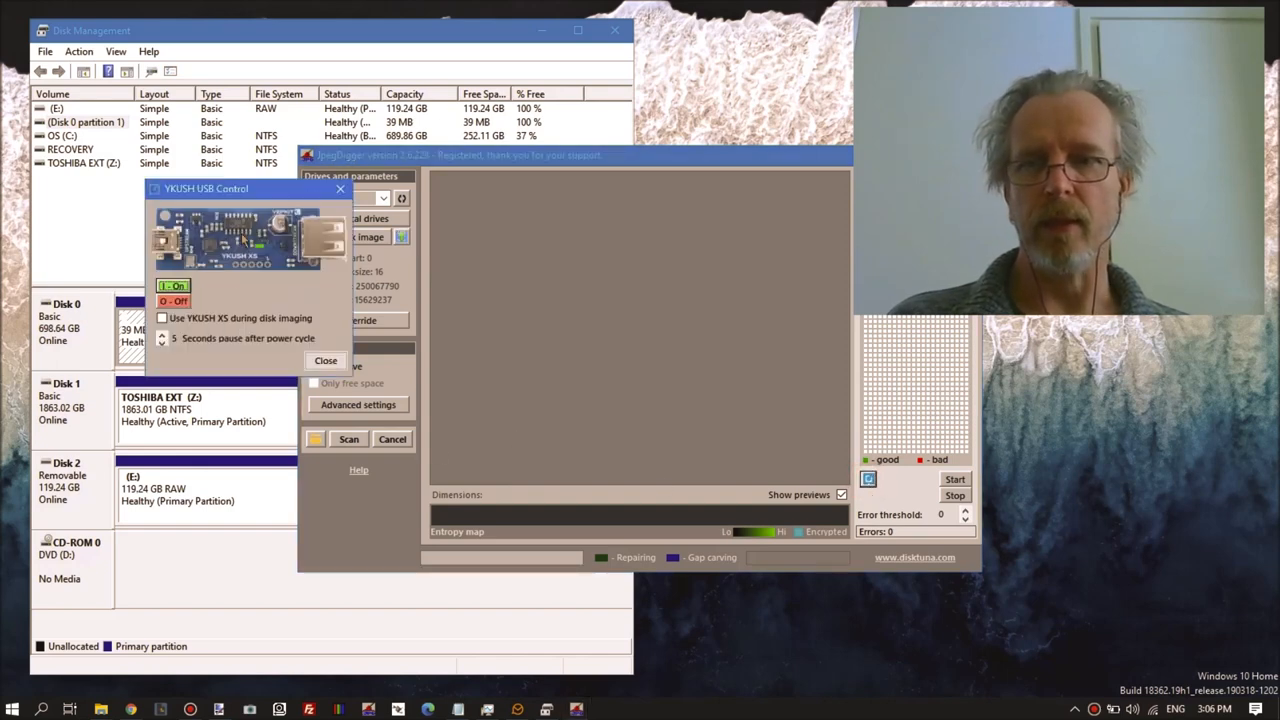
Switch the flash drive's power off and on via YKUSH XS and tick 'Use YKUSH XS during disk imaging'.
{"action": "left_click_drag", "start_coordinate": [207, 189], "coordinate": [598, 230]}
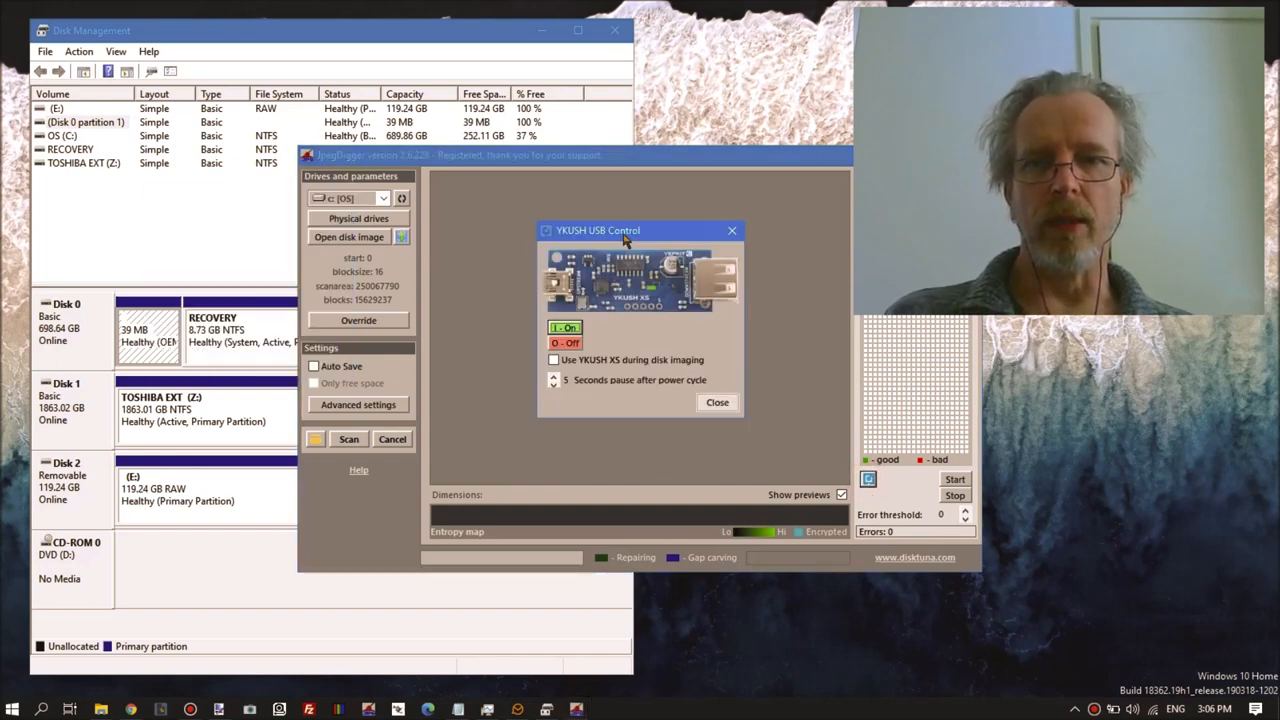
{"action": "mouse_move", "coordinate": [590, 262]}
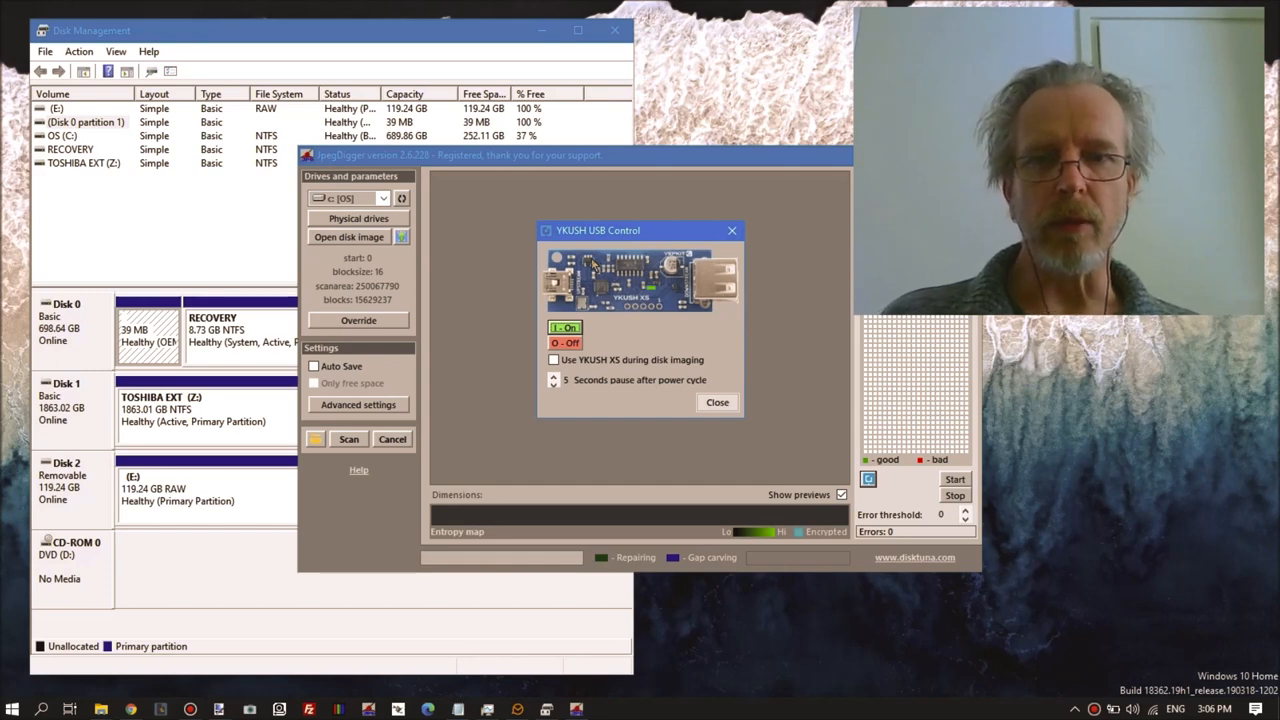
{"action": "mouse_move", "coordinate": [593, 320]}
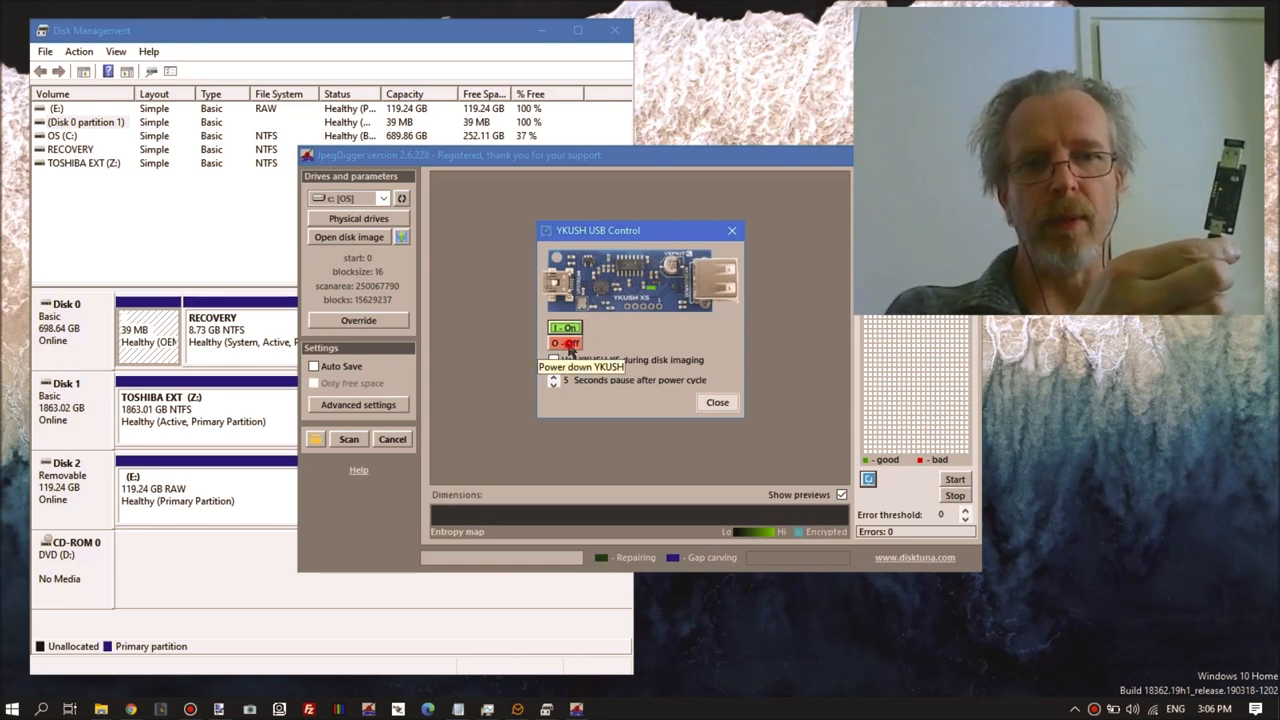
{"action": "left_click", "coordinate": [565, 343]}
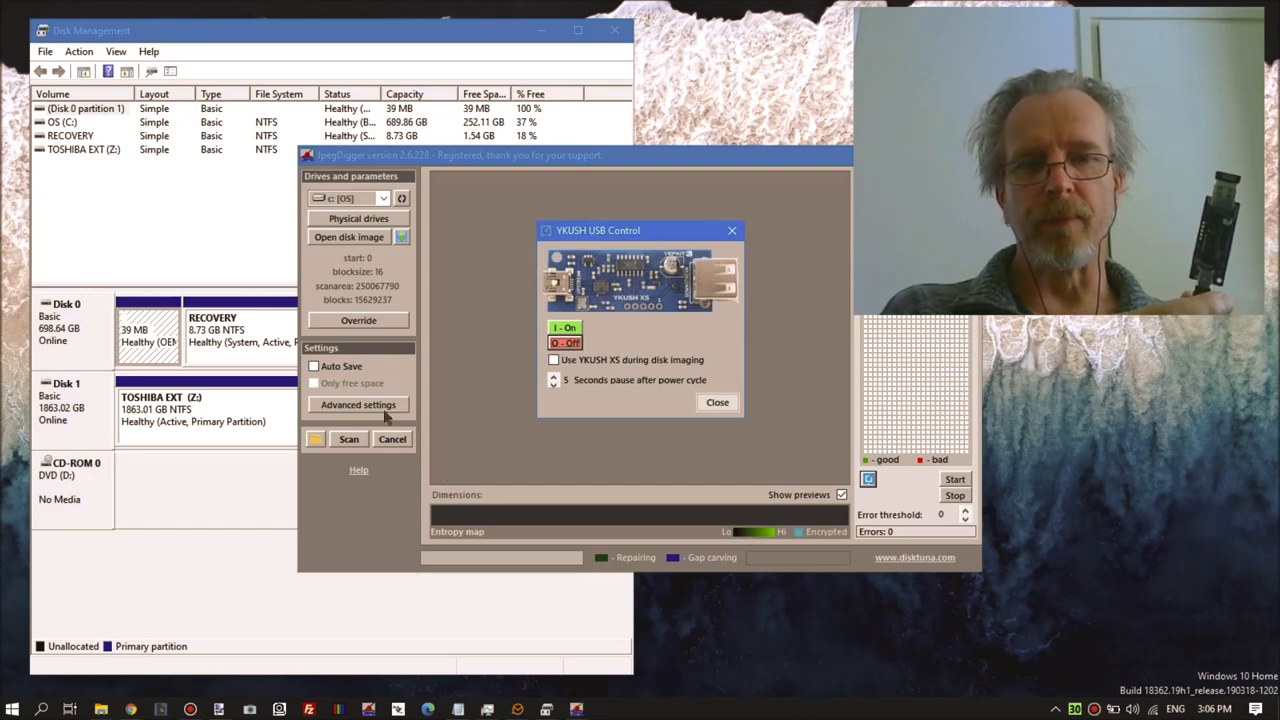
{"action": "mouse_move", "coordinate": [617, 355]}
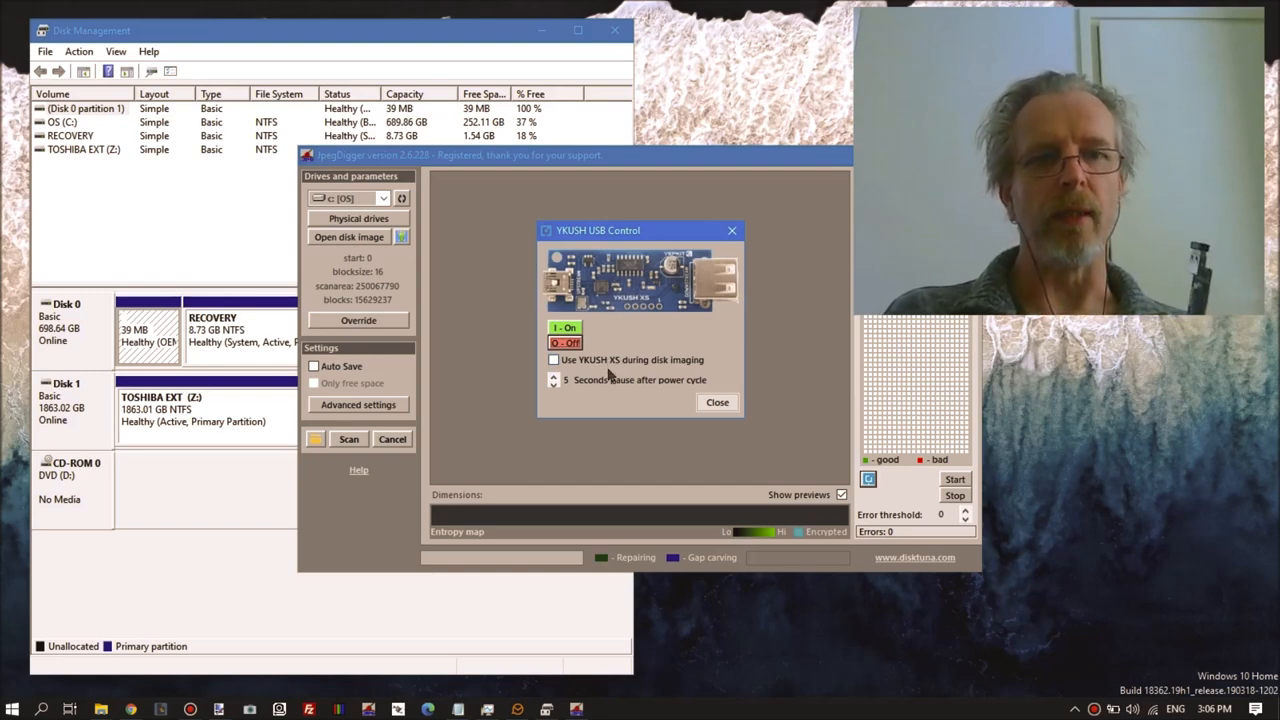
{"action": "mouse_move", "coordinate": [565, 418]}
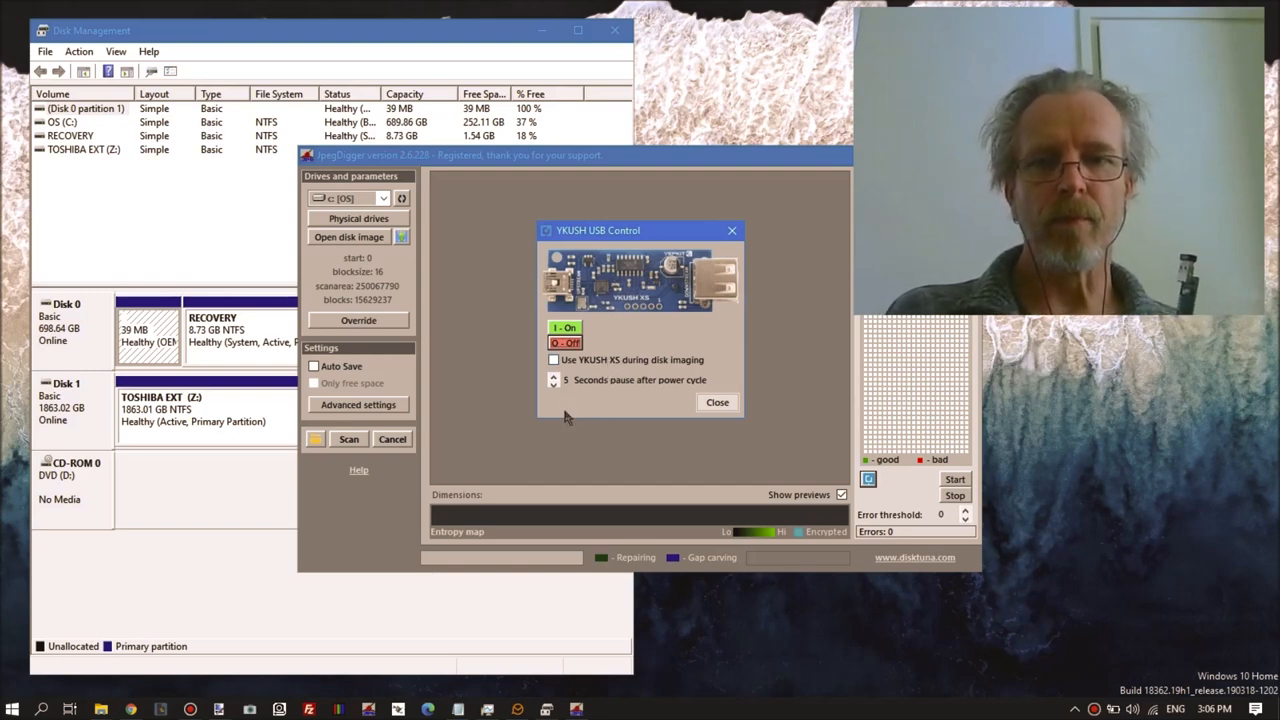
{"action": "left_click", "coordinate": [554, 359]}
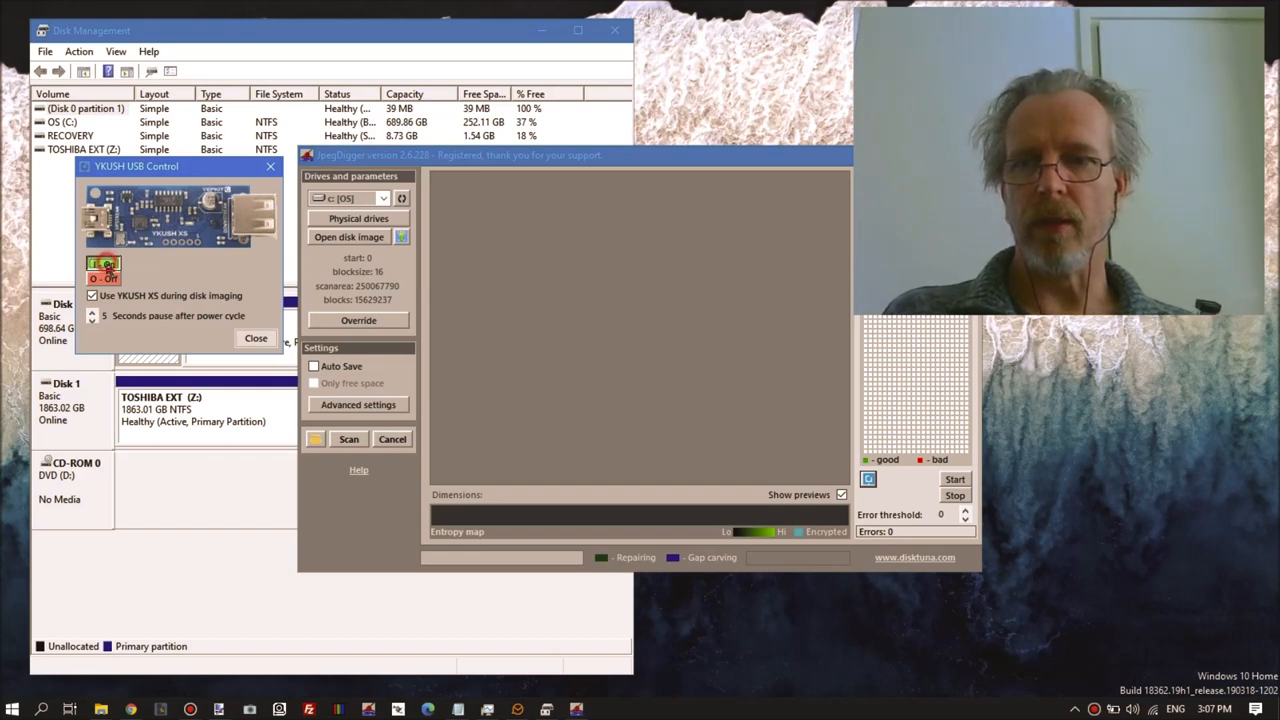
{"action": "left_click", "coordinate": [102, 262]}
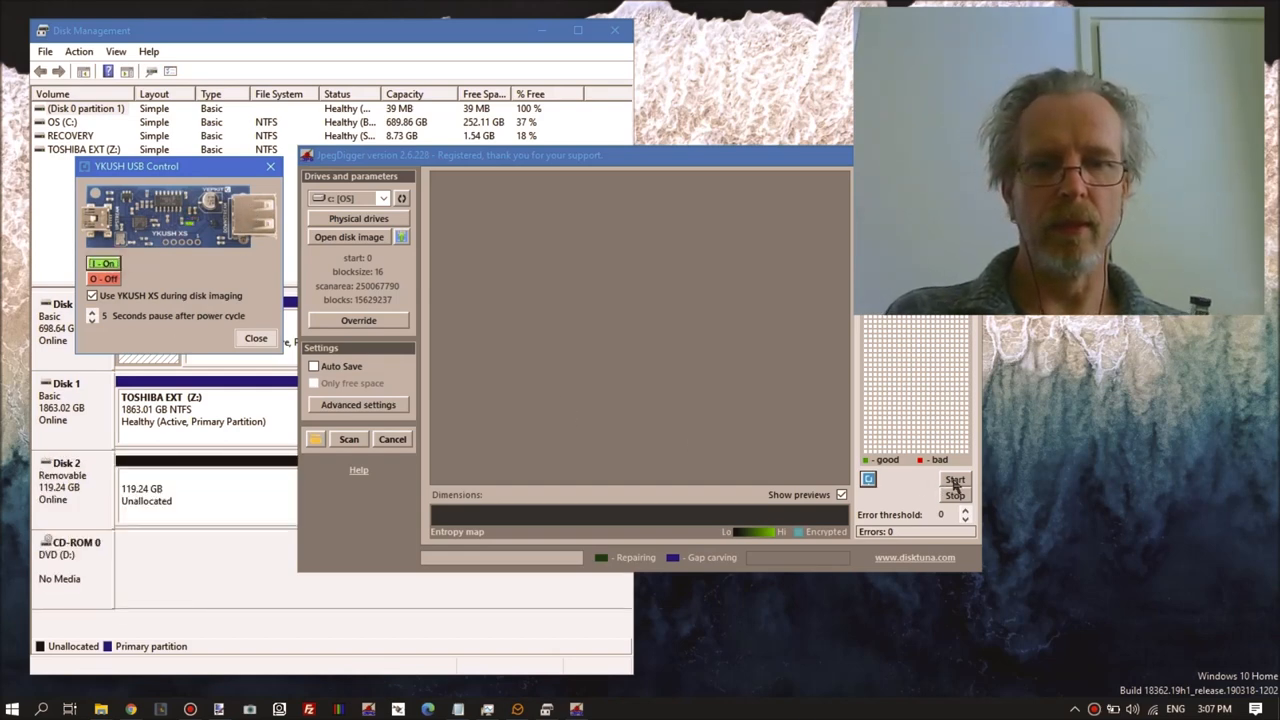
Start imaging into fail.dd in the disk images folder, overwriting the old file.
{"action": "left_click", "coordinate": [348, 237]}
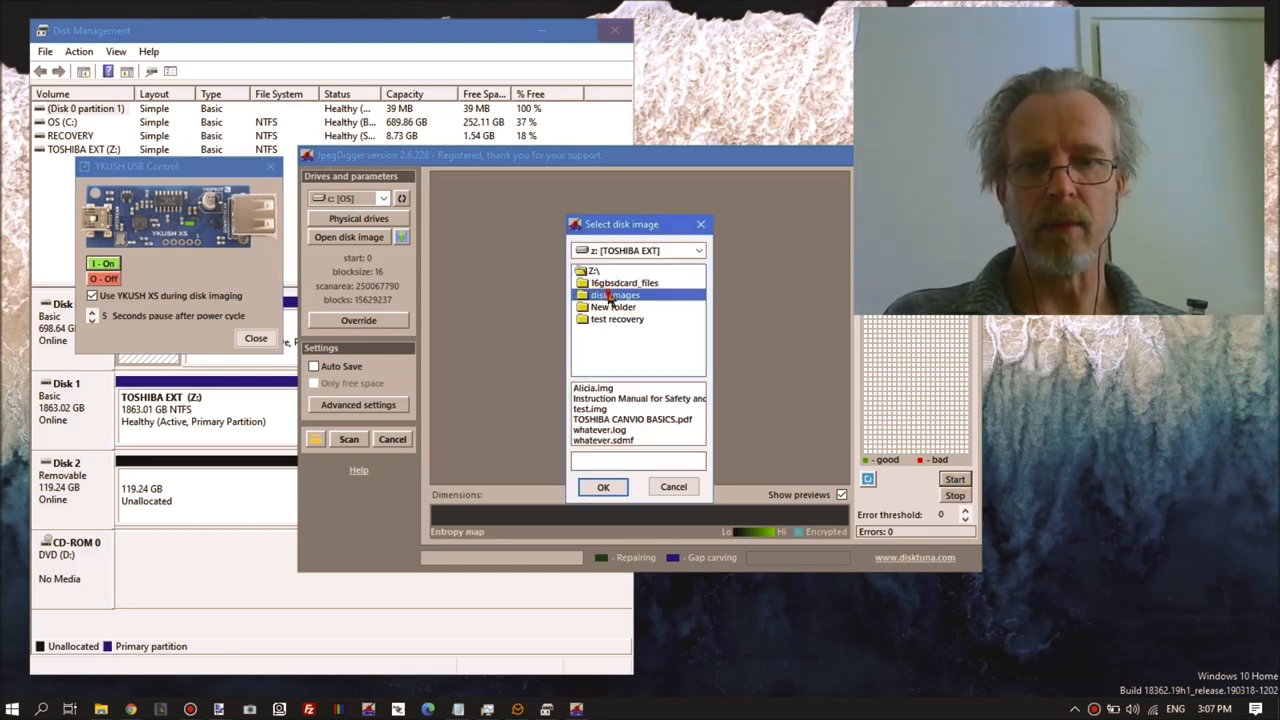
{"action": "double_click", "coordinate": [616, 294]}
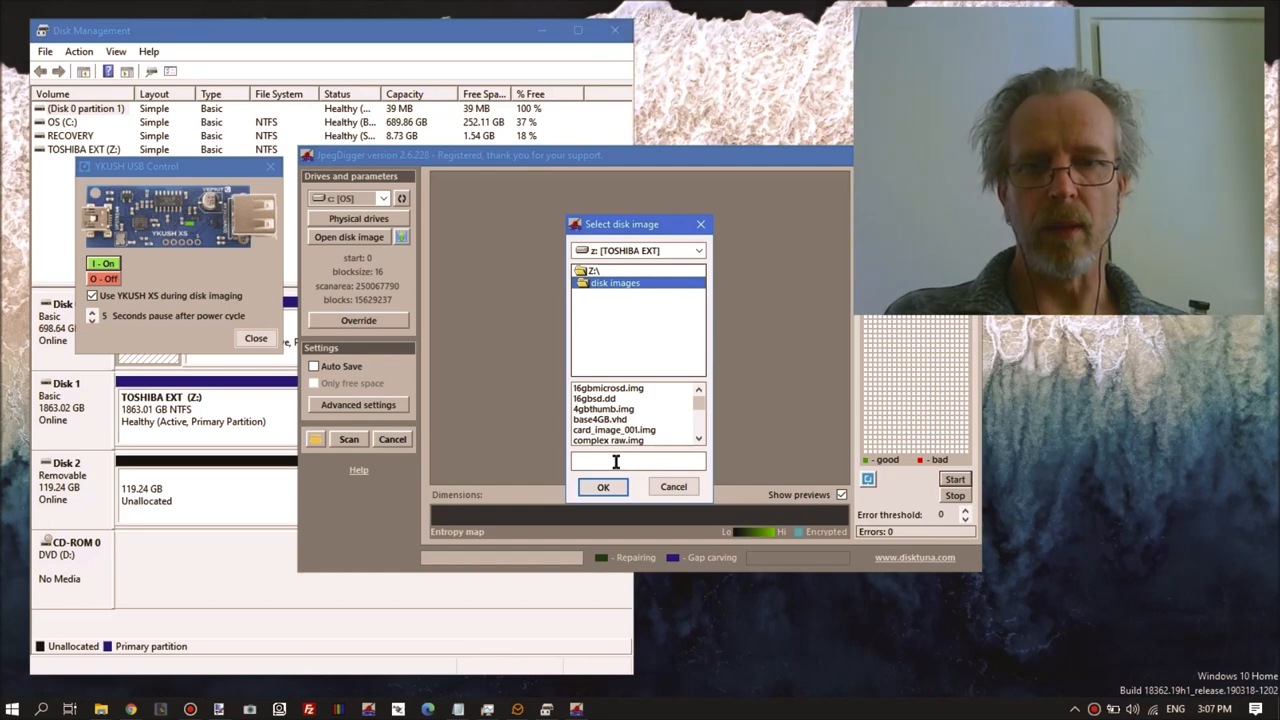
{"action": "type", "text": "fail.dd"}
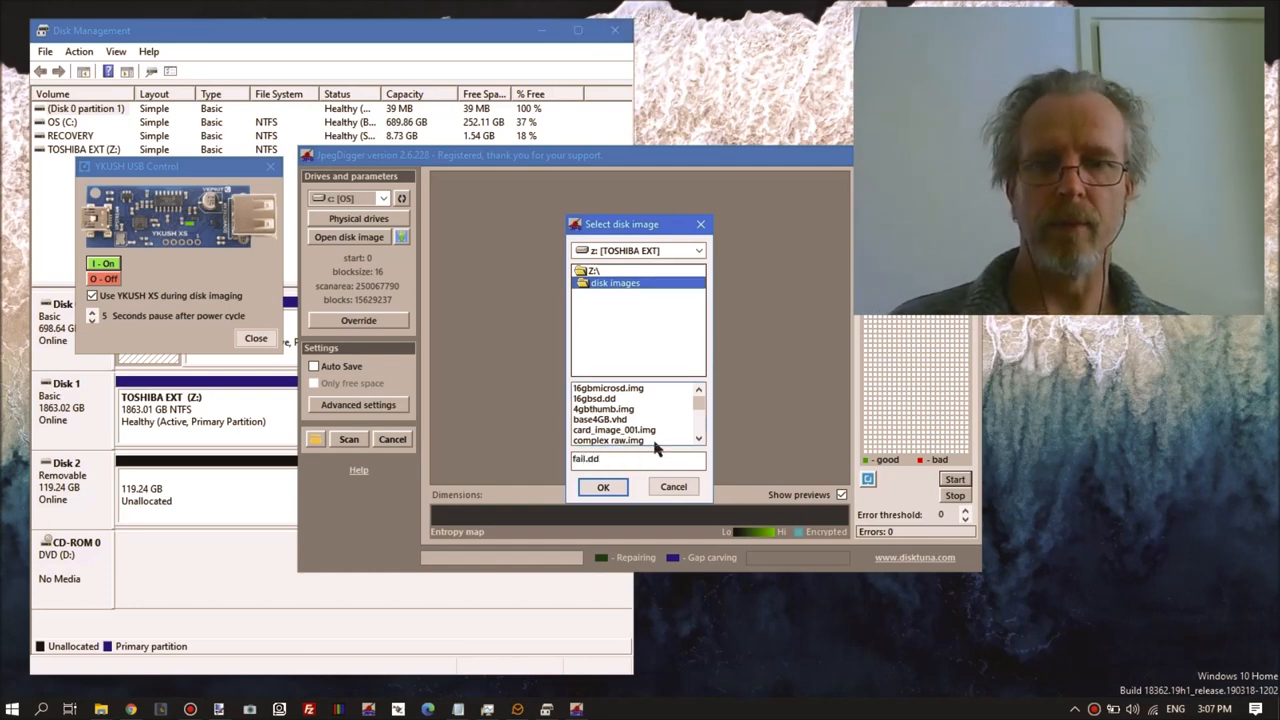
{"action": "left_click", "coordinate": [603, 487]}
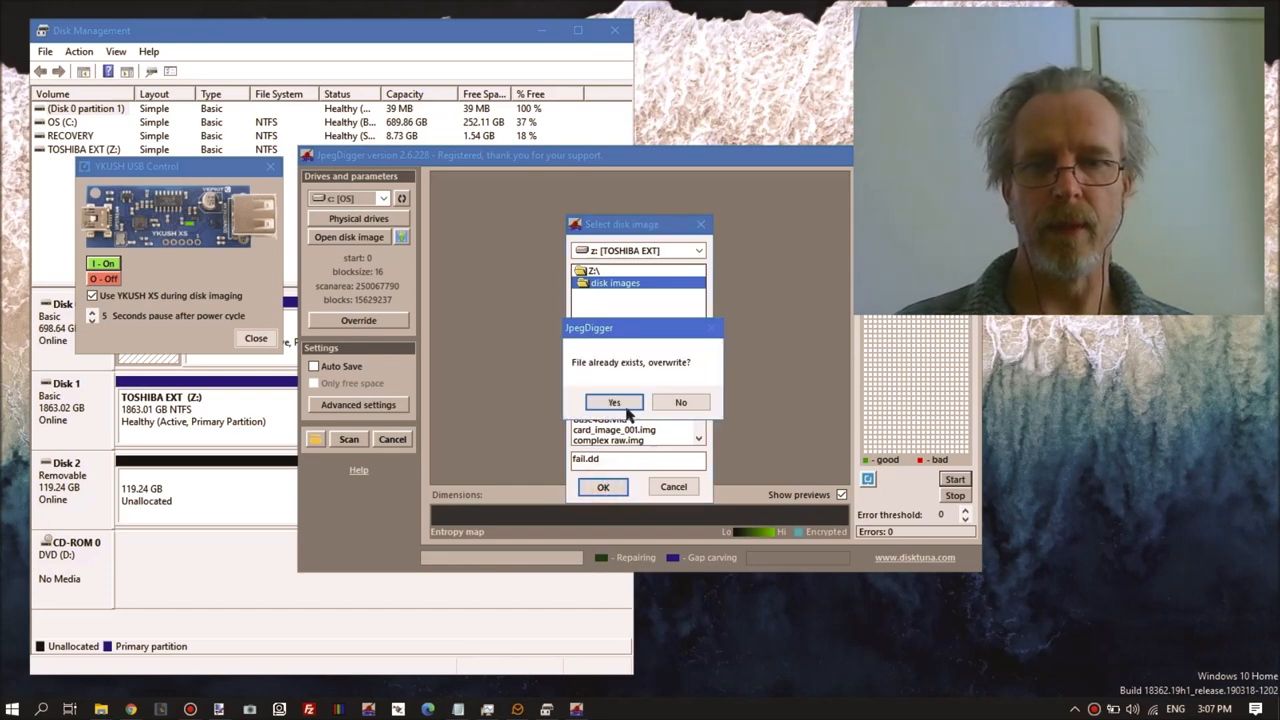
{"action": "left_click", "coordinate": [613, 402]}
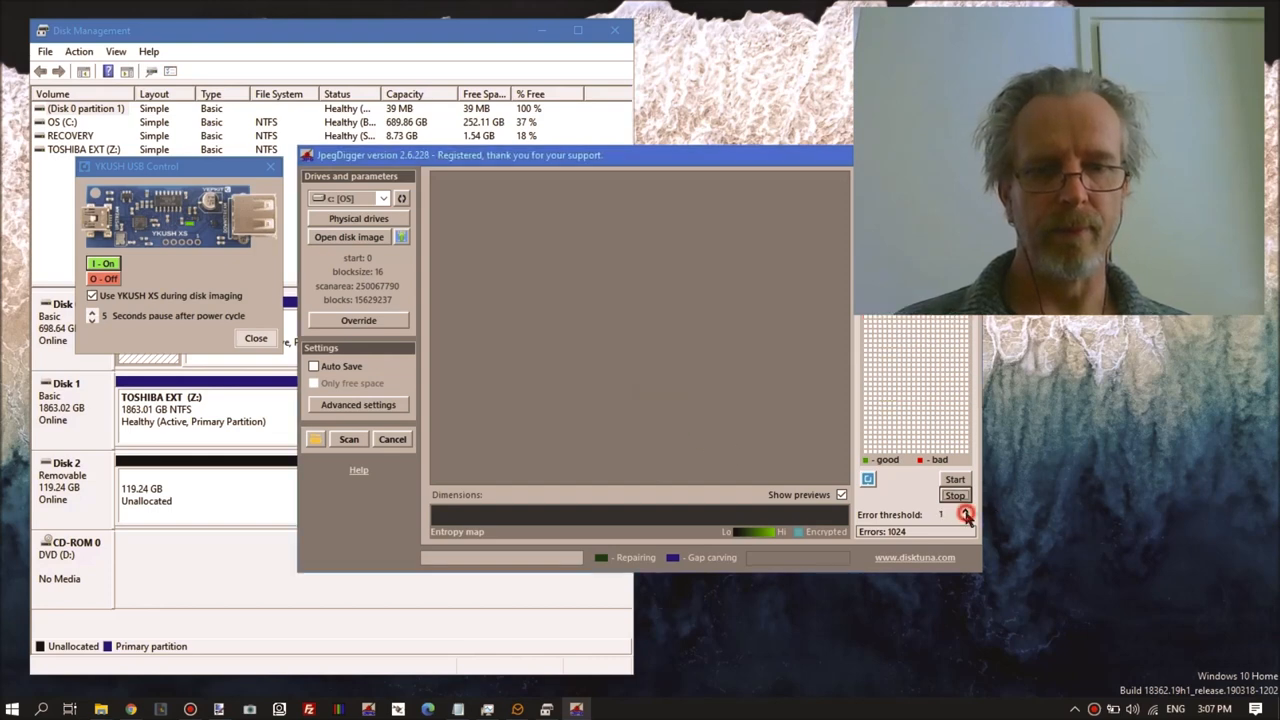
Restart imaging into fail.dd, overwriting the file again.
{"action": "left_click", "coordinate": [349, 237]}
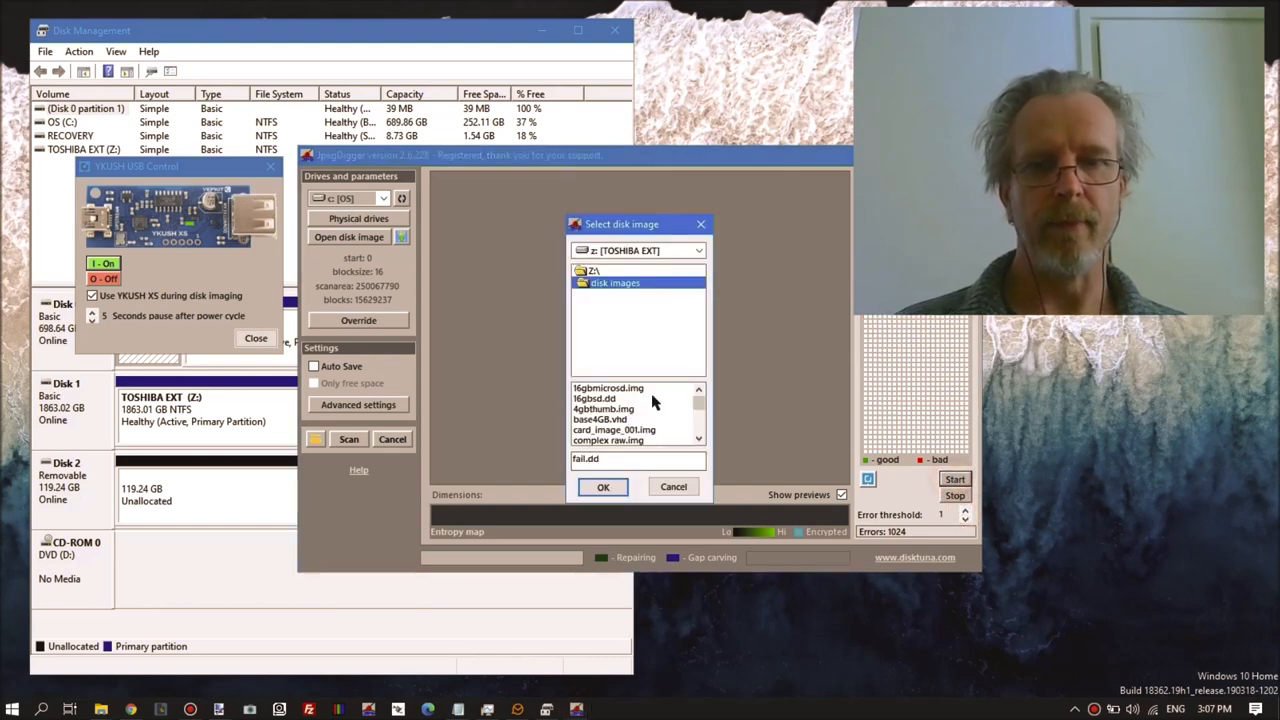
{"action": "left_click", "coordinate": [603, 486]}
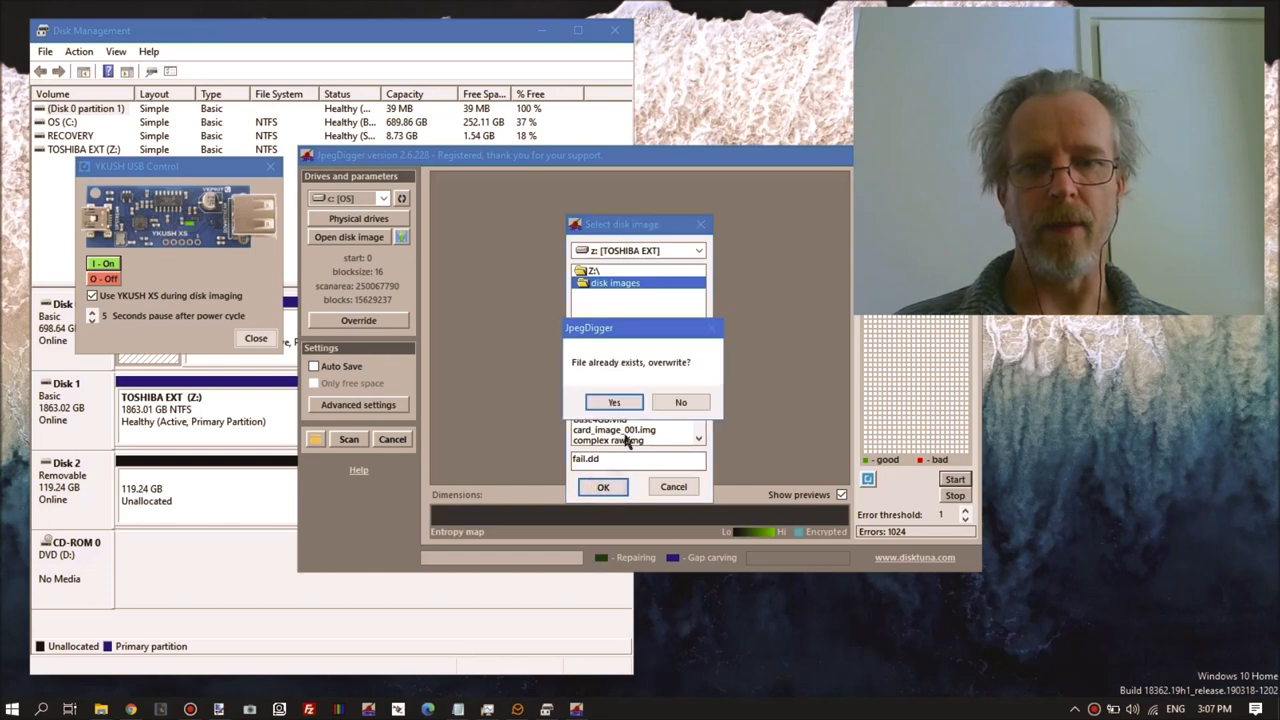
{"action": "left_click", "coordinate": [613, 402]}
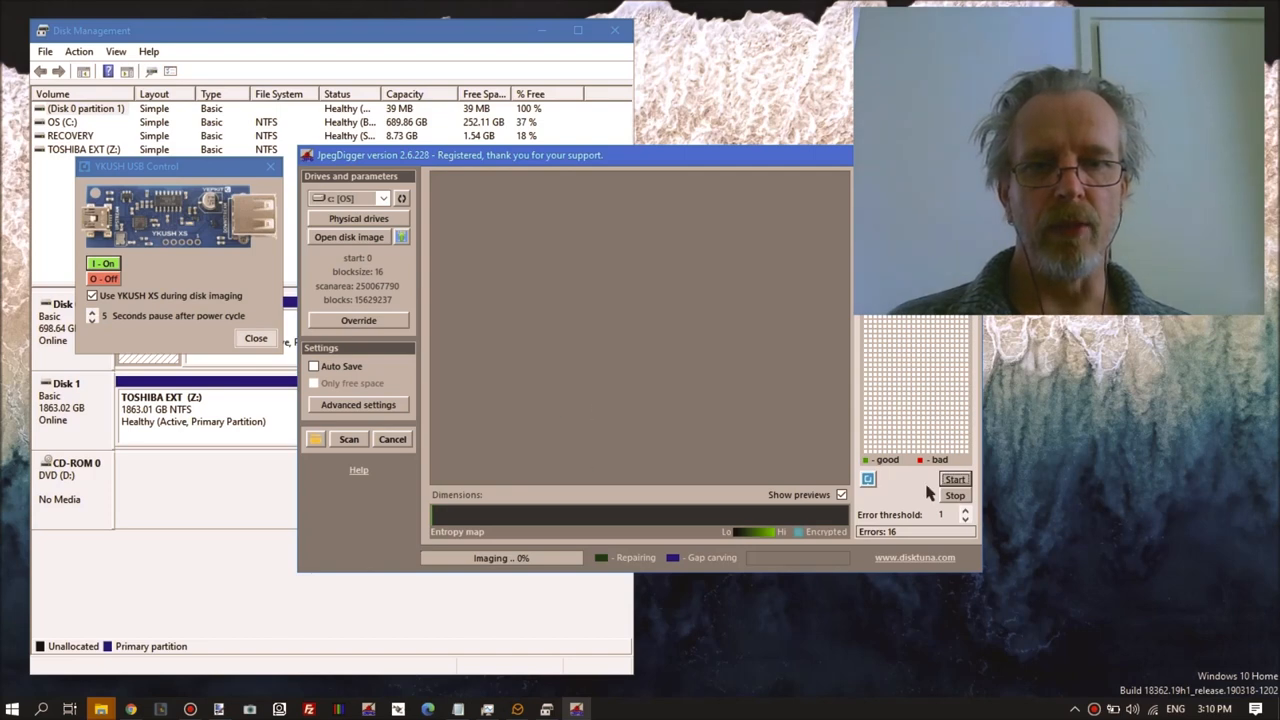
Stop the running disk imaging and dismiss the 'Imaging complete!' message.
{"action": "left_click", "coordinate": [954, 495]}
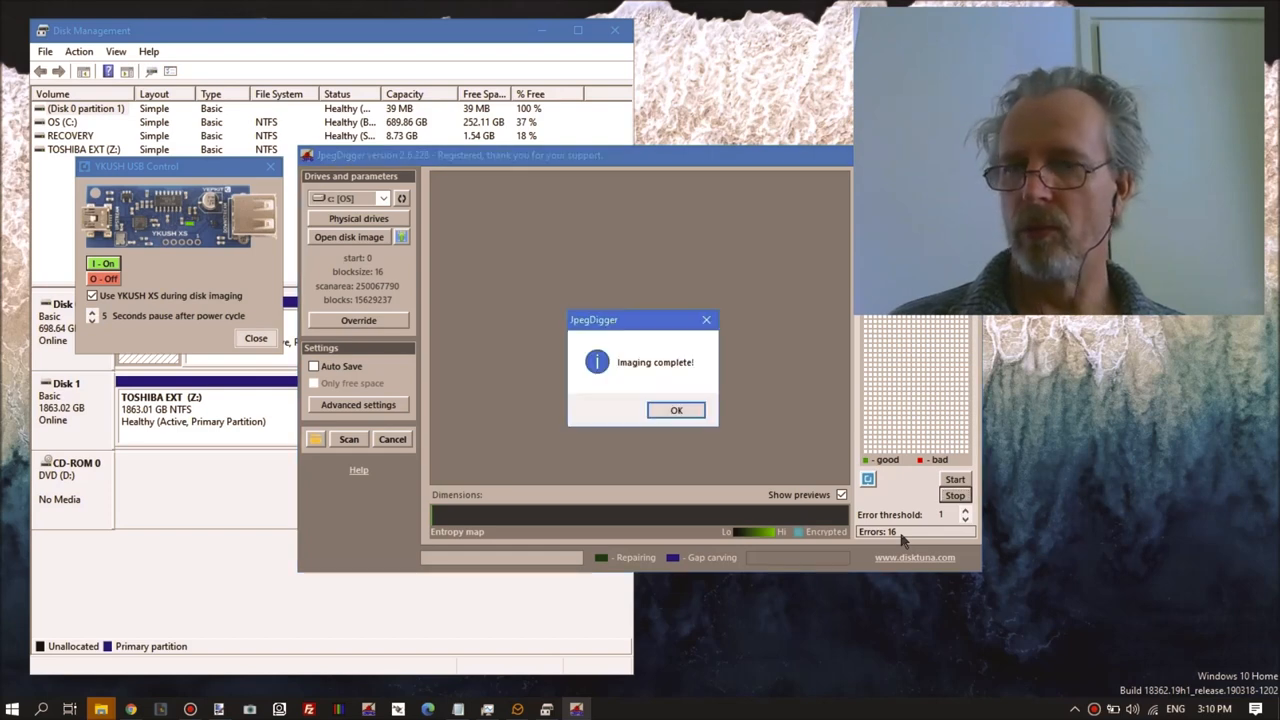
{"action": "left_click", "coordinate": [676, 410]}
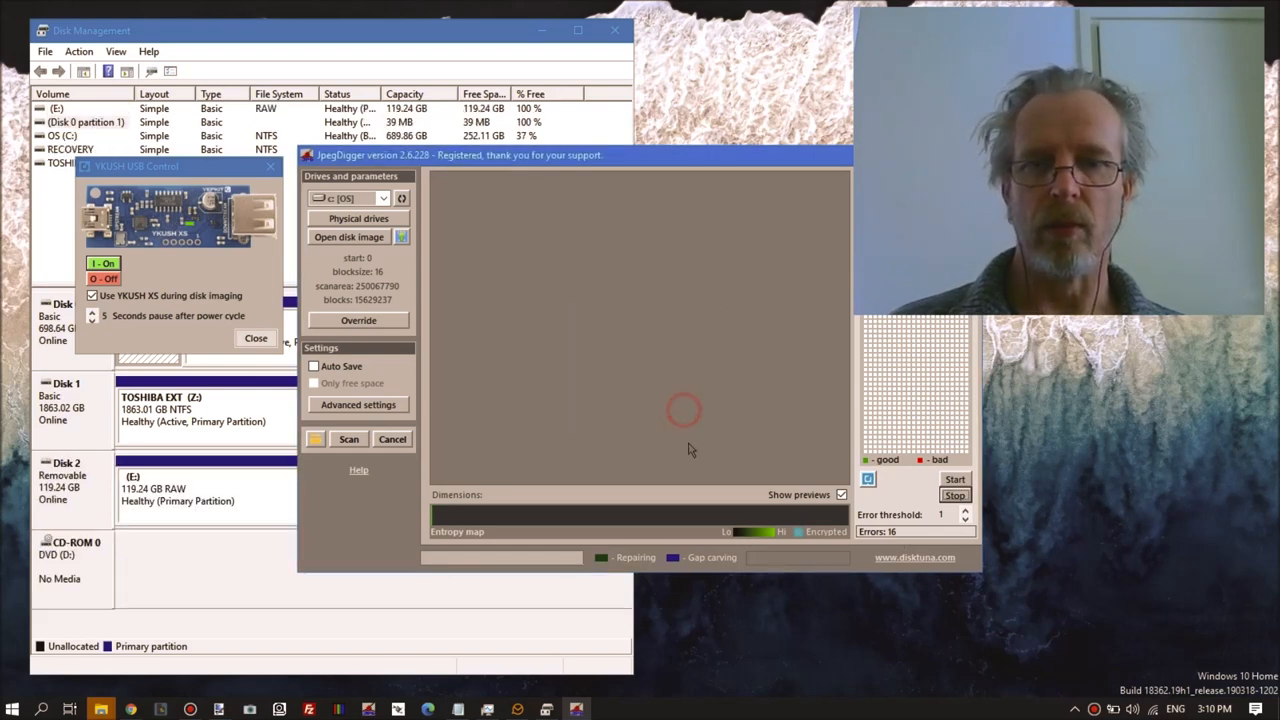